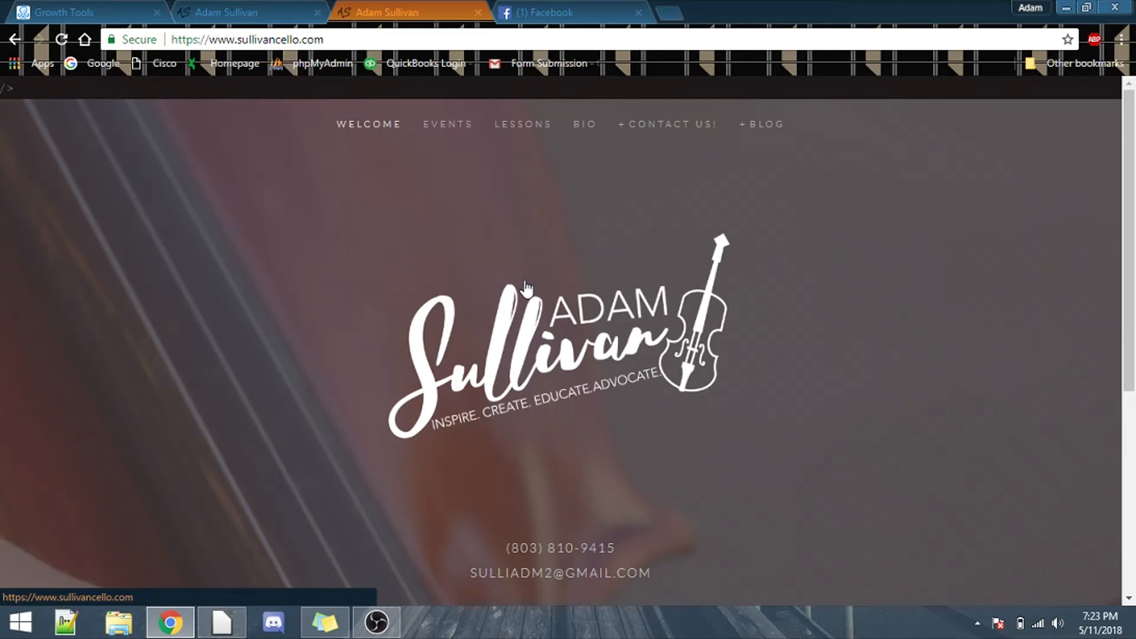
pyautogui.moveTo(773, 342)
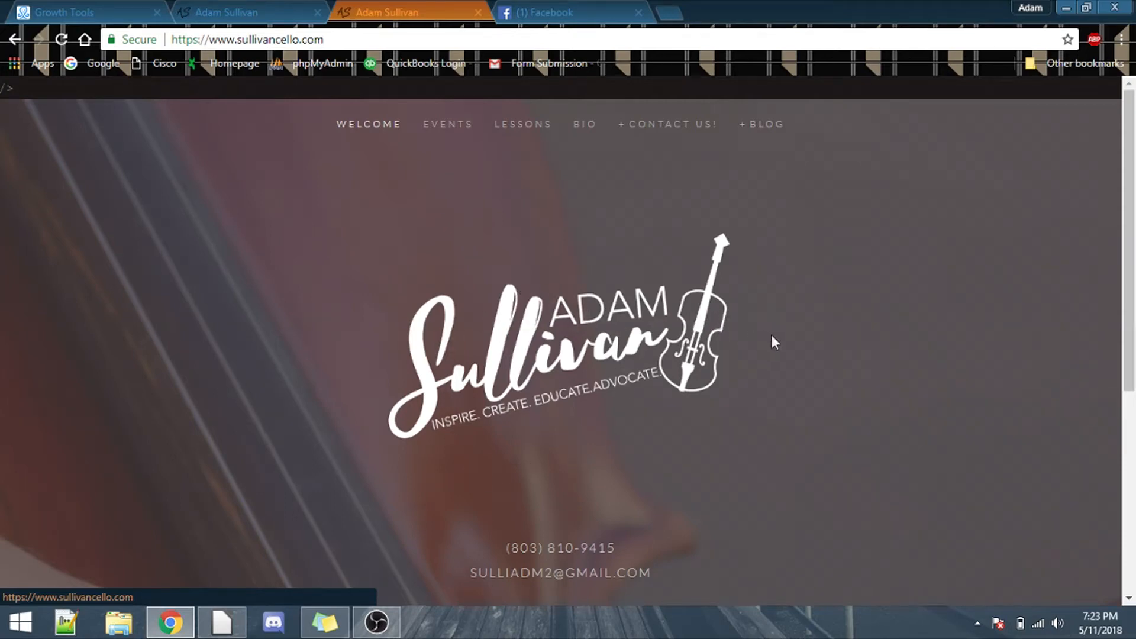
pyautogui.moveTo(659, 209)
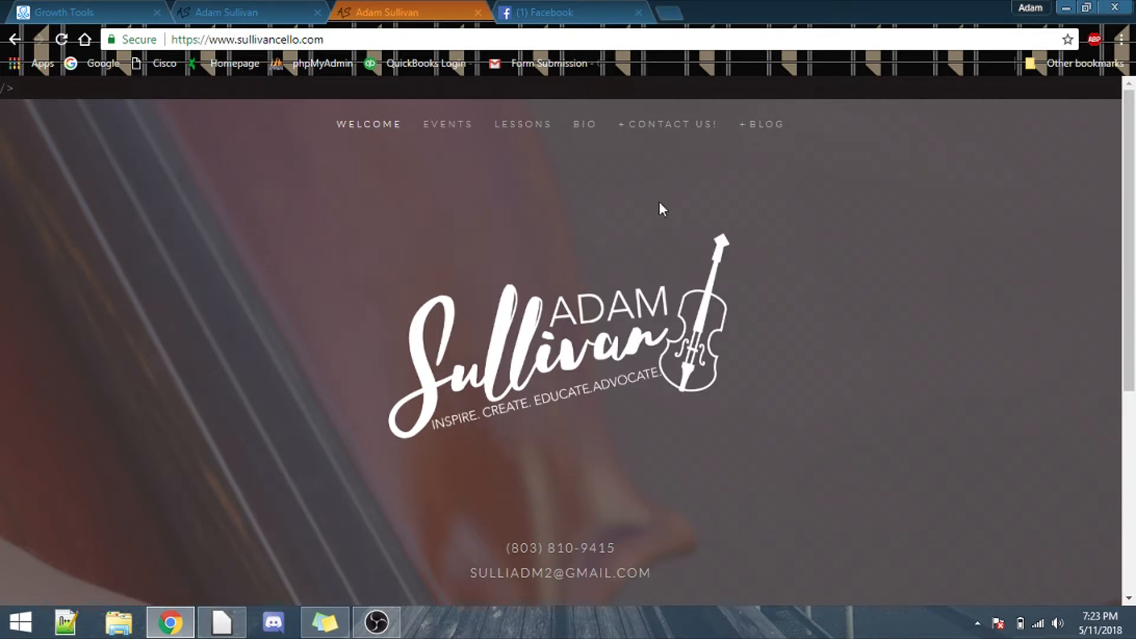
pyautogui.moveTo(1004, 322)
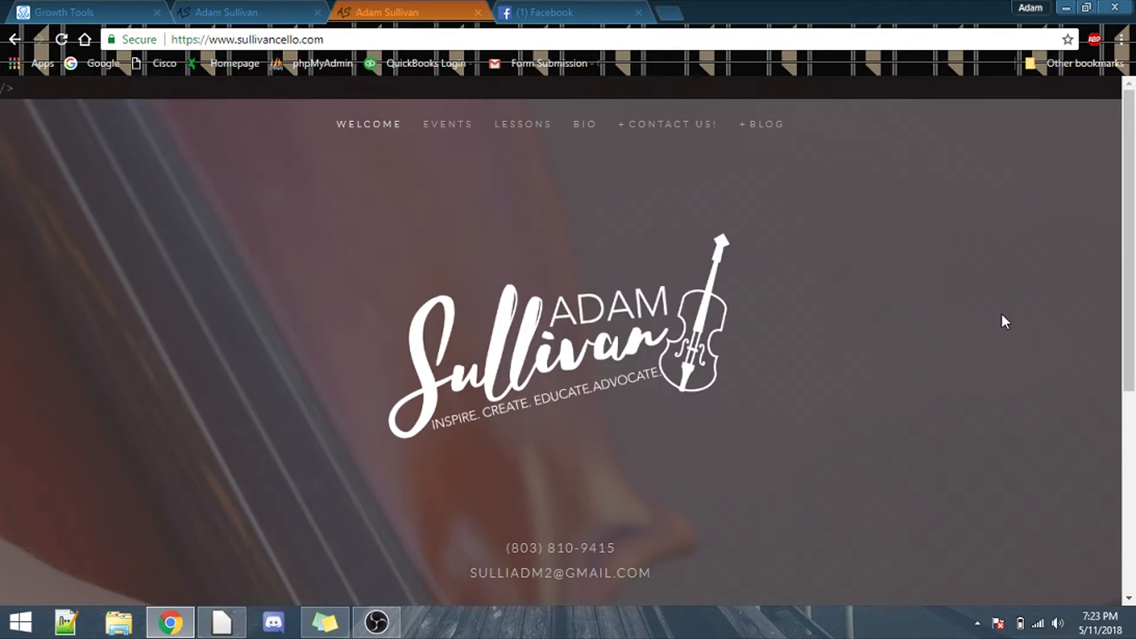
pyautogui.moveTo(767, 497)
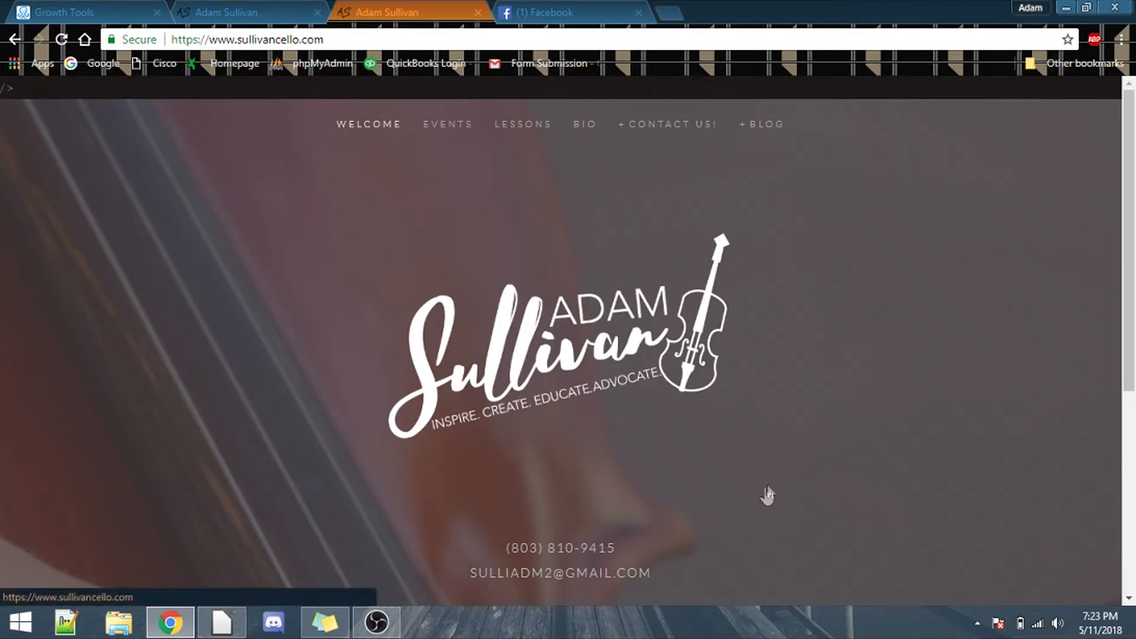
pyautogui.moveTo(701, 452)
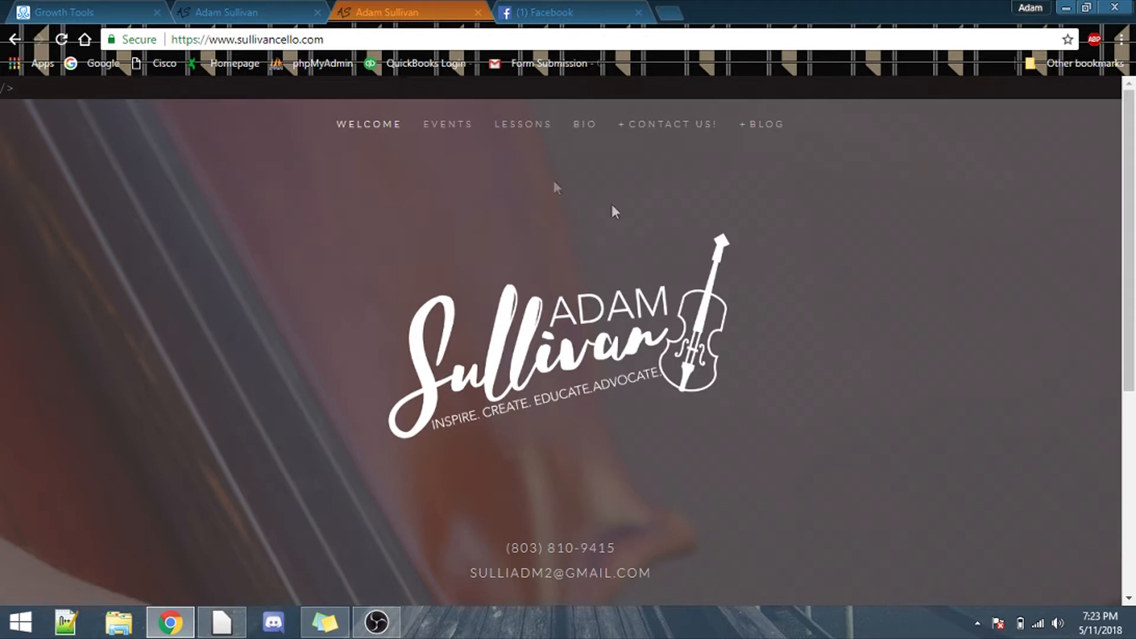
pyautogui.moveTo(523, 124)
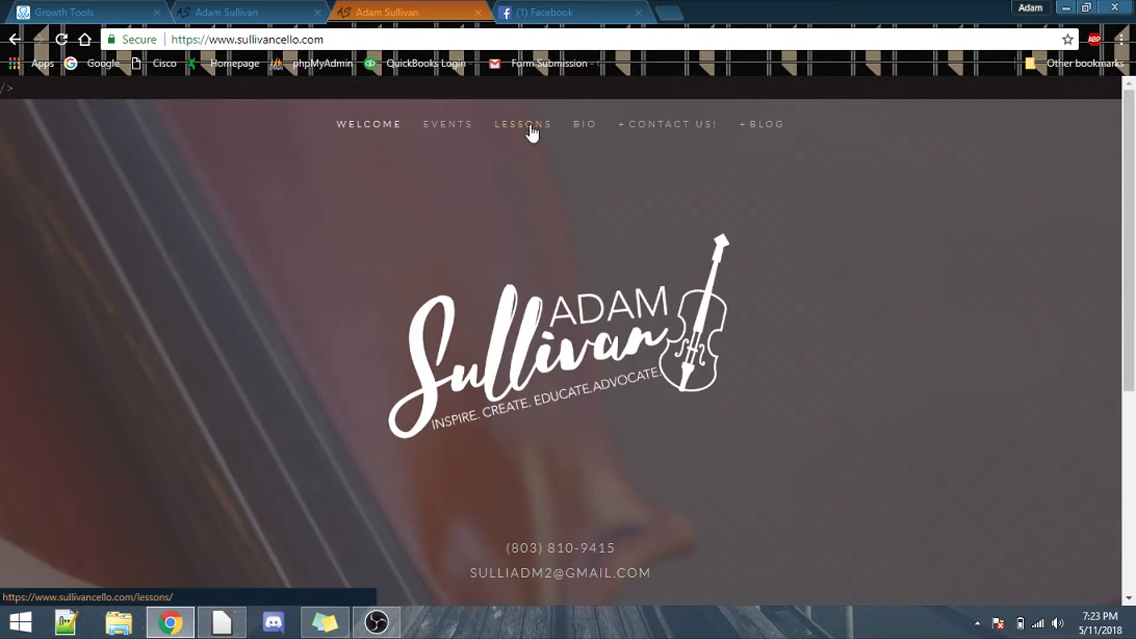
# On sullivancello.com's Lessons page, send the slide-in request to Messenger and view the chat.
pyautogui.click(523, 123)
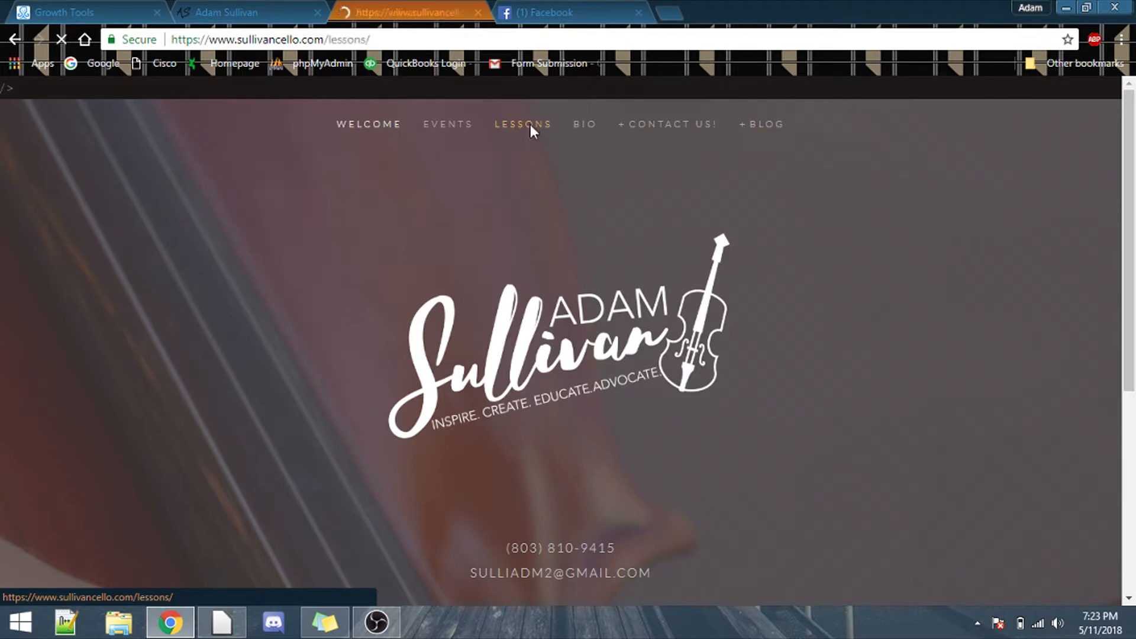
pyautogui.click(523, 123)
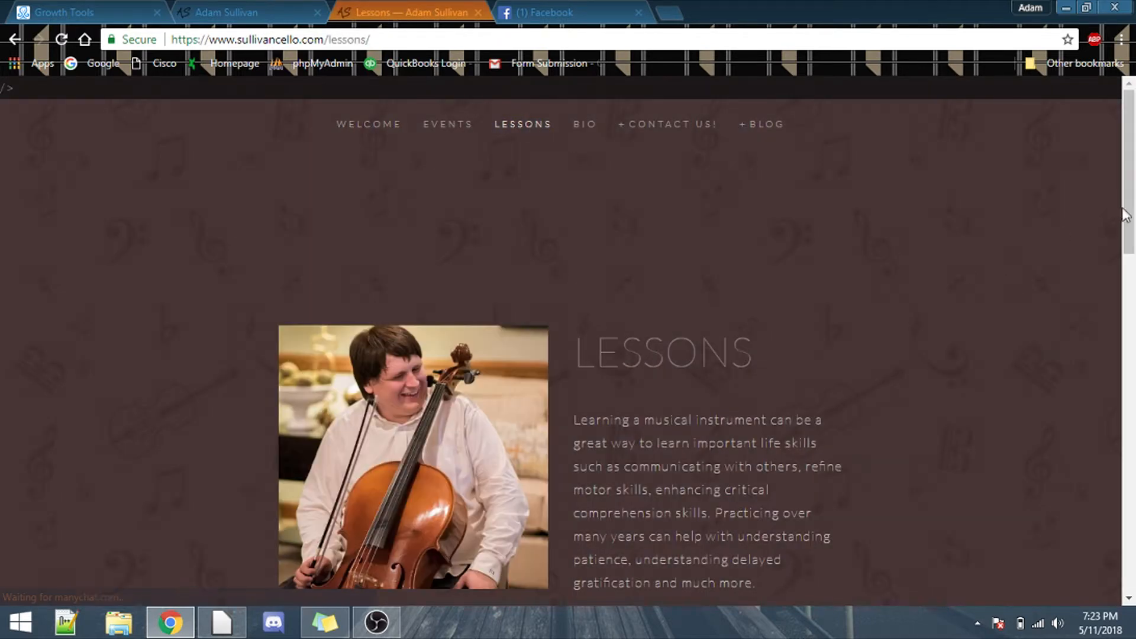
pyautogui.scroll(-3)
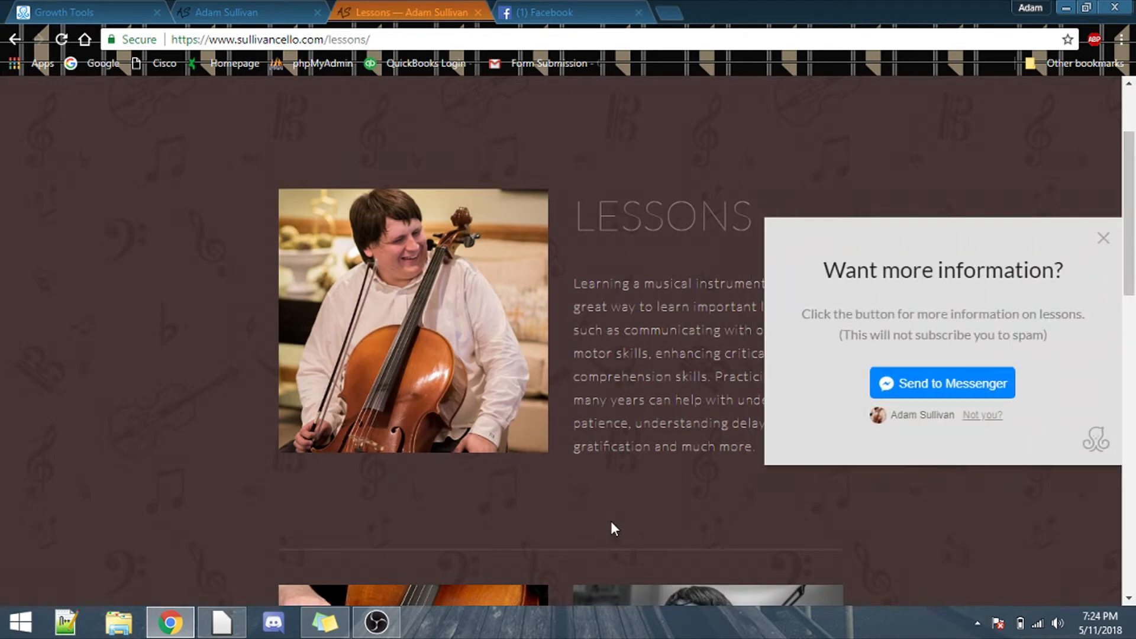
pyautogui.moveTo(770, 426)
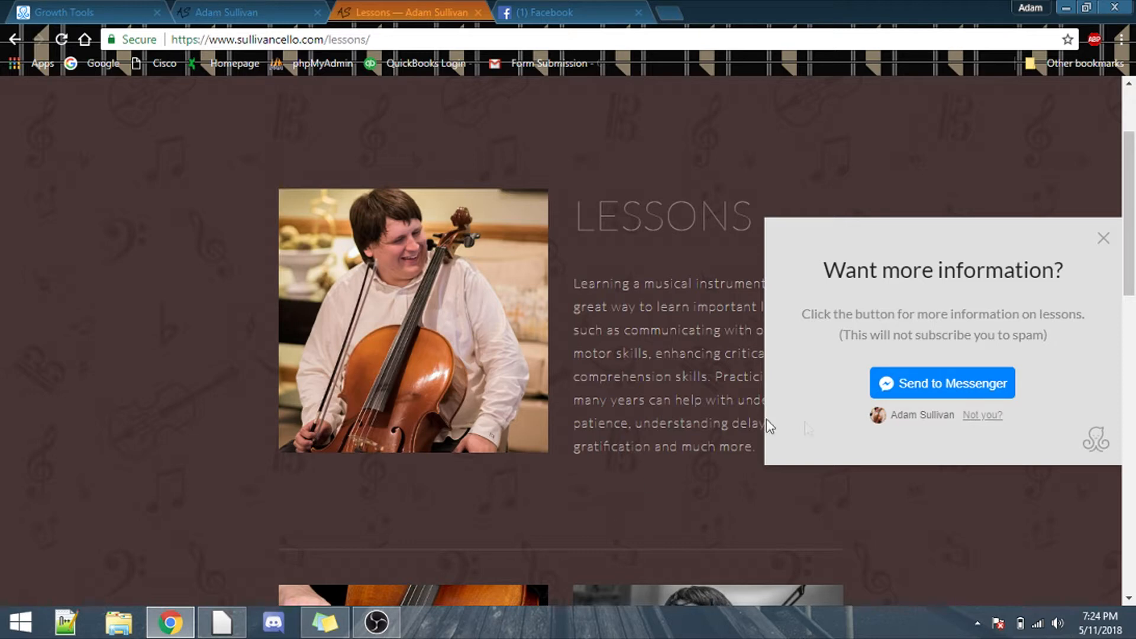
pyautogui.moveTo(1052, 468)
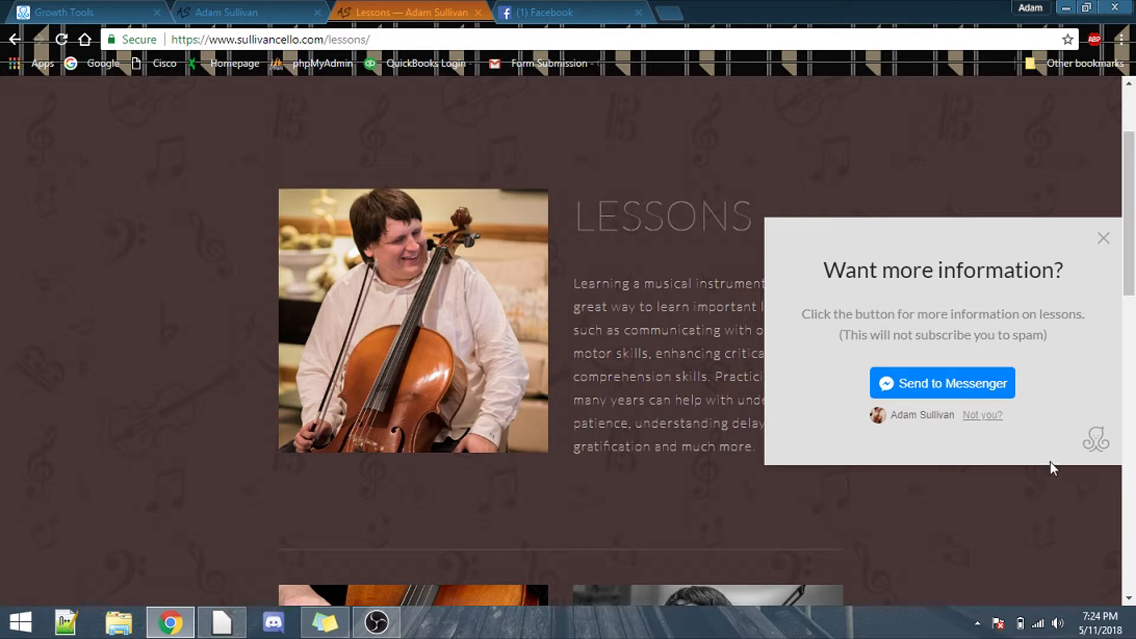
pyautogui.moveTo(1085, 502)
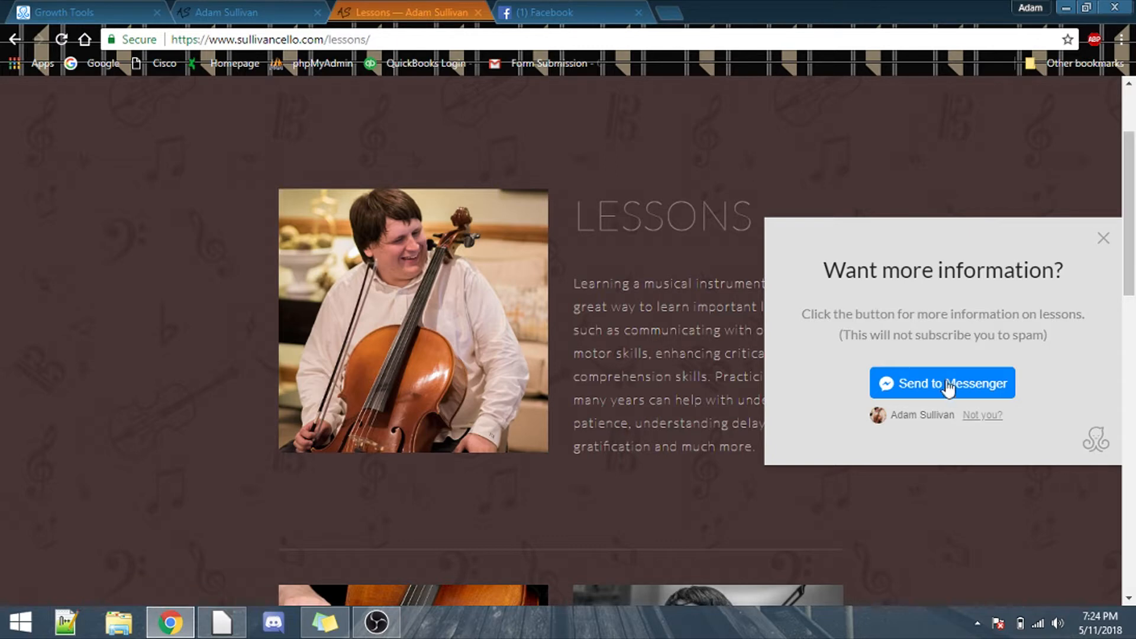
pyautogui.click(942, 382)
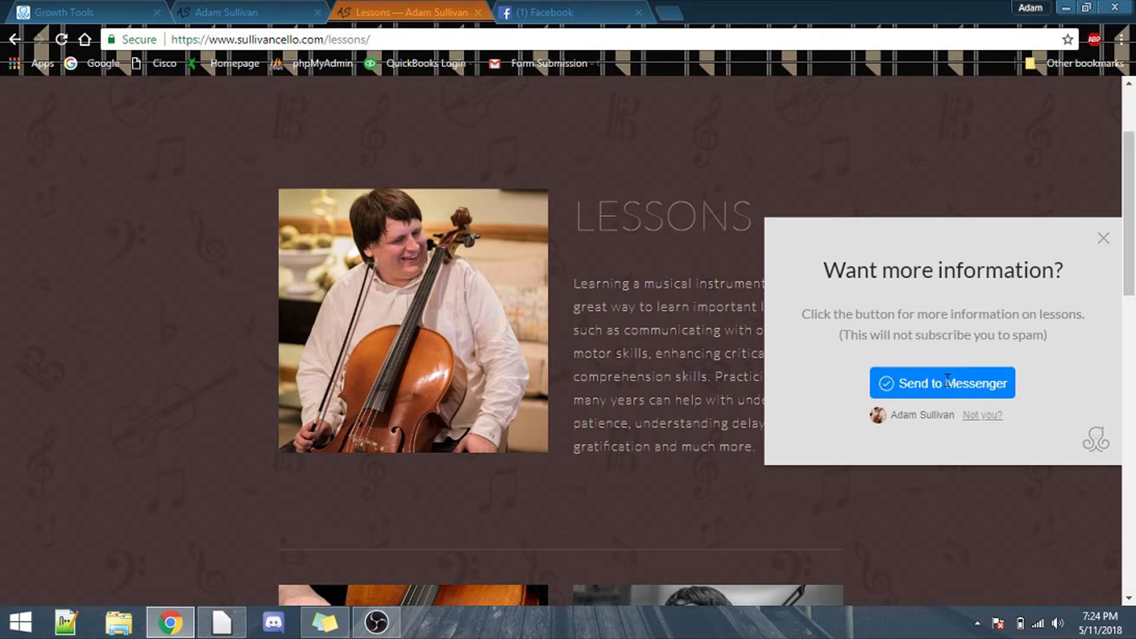
pyautogui.click(941, 383)
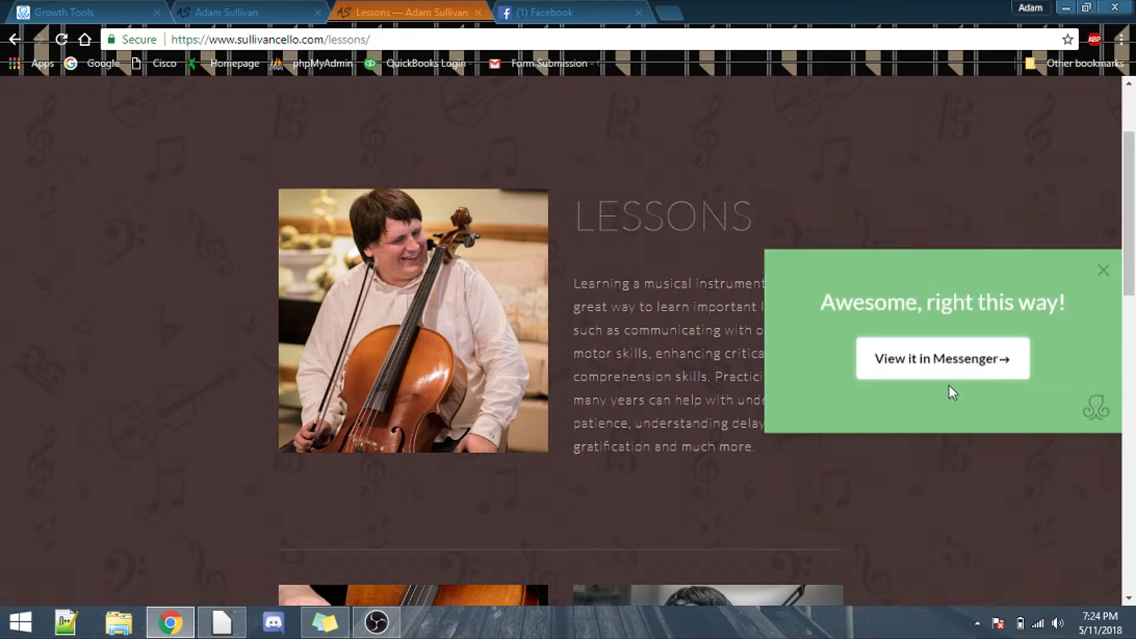
pyautogui.click(568, 13)
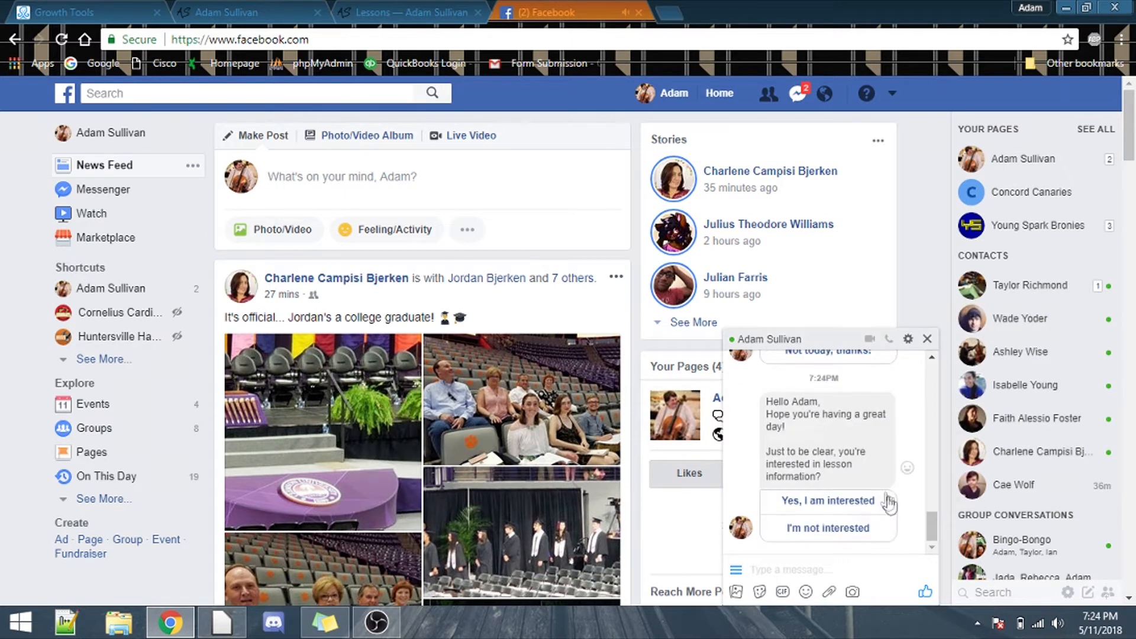
pyautogui.moveTo(872, 484)
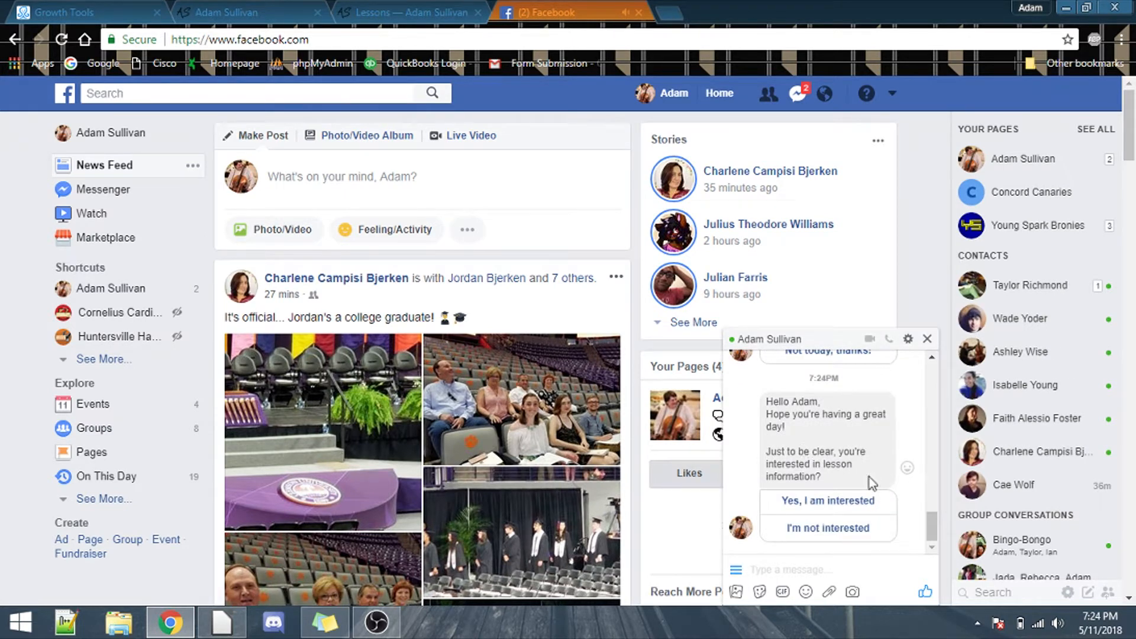
pyautogui.moveTo(875, 514)
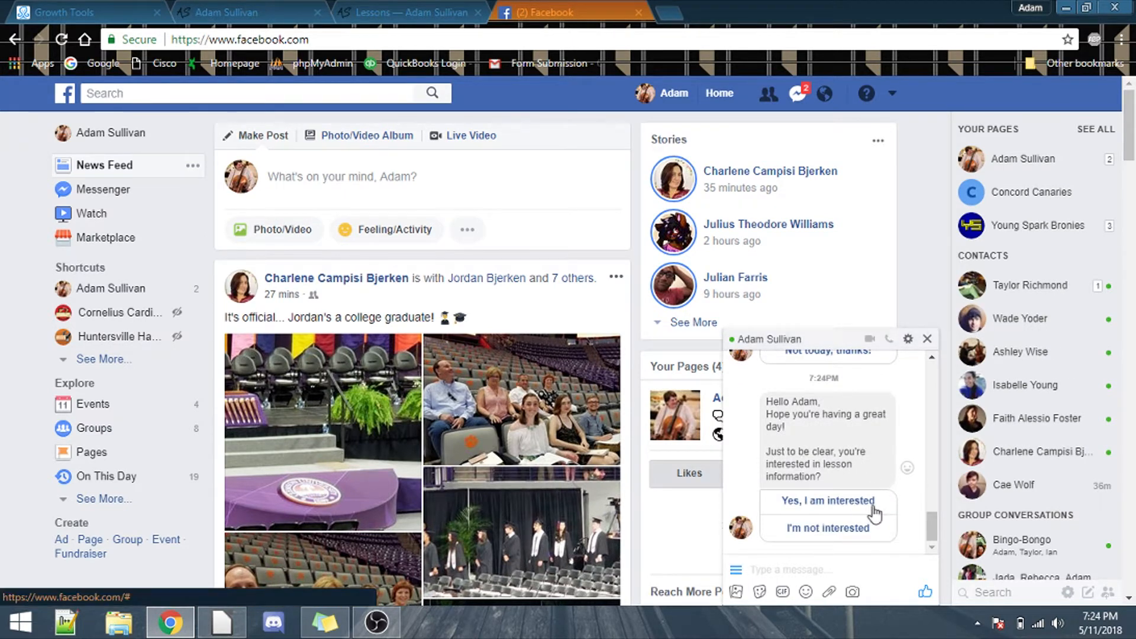
pyautogui.moveTo(872, 496)
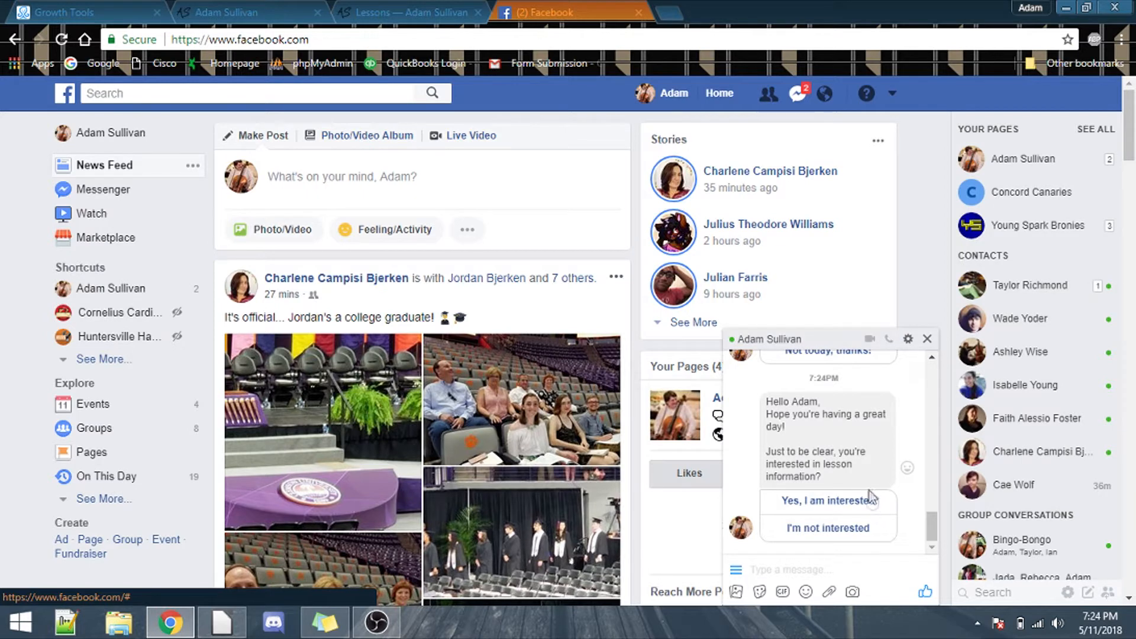
pyautogui.moveTo(926, 339)
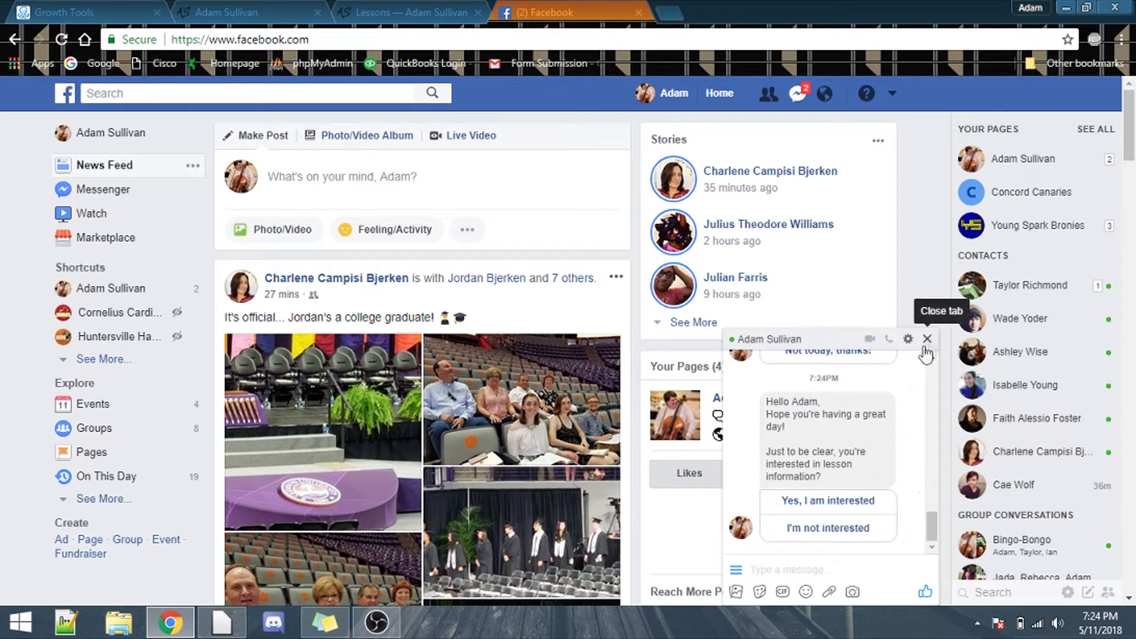
# Close the Facebook Messenger chat asking about lesson interest.
pyautogui.click(247, 12)
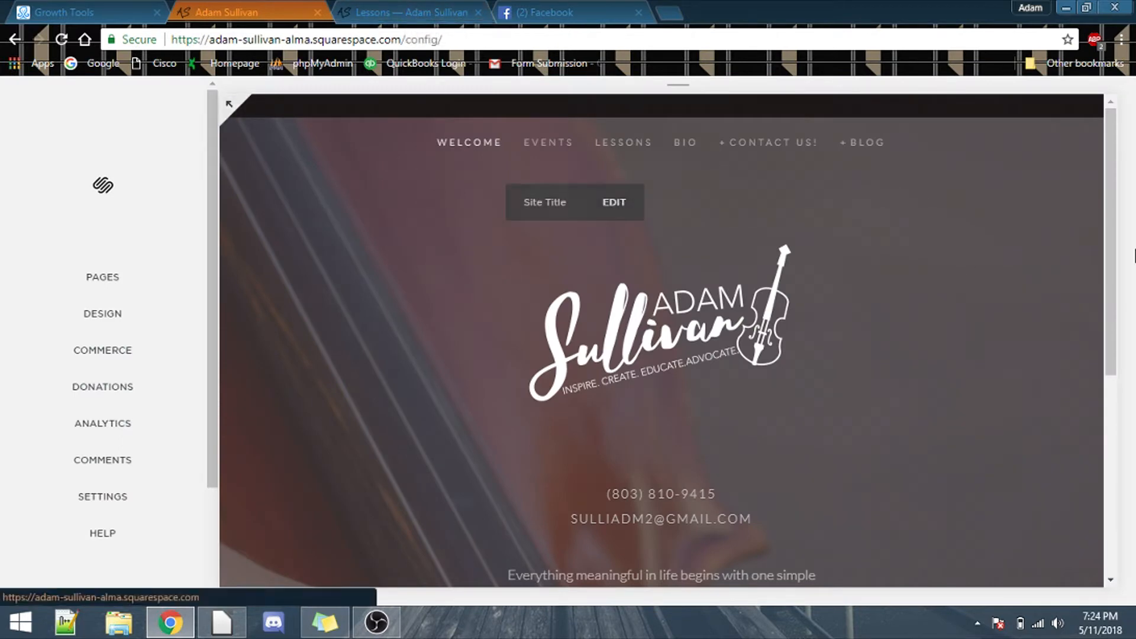
# Back in the Squarespace editor, preview the Lessons page from the Pages list.
pyautogui.scroll(-3)
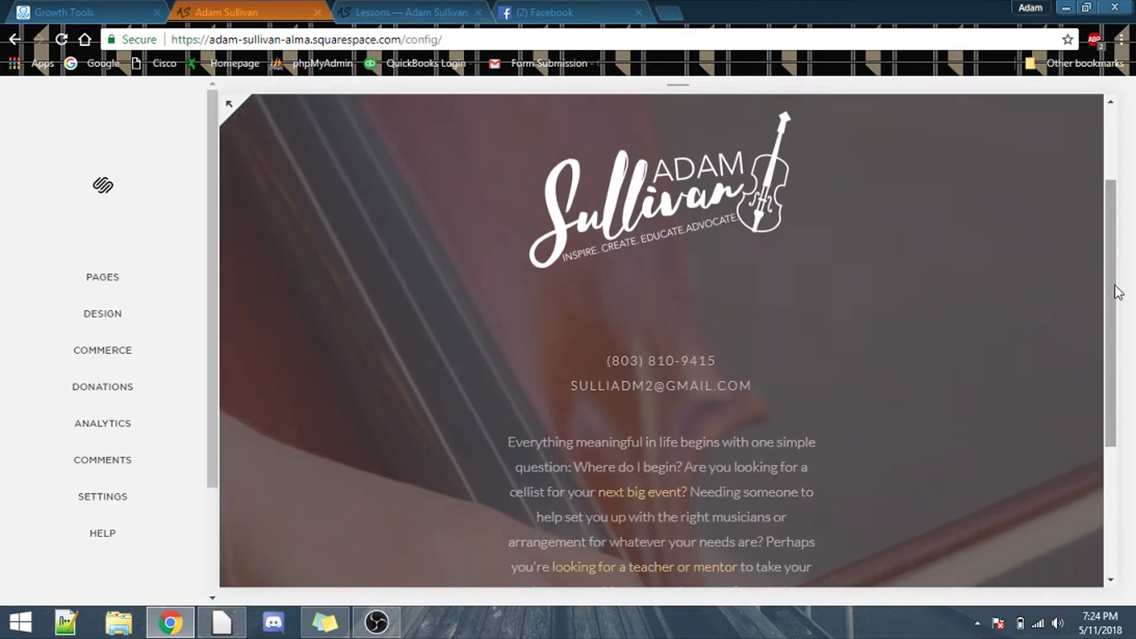
pyautogui.click(409, 12)
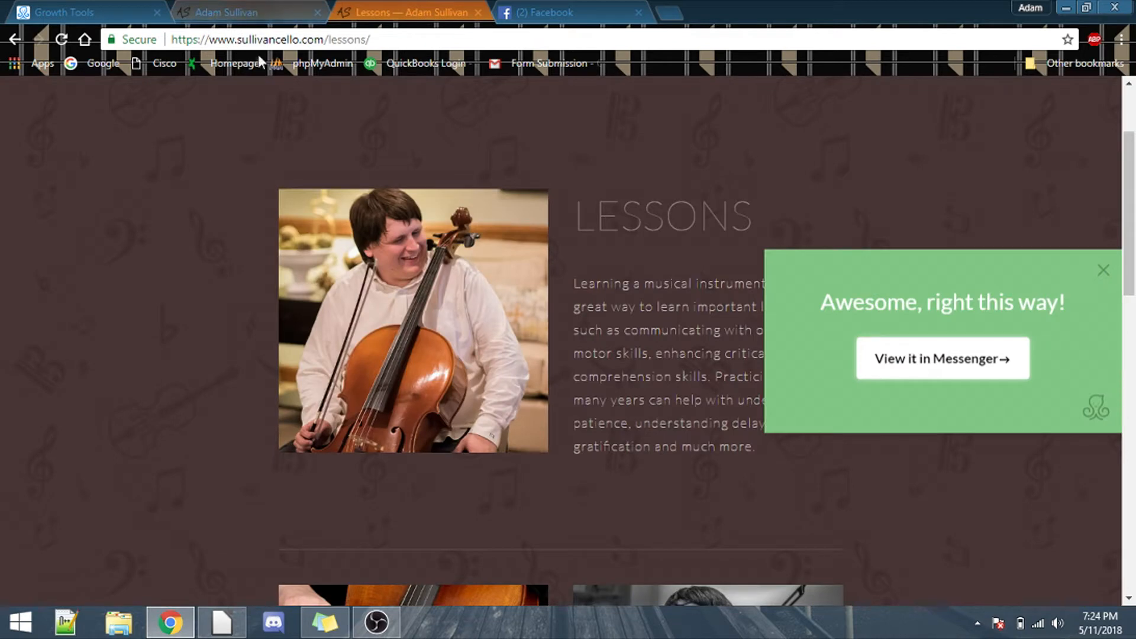
pyautogui.click(232, 12)
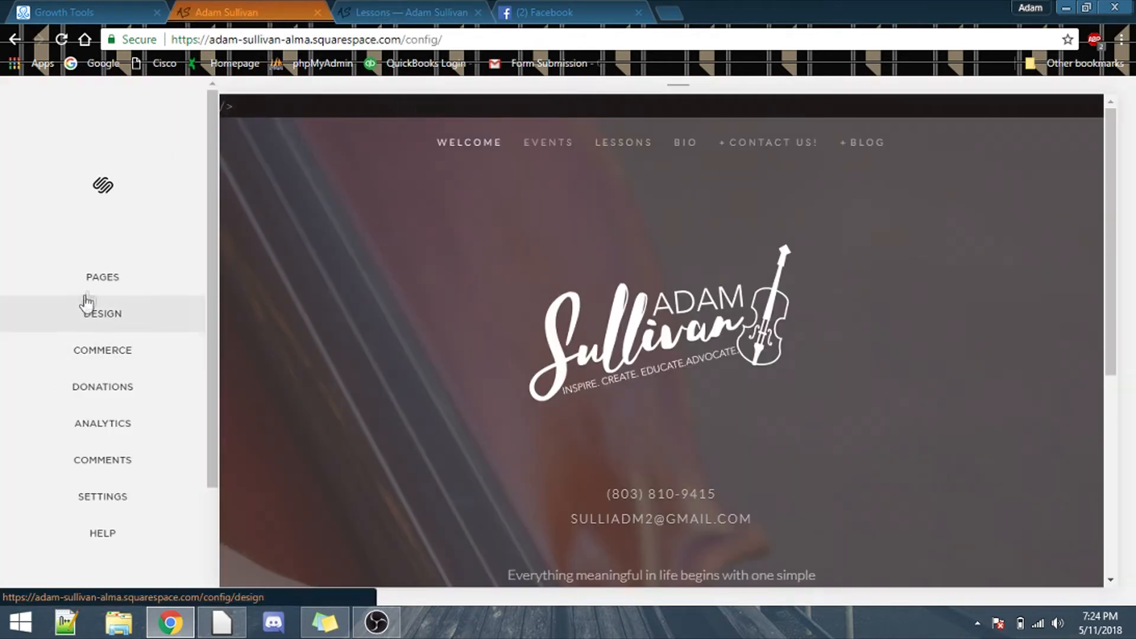
pyautogui.click(103, 277)
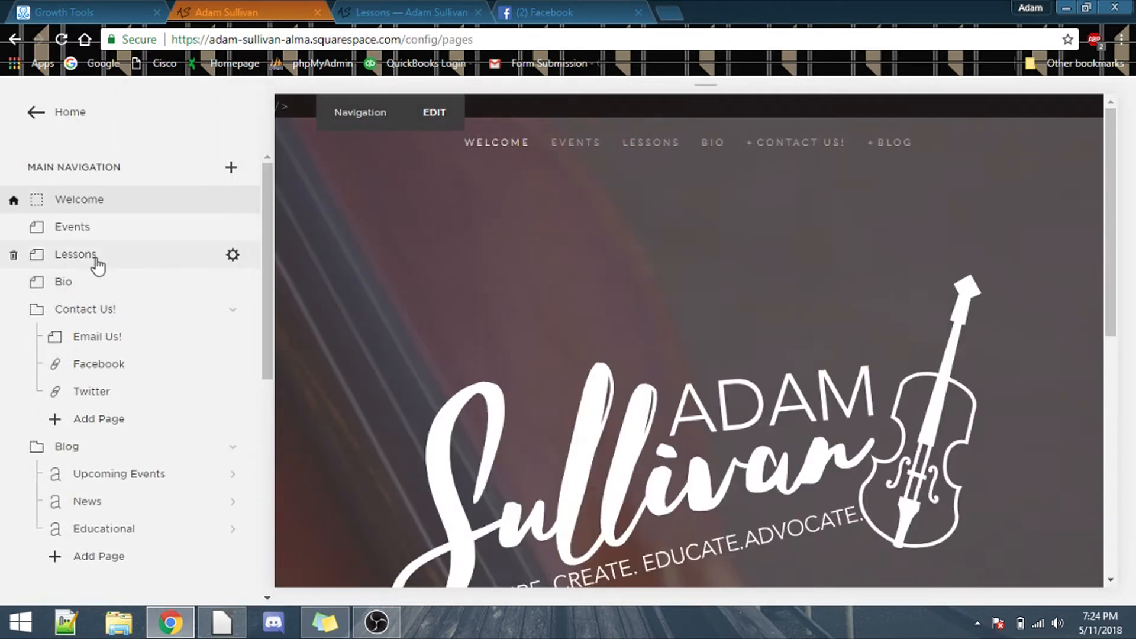
pyautogui.click(75, 254)
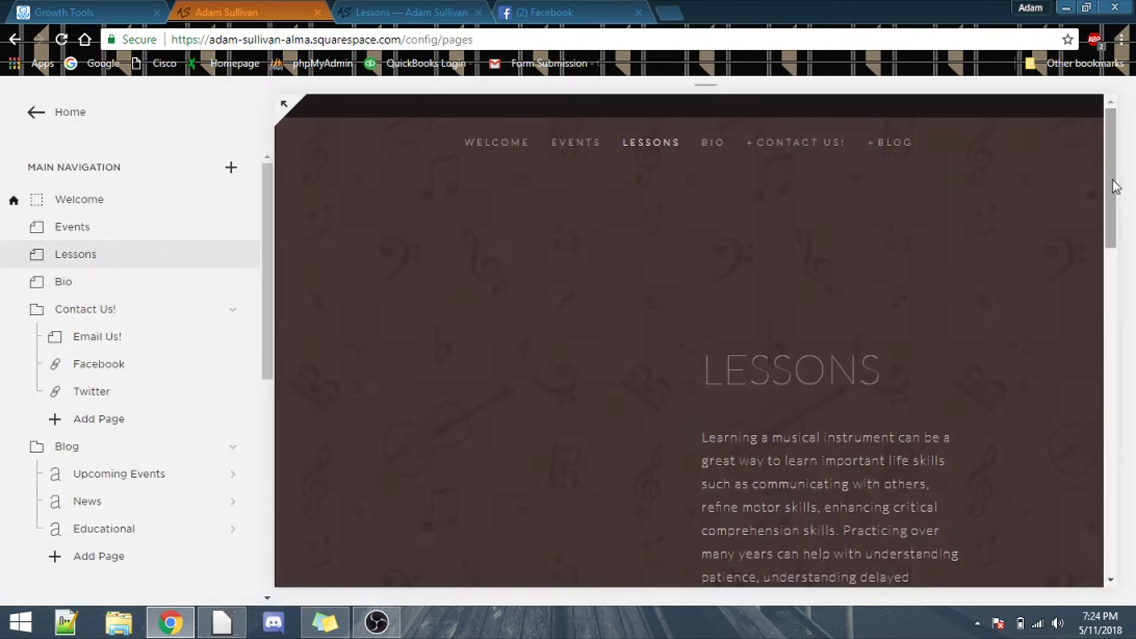
pyautogui.scroll(-3)
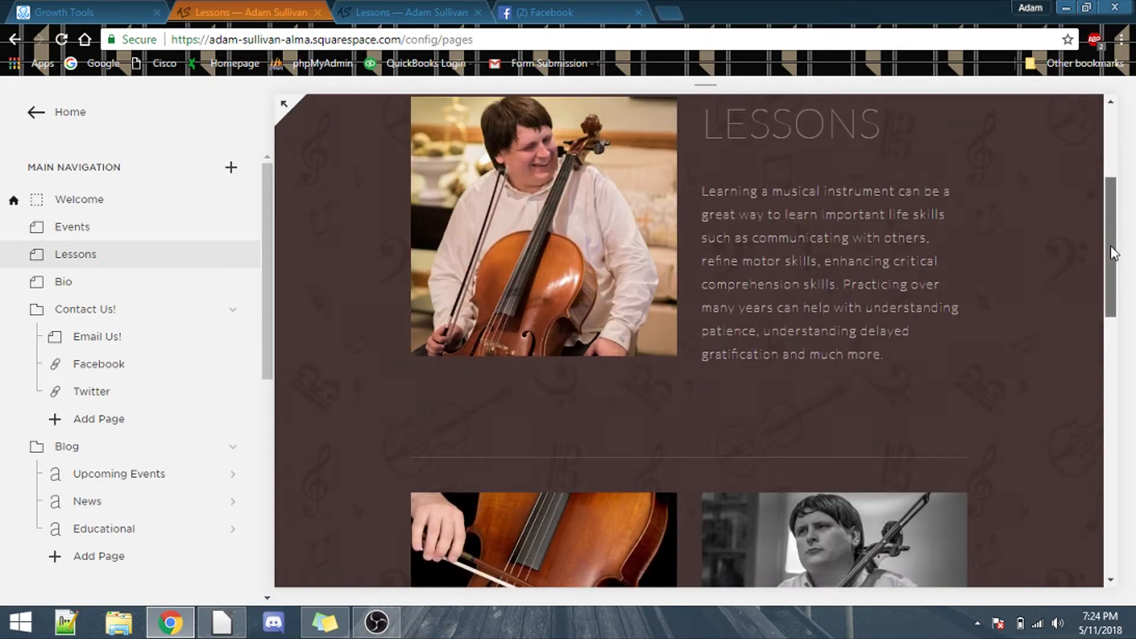
pyautogui.scroll(3)
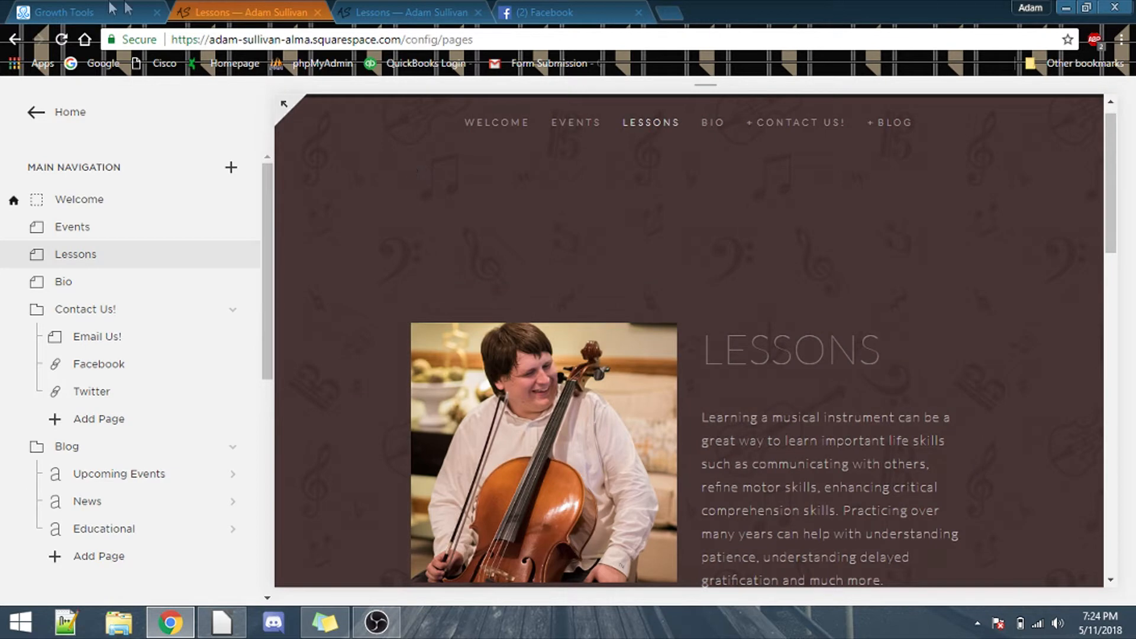
# Send 'help' to the Facebook bot, review its away reply options, and return to ManyChat.
pyautogui.click(58, 13)
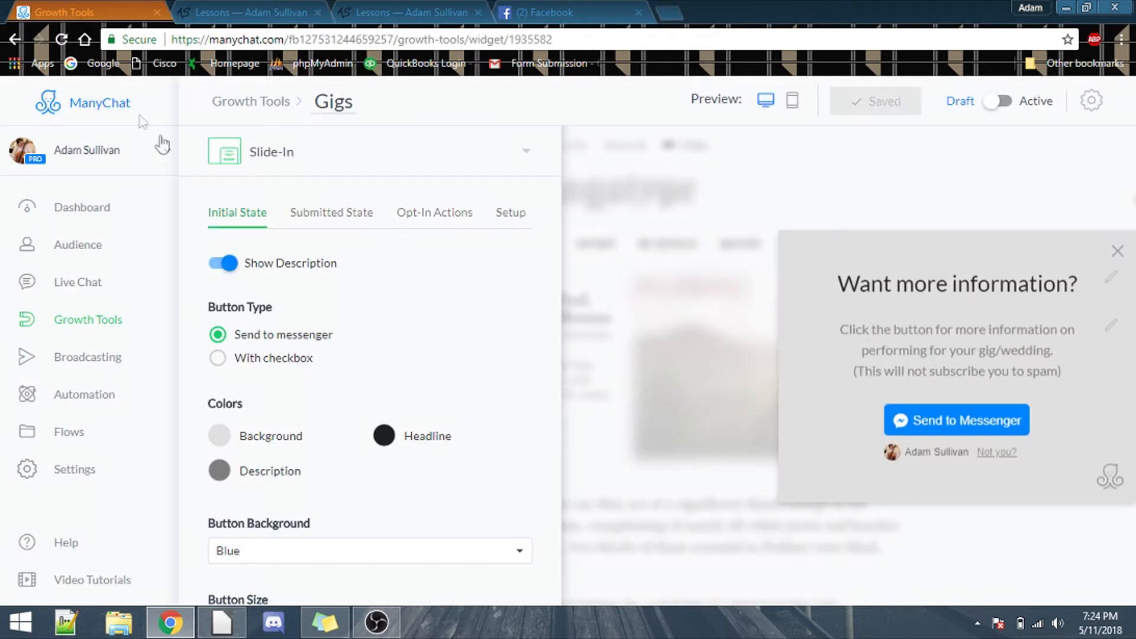
pyautogui.moveTo(442, 406)
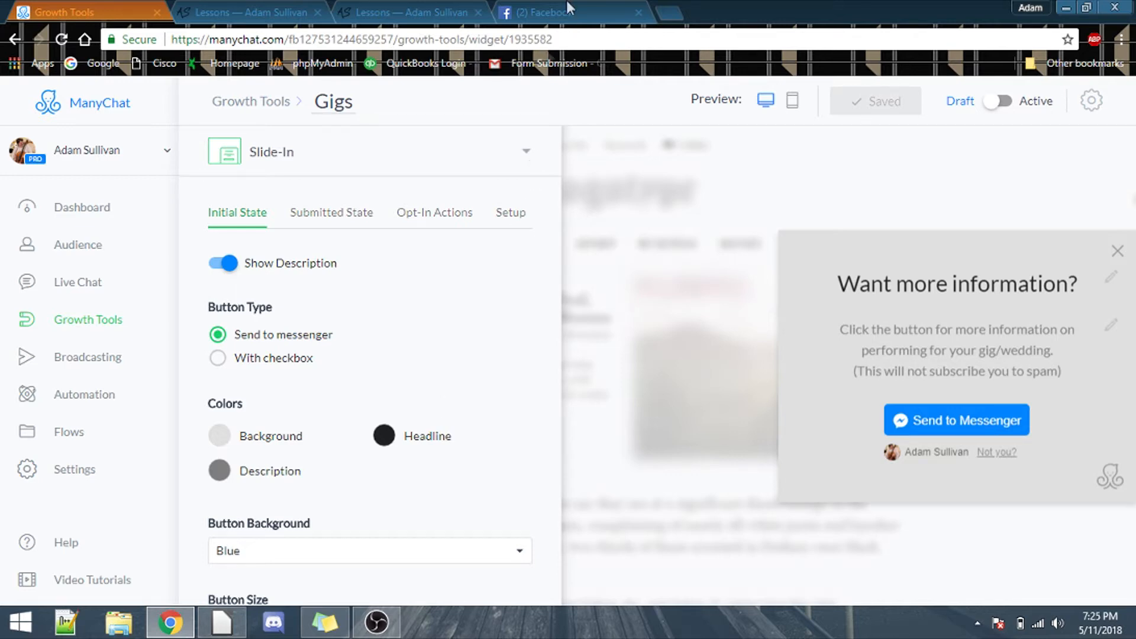
pyautogui.click(565, 13)
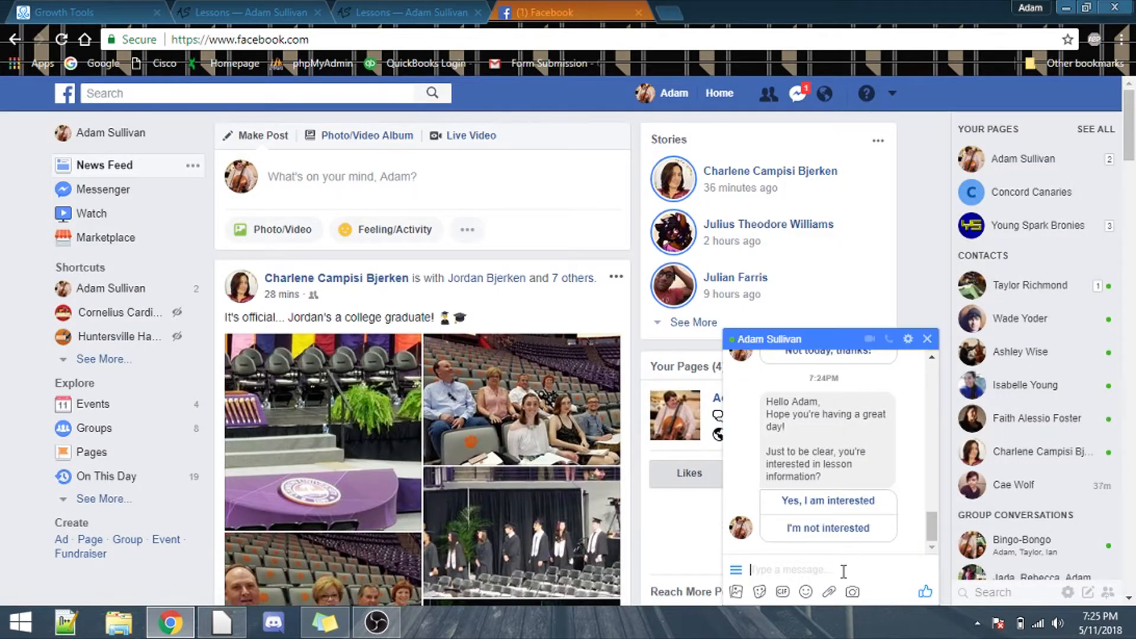
pyautogui.write('h')
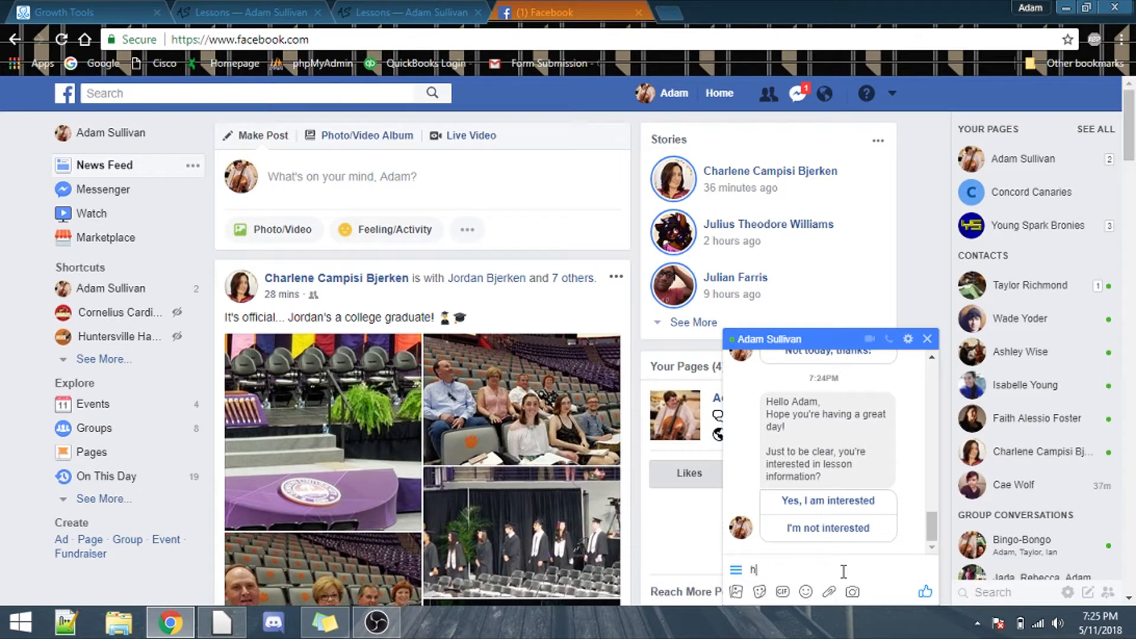
pyautogui.press('Return')
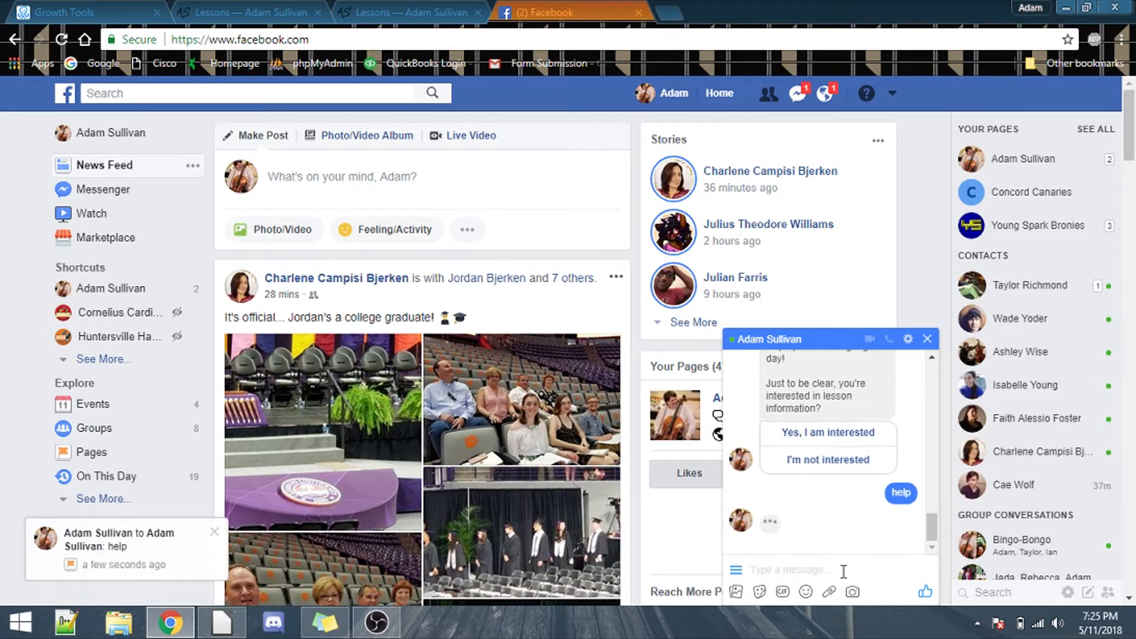
pyautogui.moveTo(775, 546)
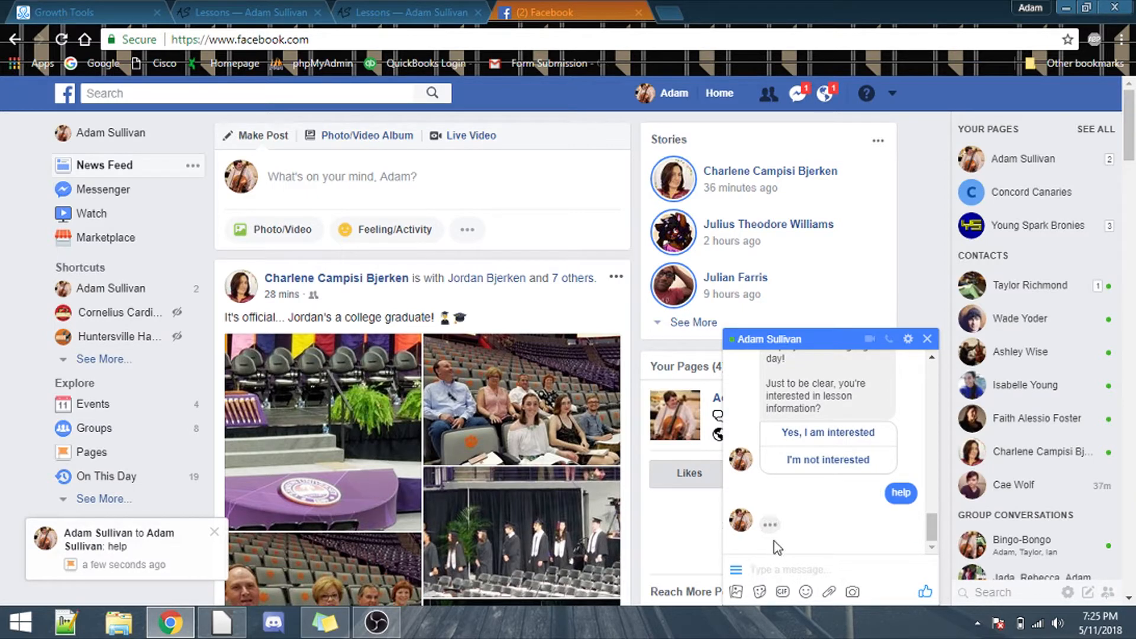
pyautogui.click(827, 433)
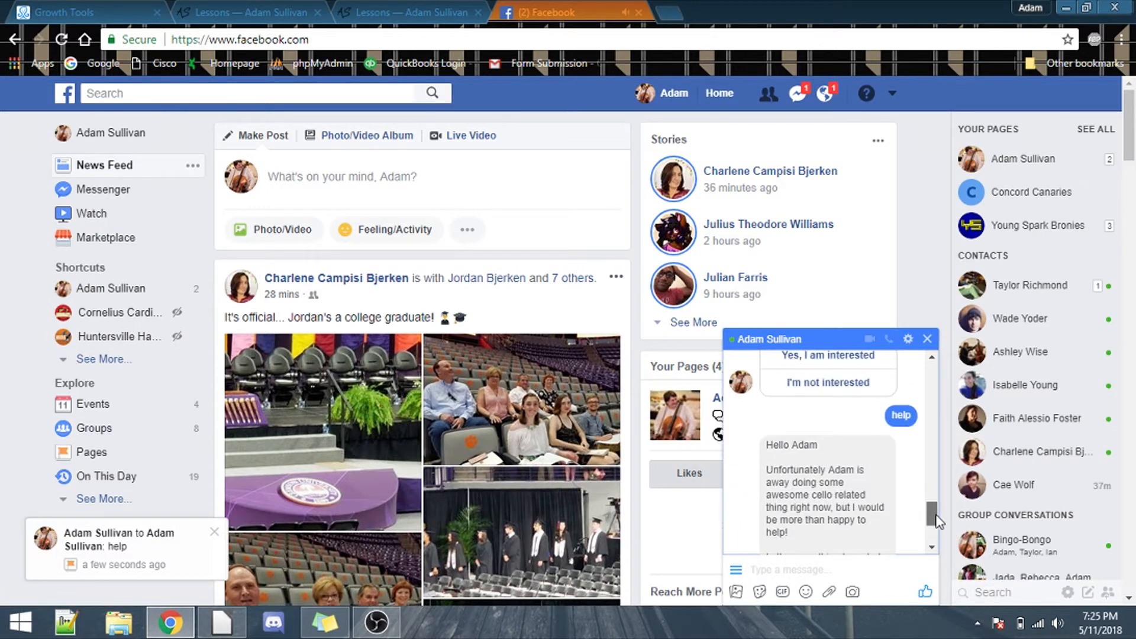
pyautogui.scroll(-3)
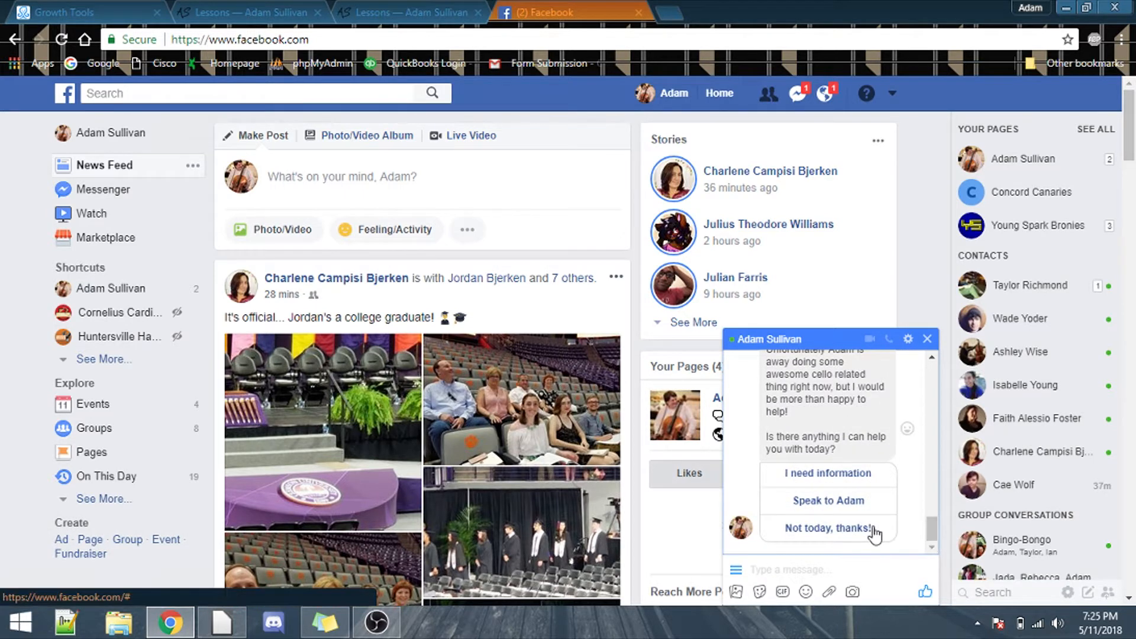
pyautogui.moveTo(880, 537)
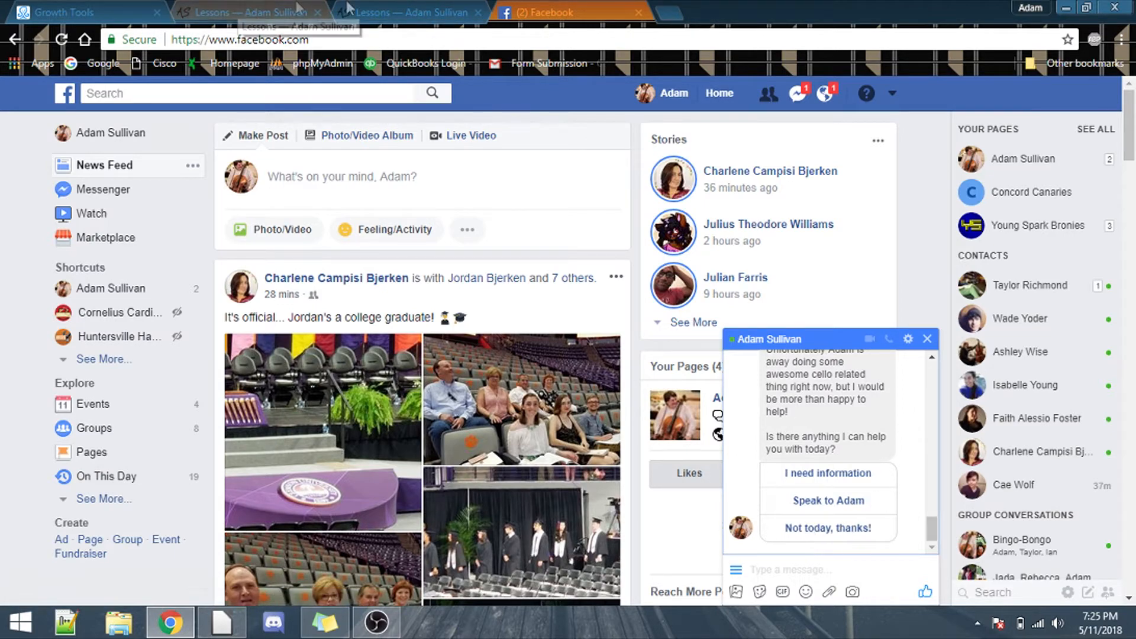
pyautogui.click(65, 13)
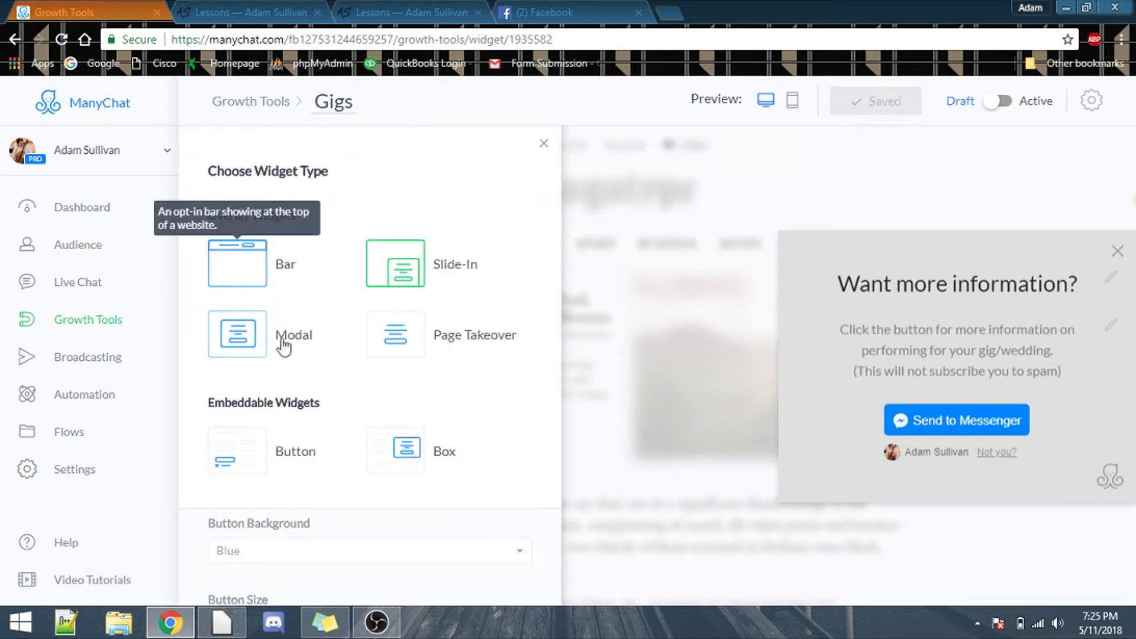
pyautogui.moveTo(310, 349)
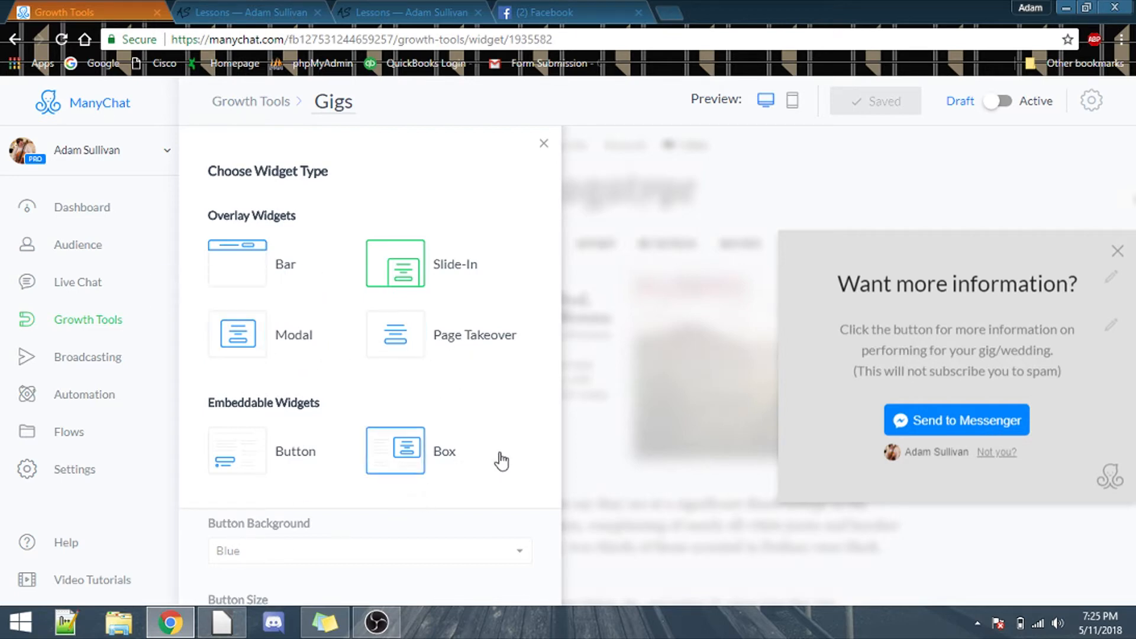
pyautogui.moveTo(645, 192)
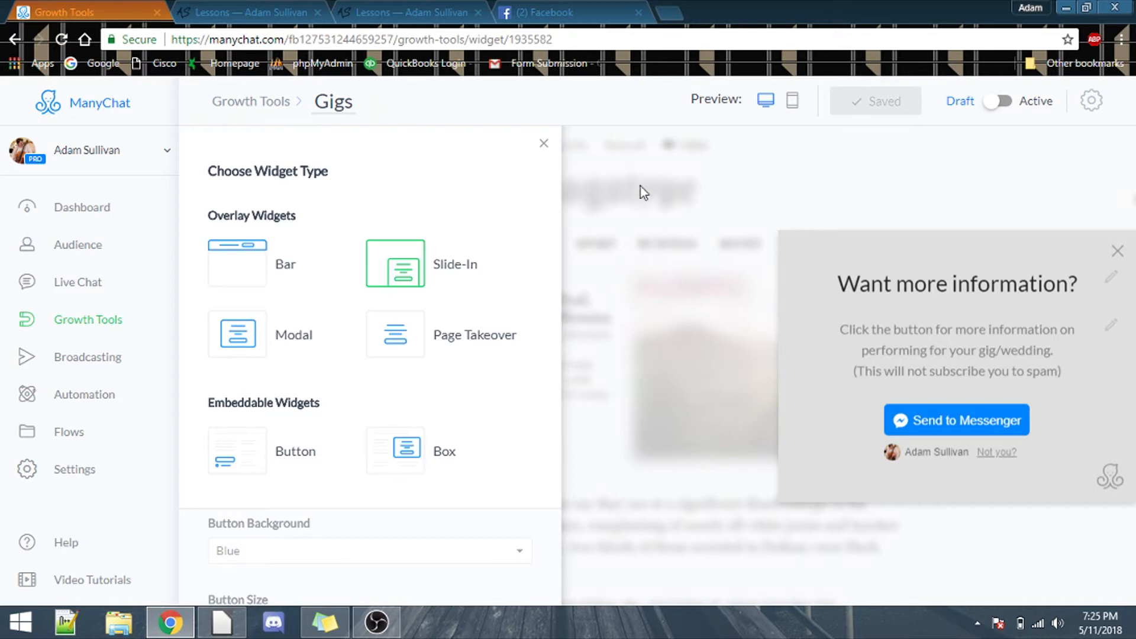
pyautogui.moveTo(324, 110)
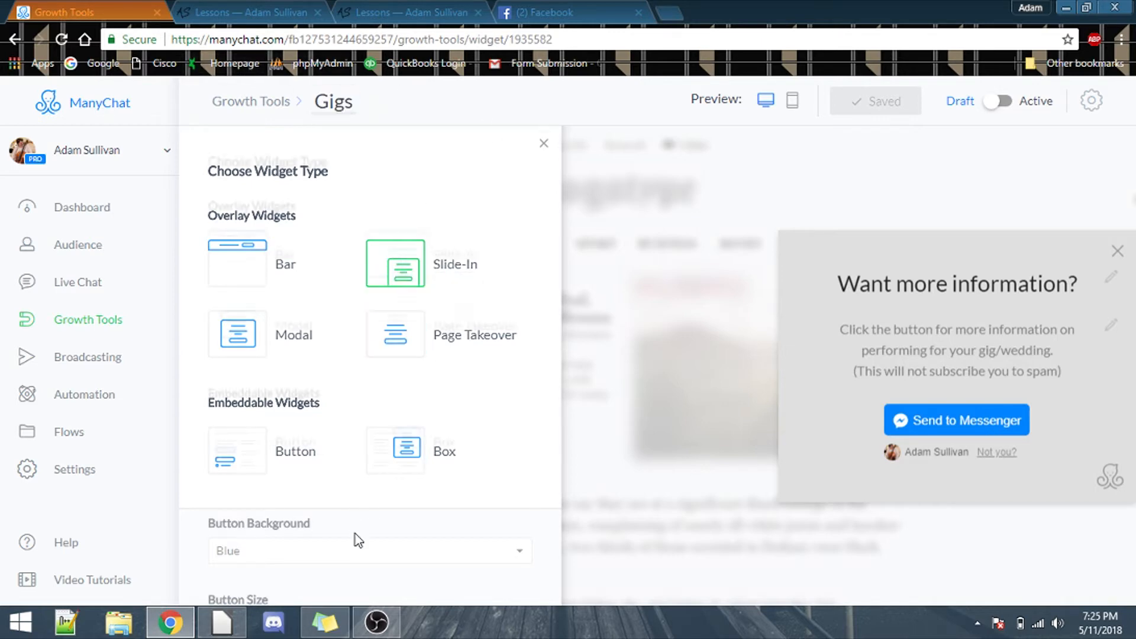
pyautogui.click(395, 262)
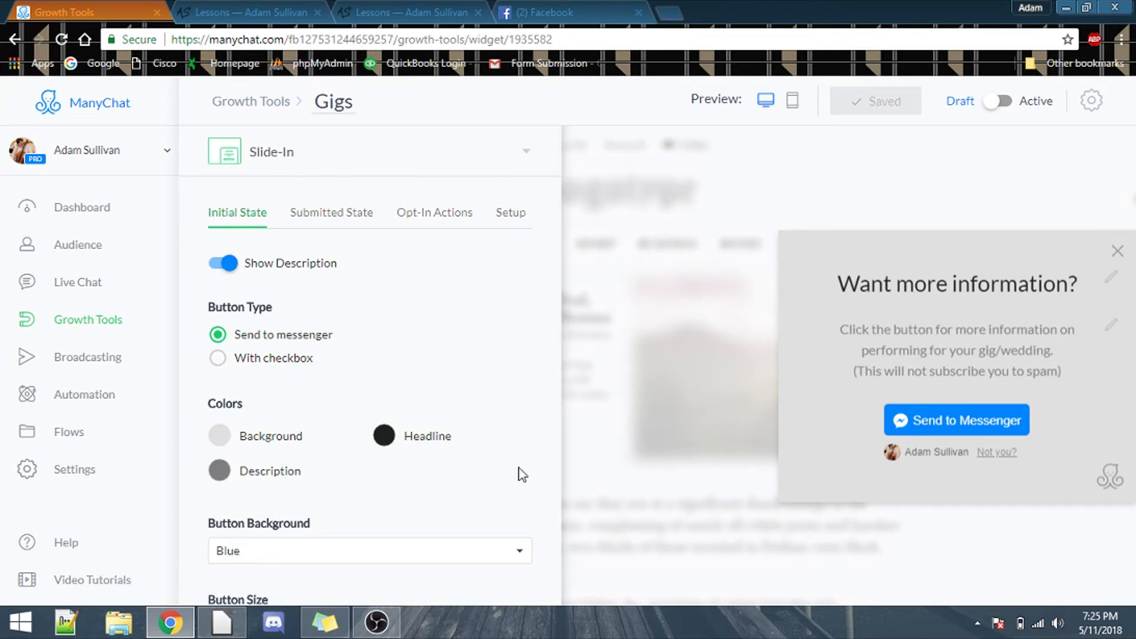
pyautogui.moveTo(453, 355)
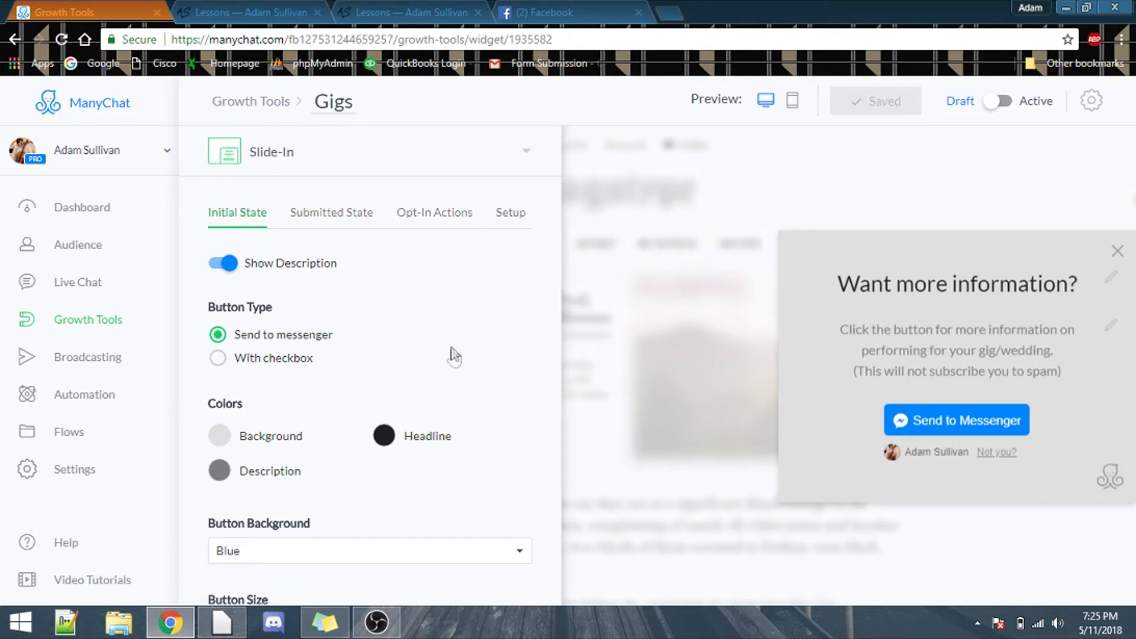
pyautogui.moveTo(482, 362)
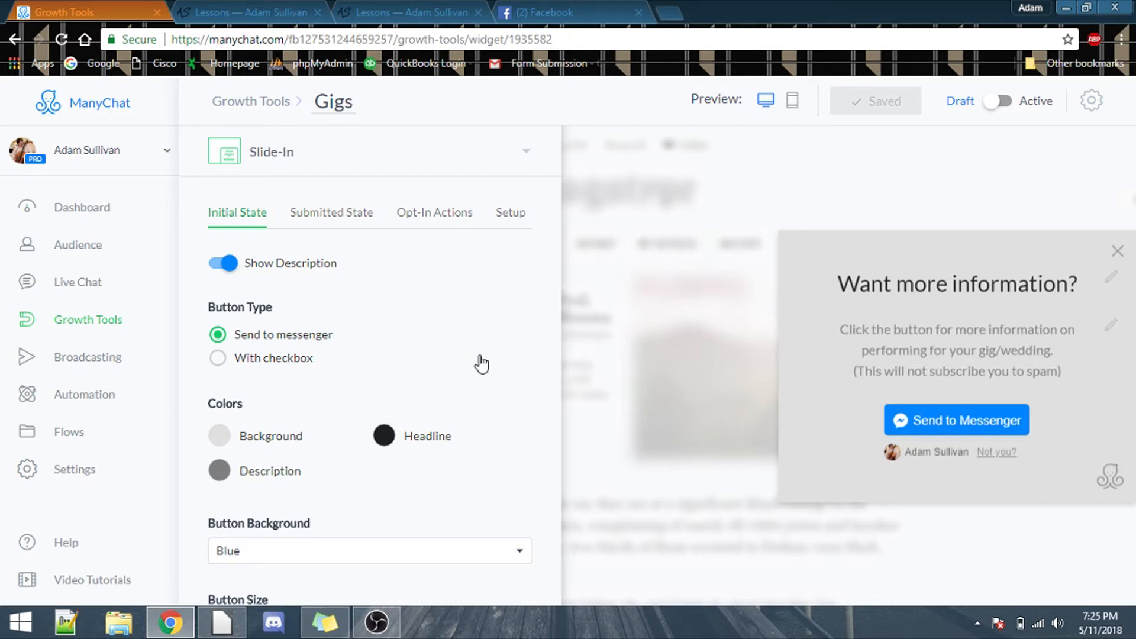
pyautogui.moveTo(340, 465)
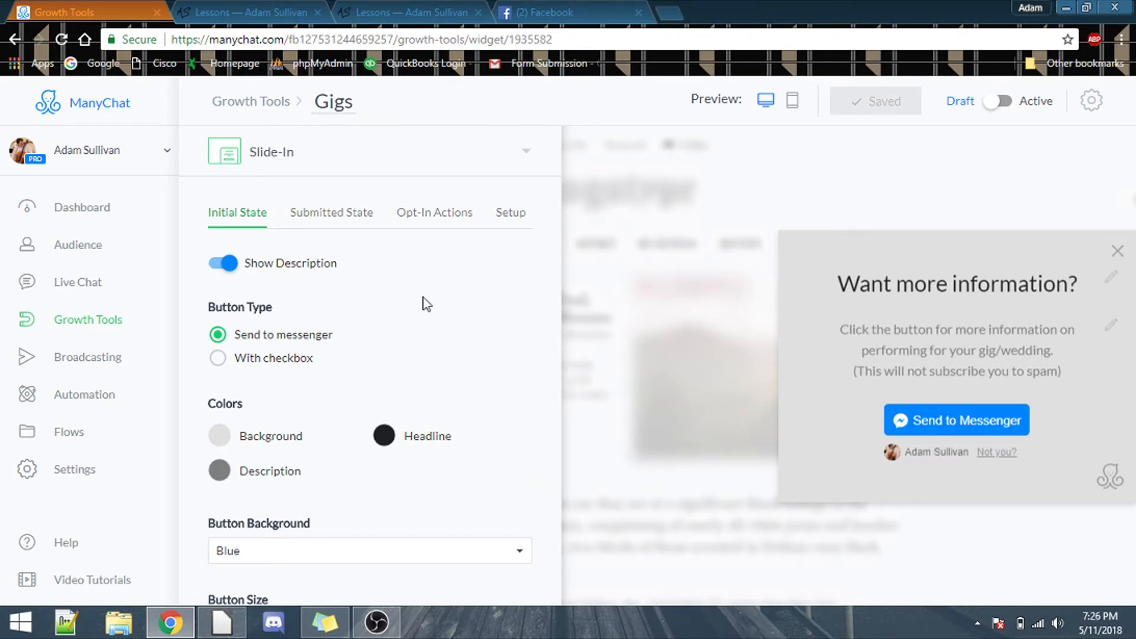
# Bring back the Squarespace editor showing the Lessons page preview.
pyautogui.click(246, 13)
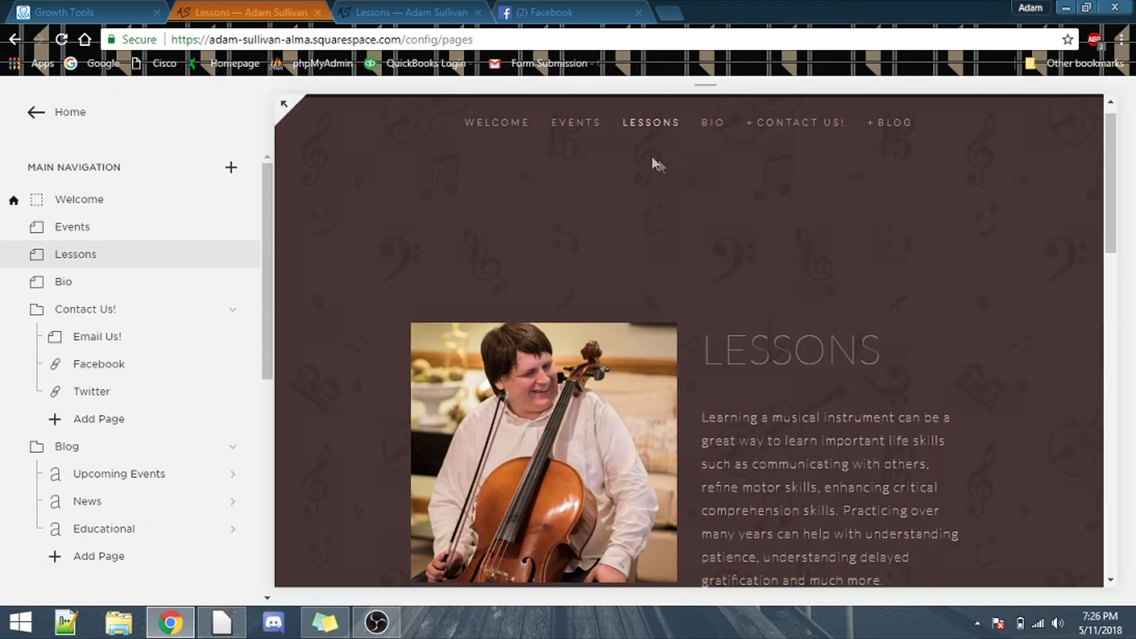
pyautogui.moveTo(620, 176)
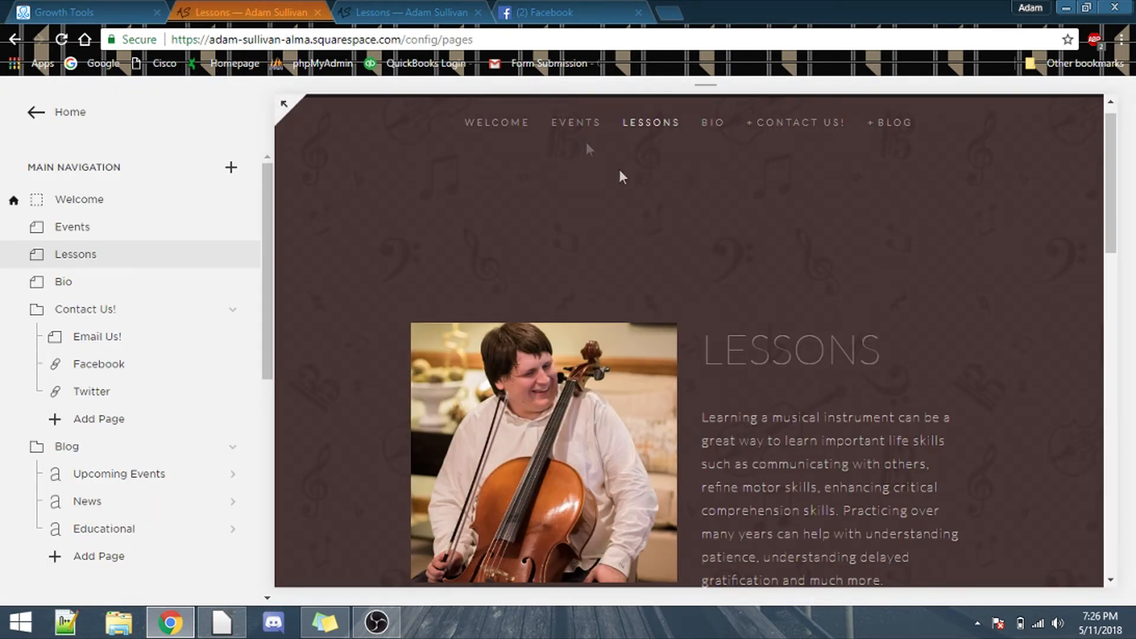
pyautogui.moveTo(715, 152)
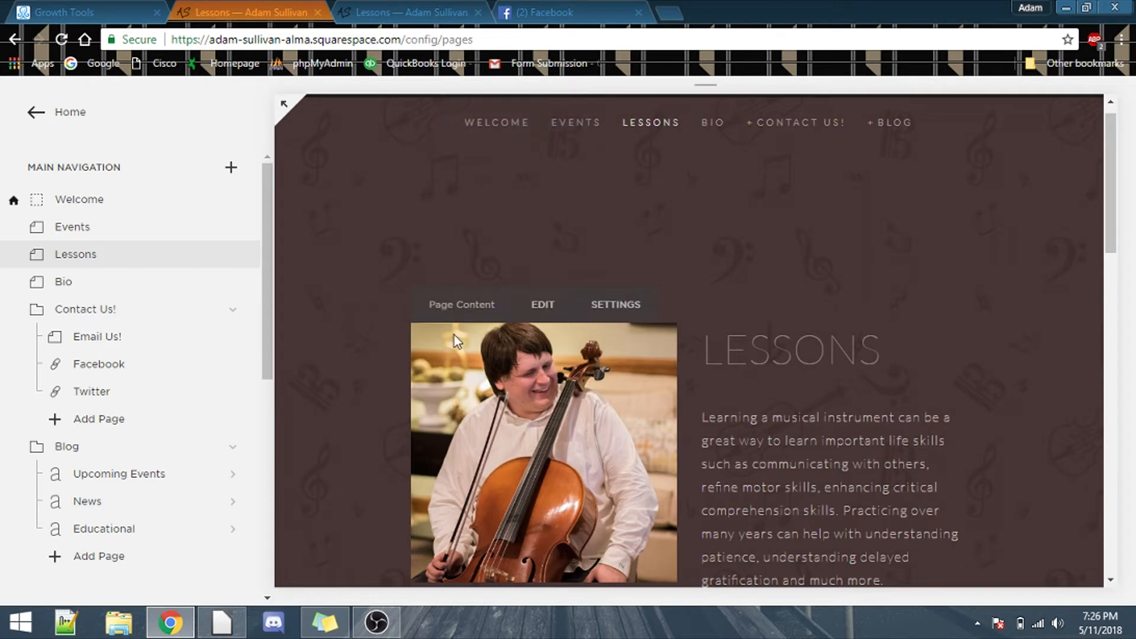
pyautogui.moveTo(137, 395)
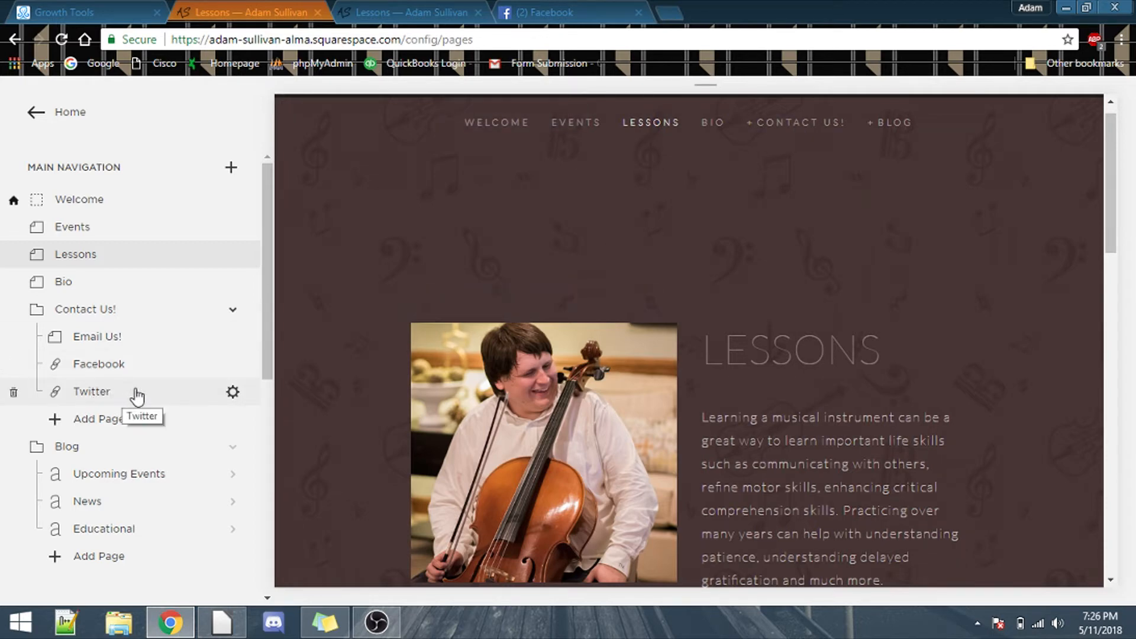
pyautogui.moveTo(114, 401)
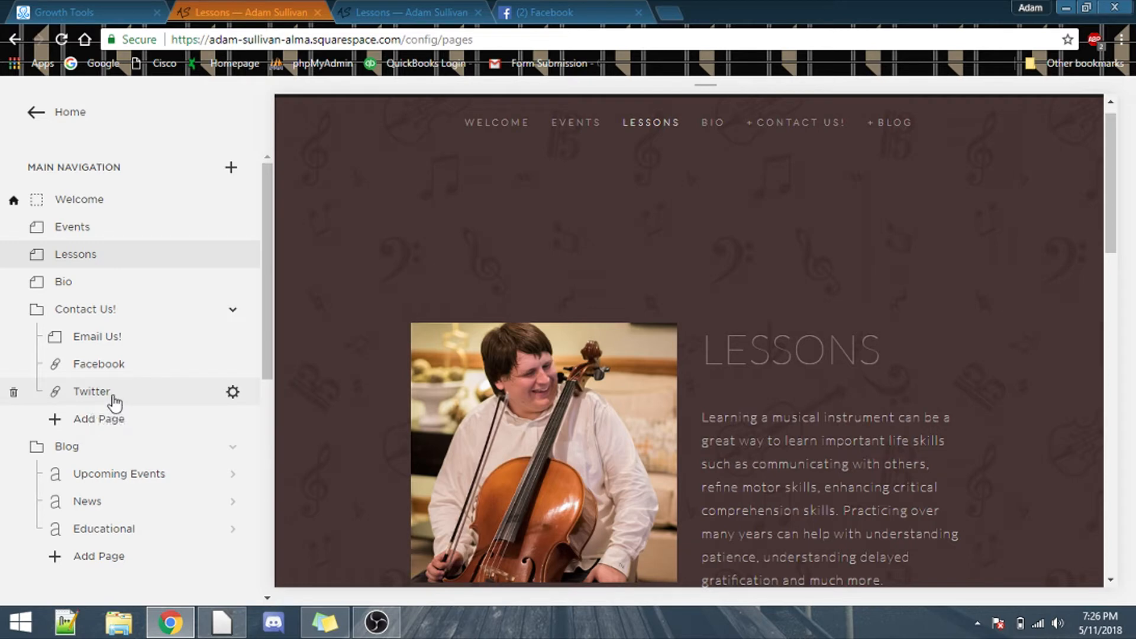
pyautogui.moveTo(498, 171)
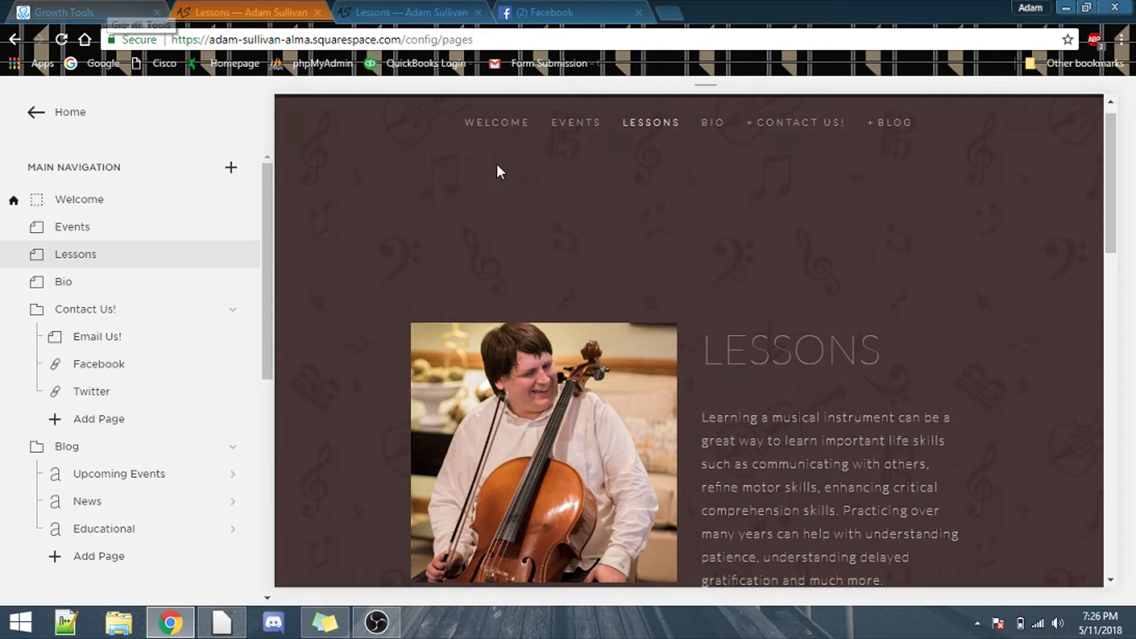
# Revisit ManyChat's Growth Tools list and open the Gigs slide-in for editing.
pyautogui.click(83, 12)
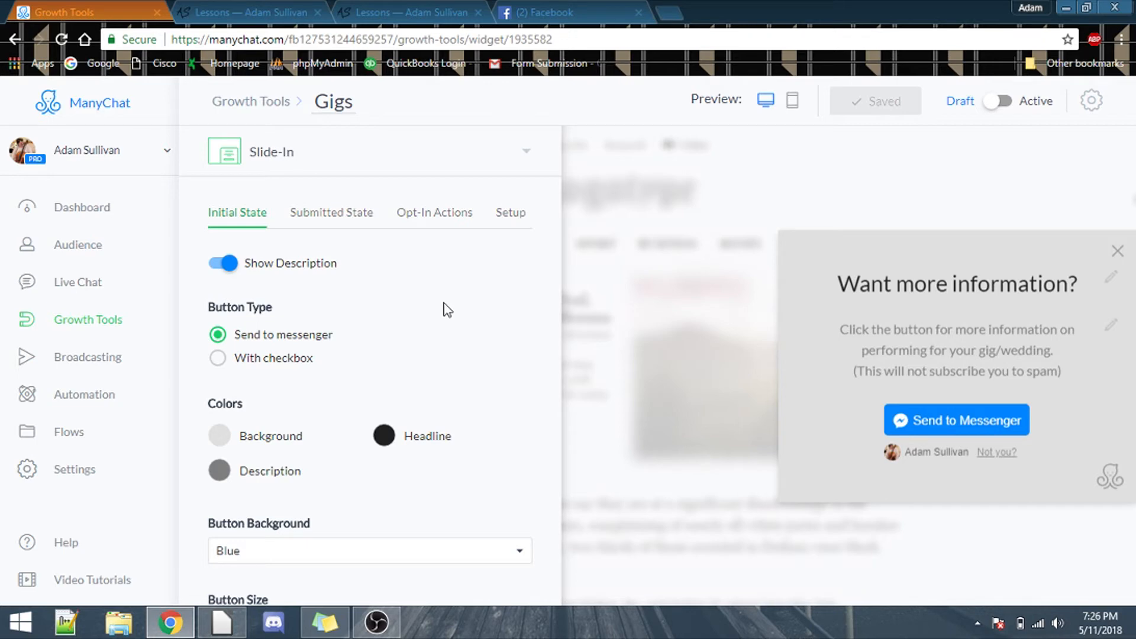
pyautogui.moveTo(565, 327)
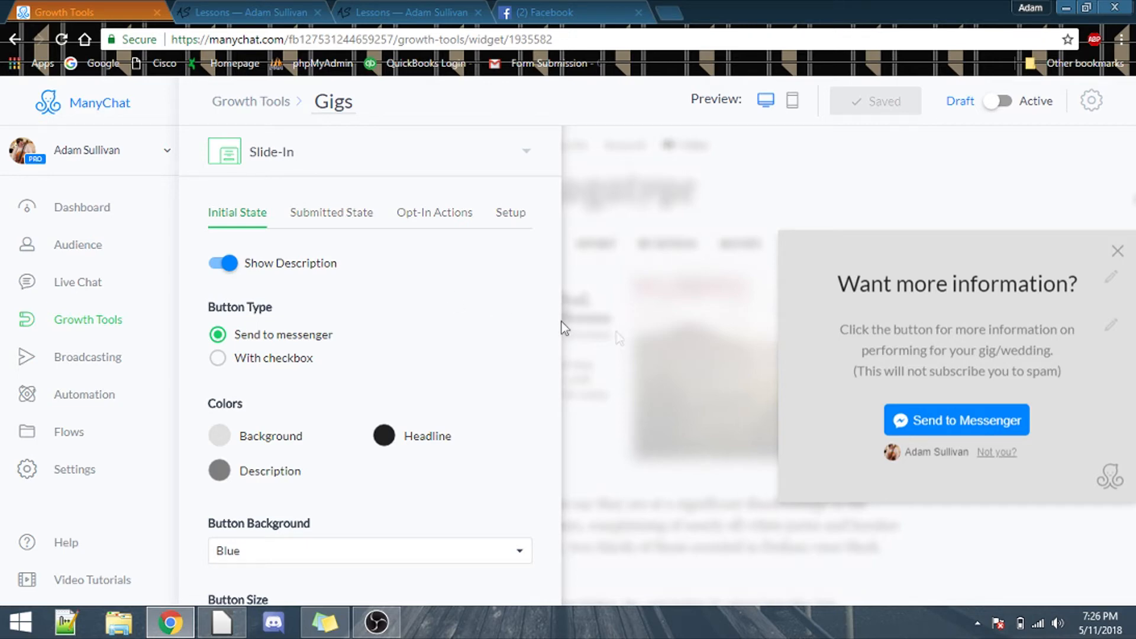
pyautogui.moveTo(303, 212)
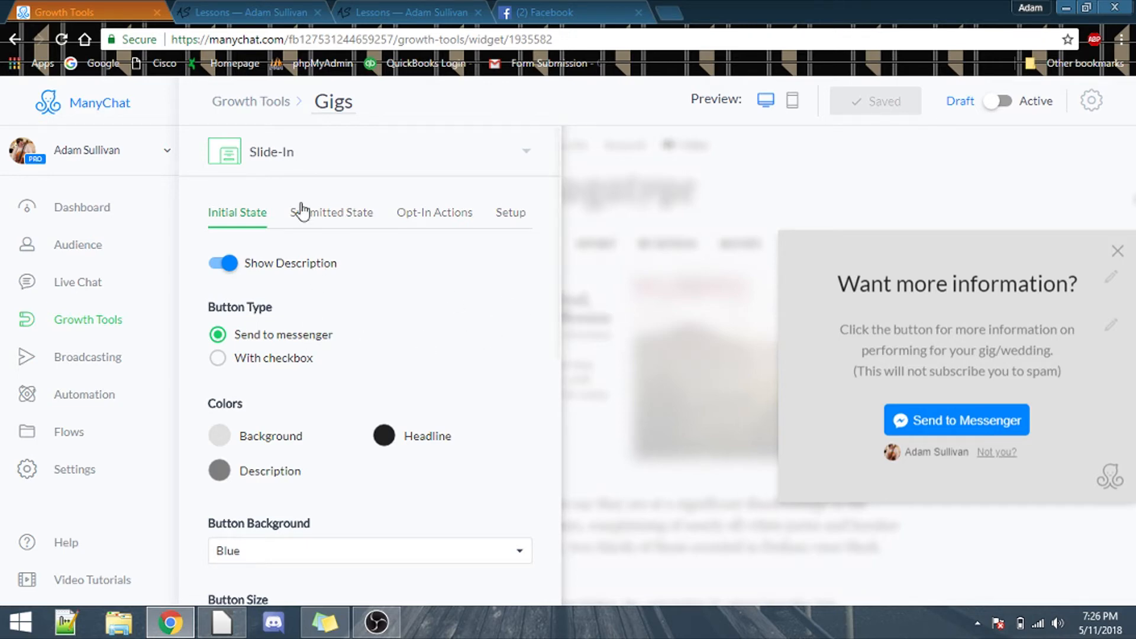
pyautogui.click(88, 320)
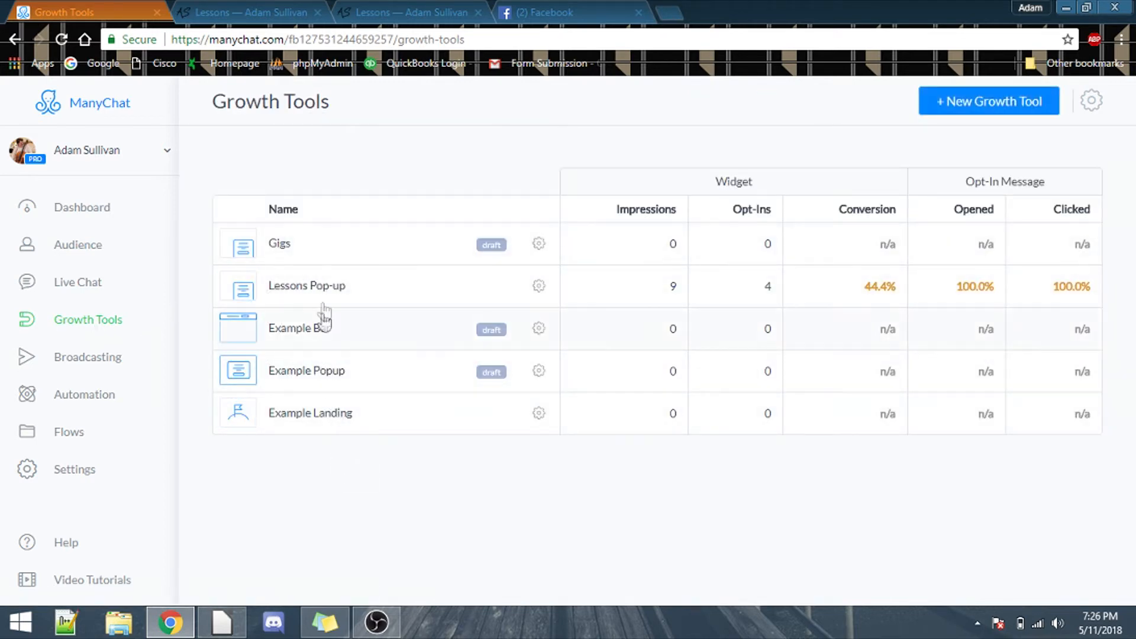
pyautogui.moveTo(289, 306)
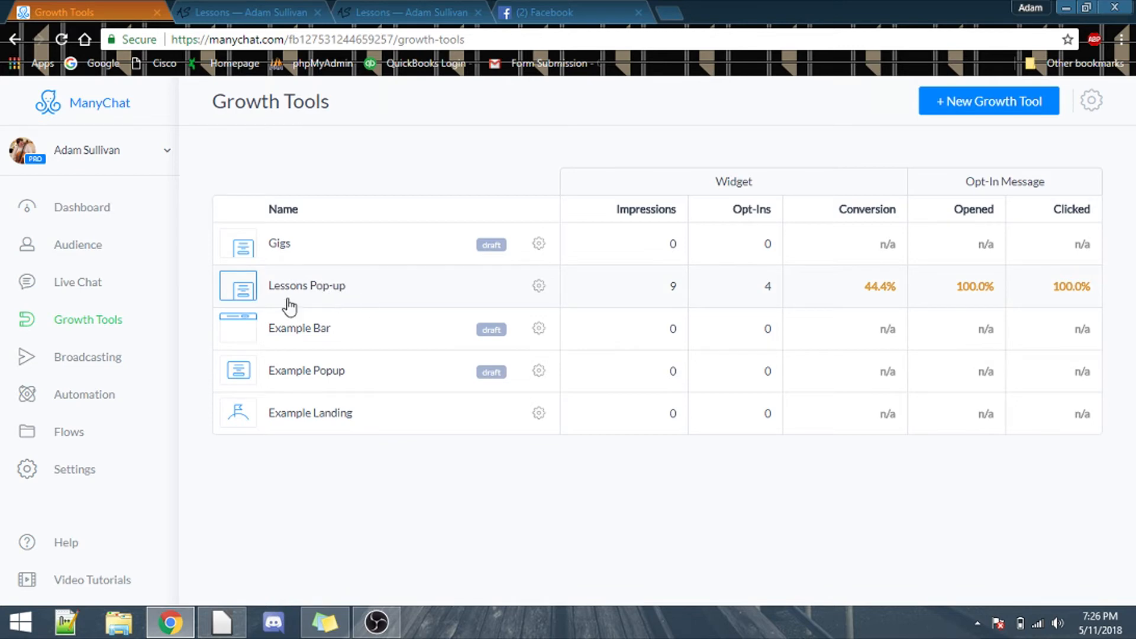
pyautogui.moveTo(318, 297)
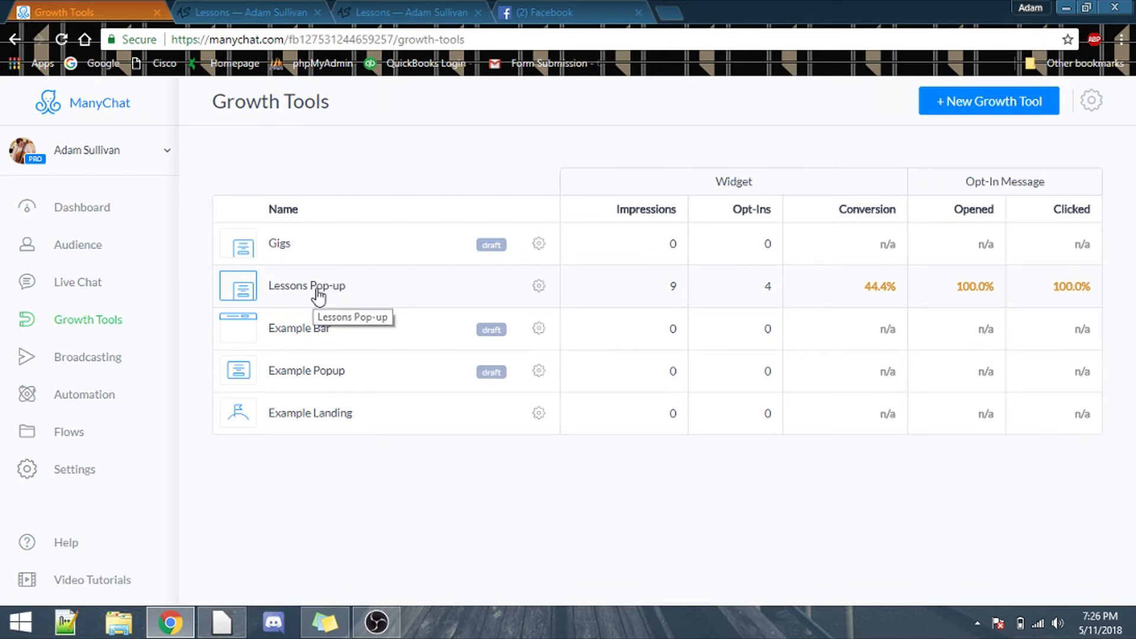
pyautogui.moveTo(302, 246)
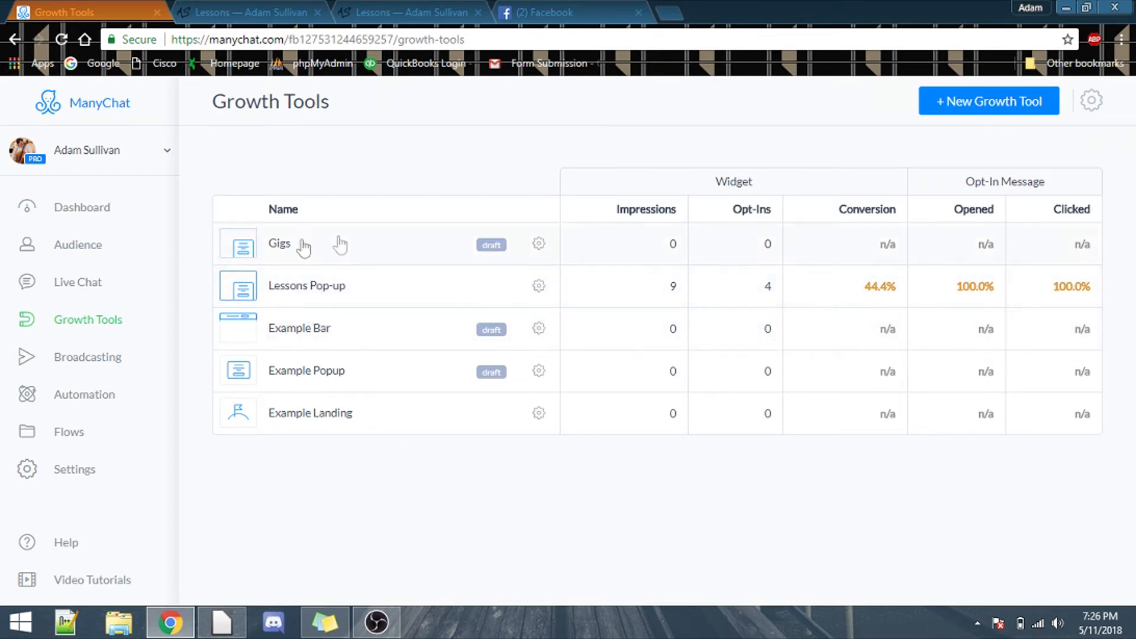
pyautogui.click(279, 242)
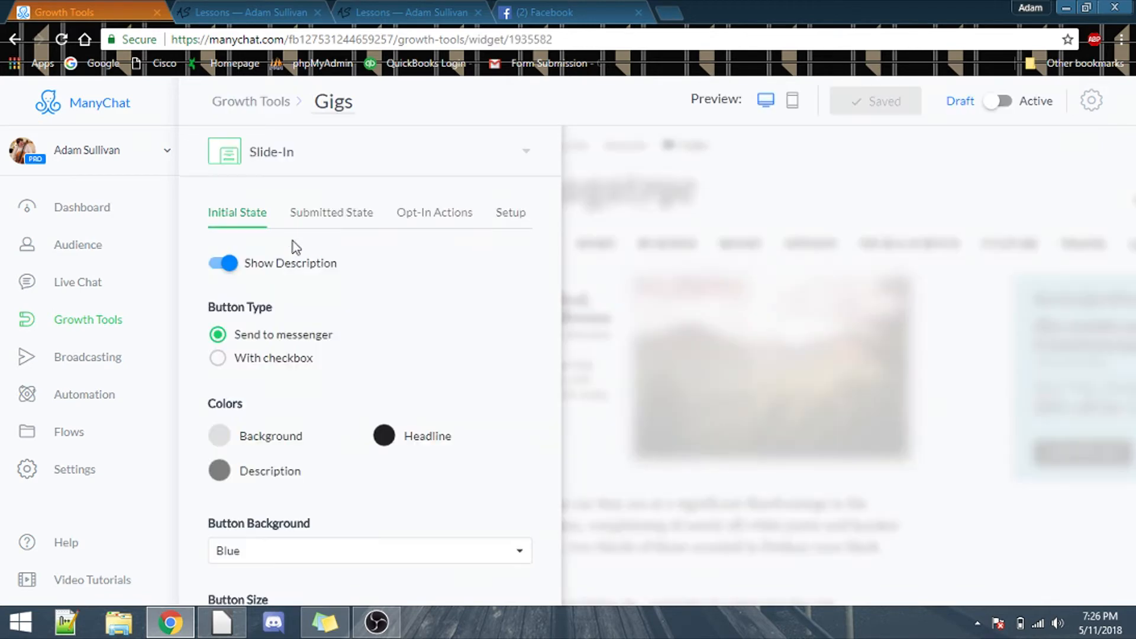
pyautogui.click(249, 12)
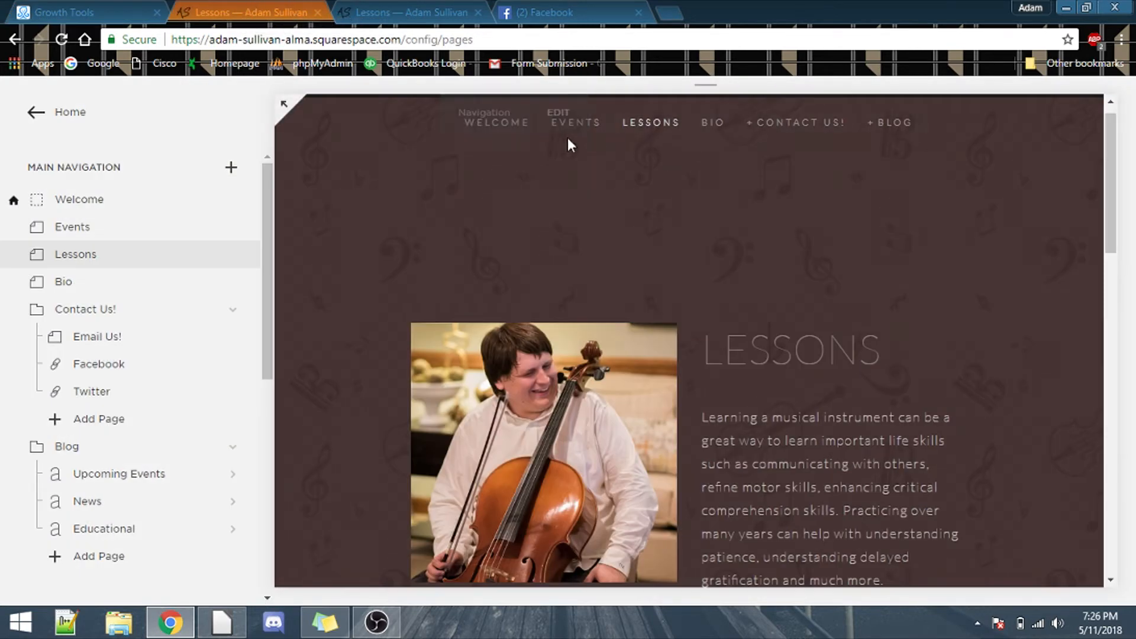
# Scroll the Gigs Initial State options, then preview the Submitted State message.
pyautogui.click(62, 12)
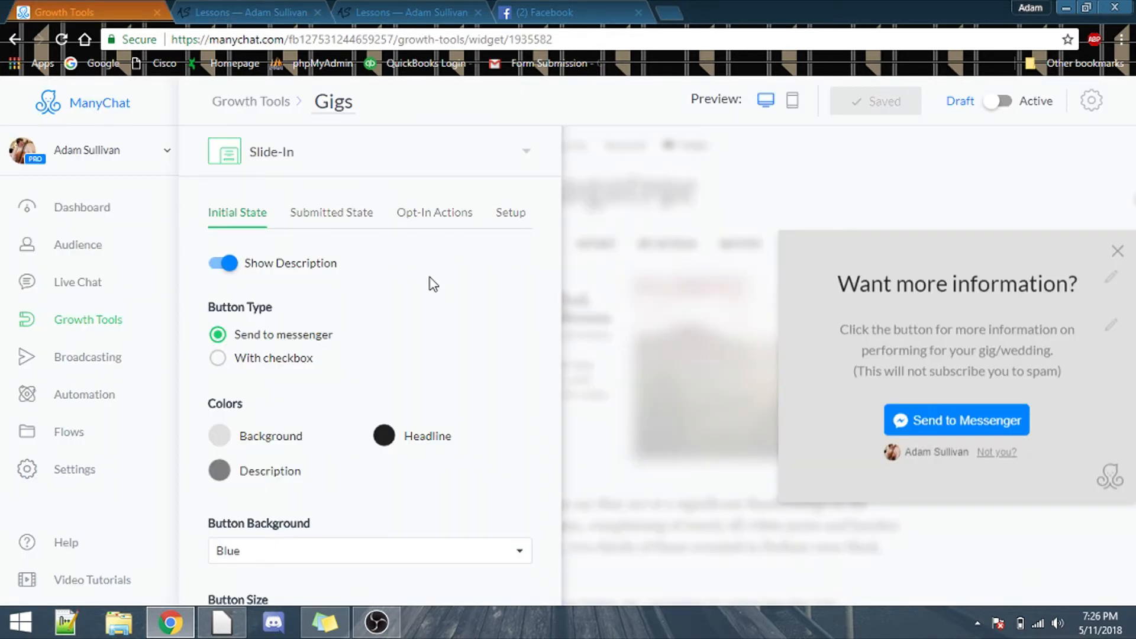
pyautogui.moveTo(768, 352)
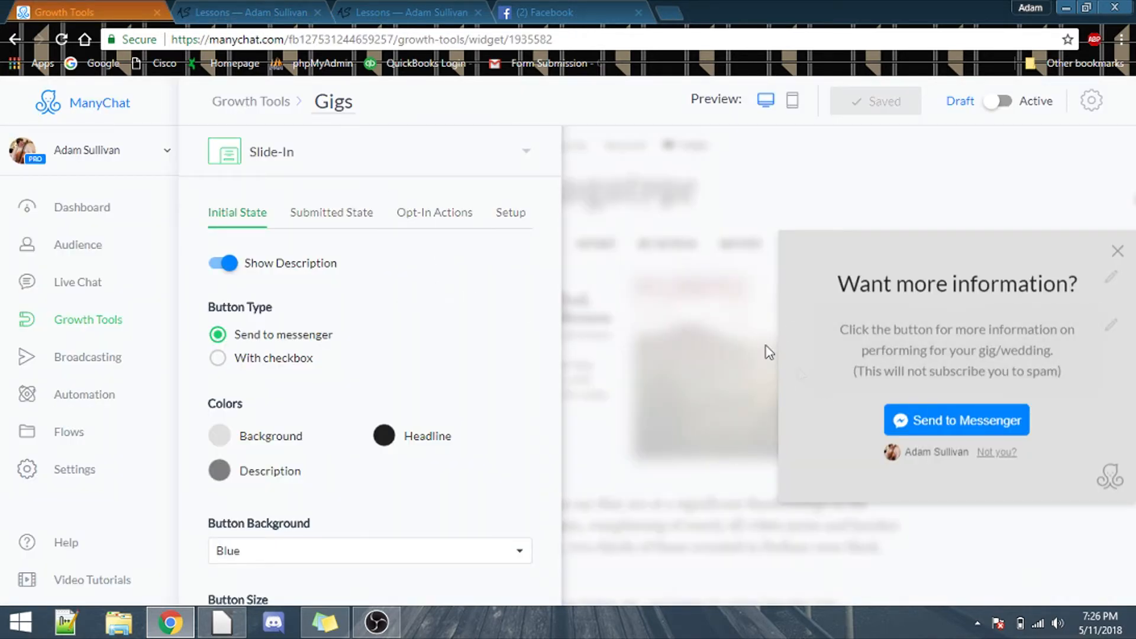
pyautogui.scroll(-3)
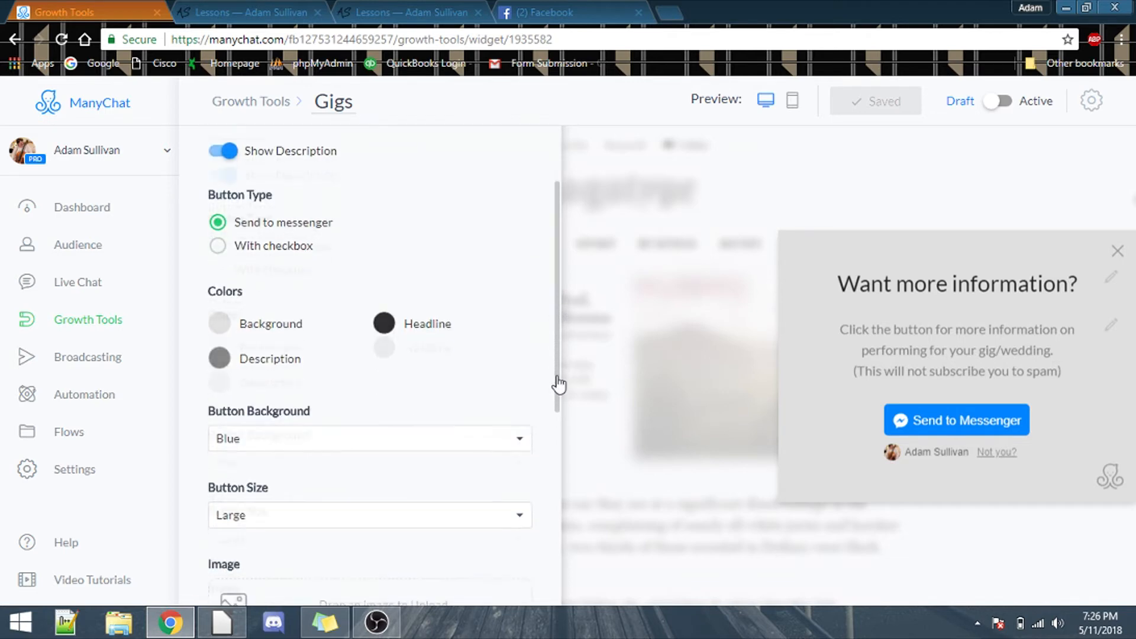
pyautogui.scroll(-3)
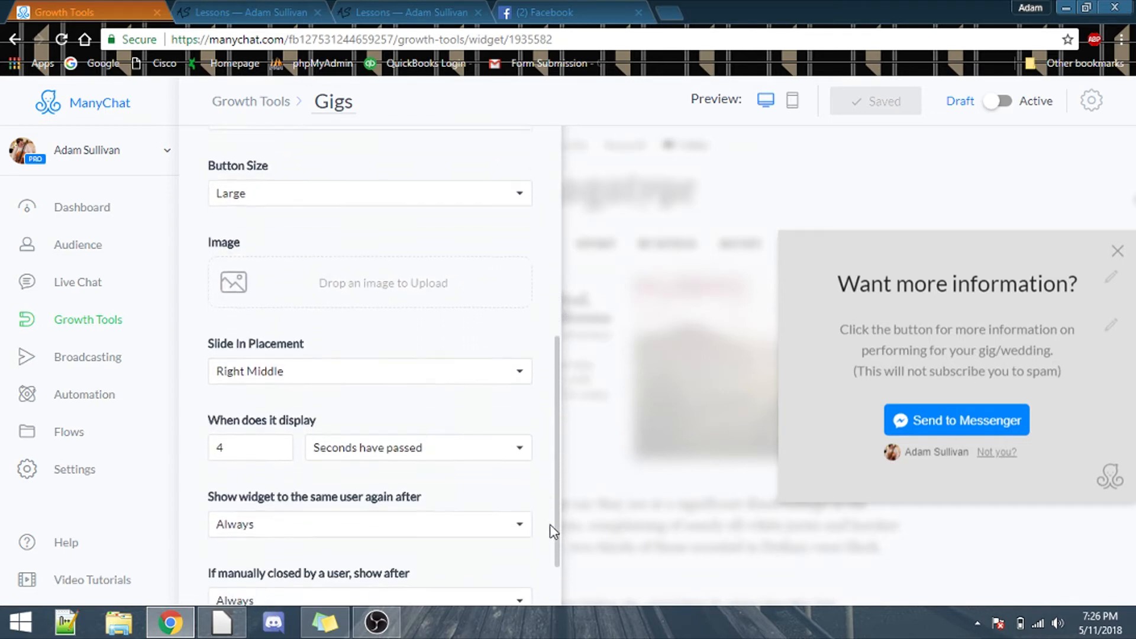
pyautogui.scroll(-3)
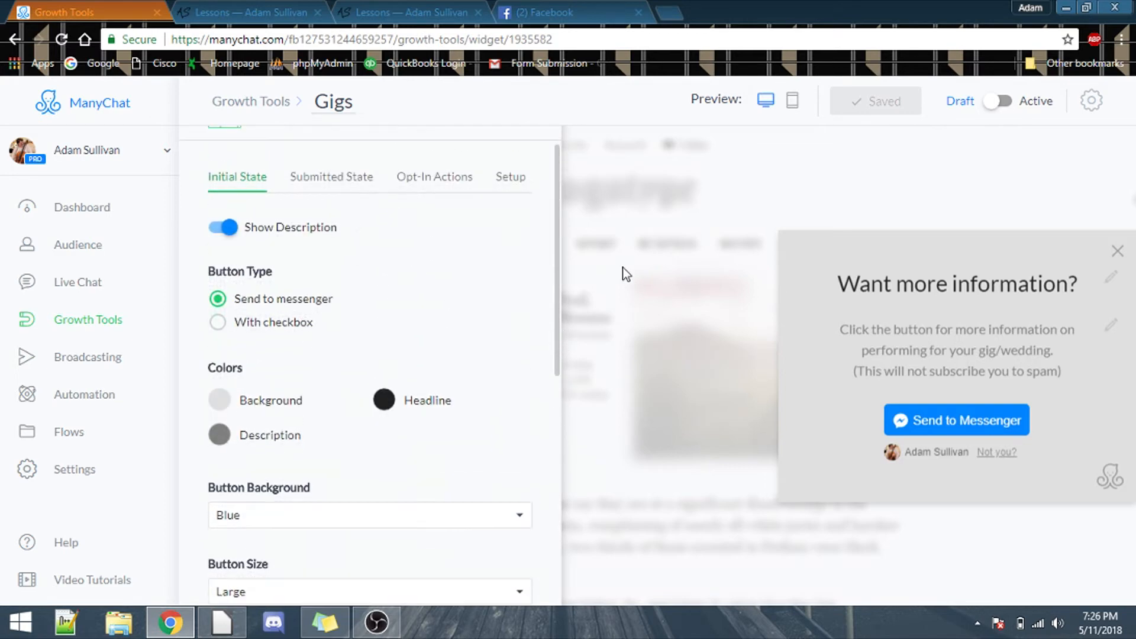
pyautogui.doubleClick(239, 271)
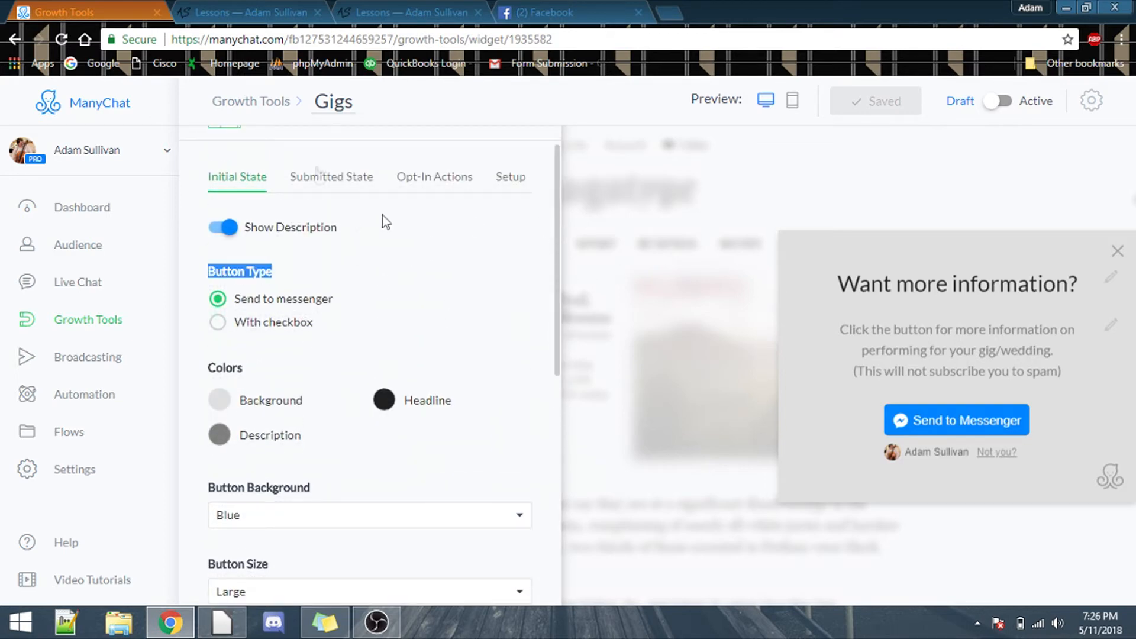
pyautogui.click(332, 177)
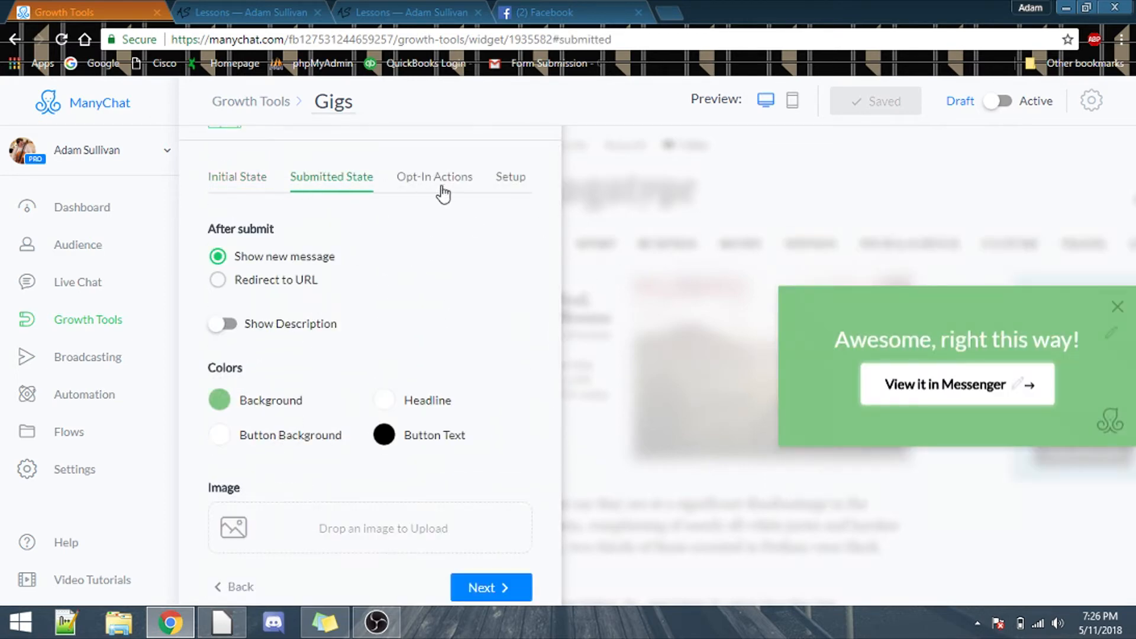
# Under Opt-In Actions, replace the opt-in flow with Lessons › Sequence Message 1.
pyautogui.click(434, 177)
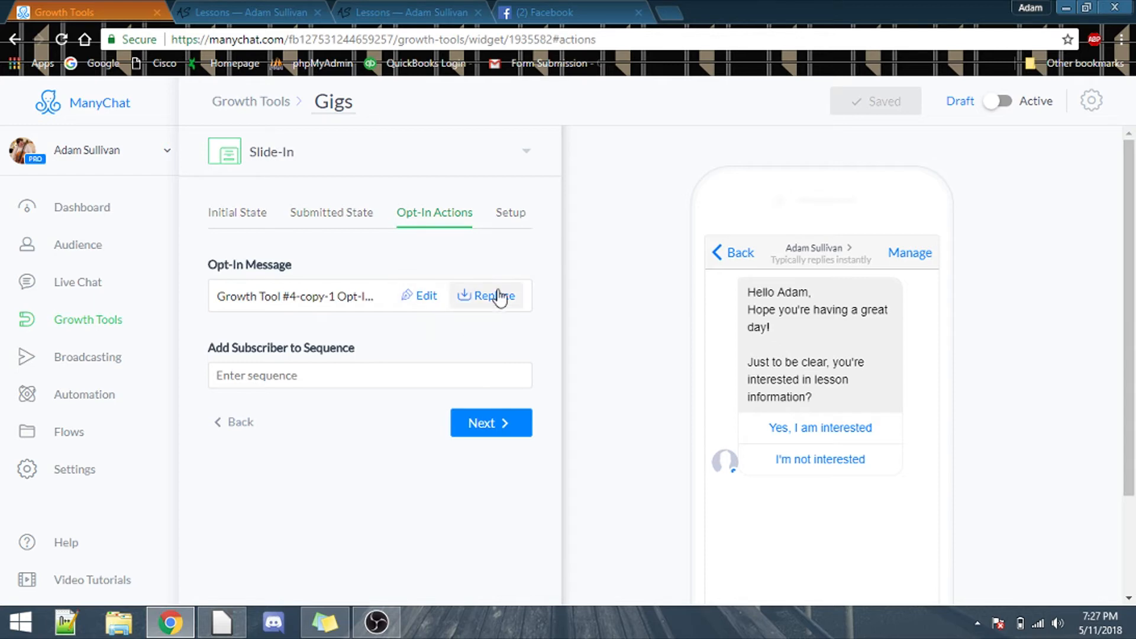
pyautogui.moveTo(488, 307)
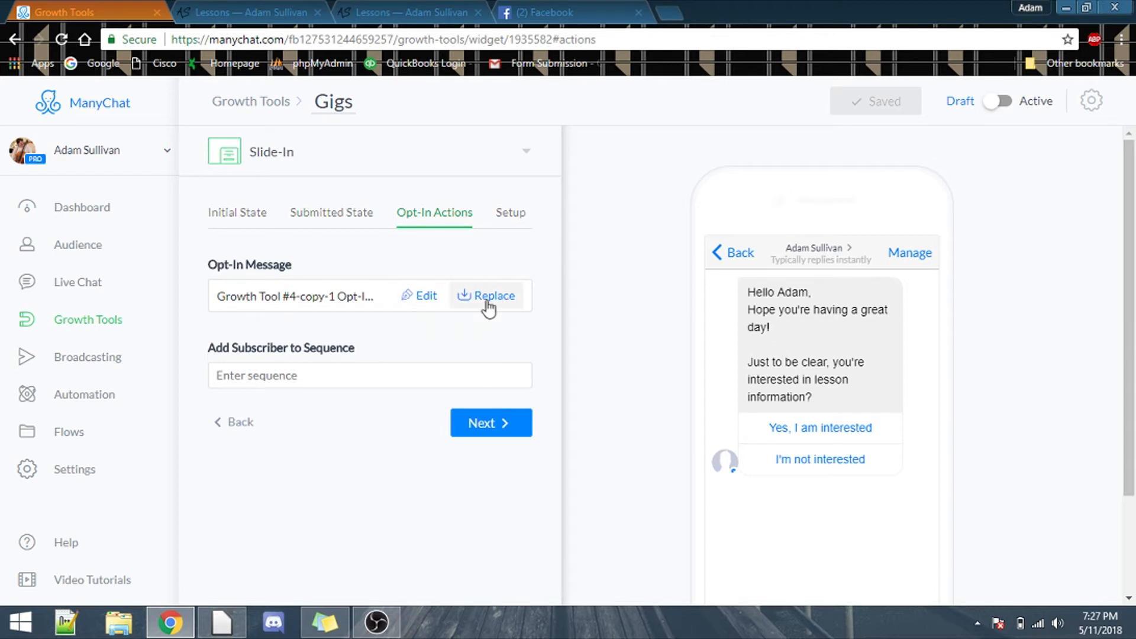
pyautogui.click(491, 295)
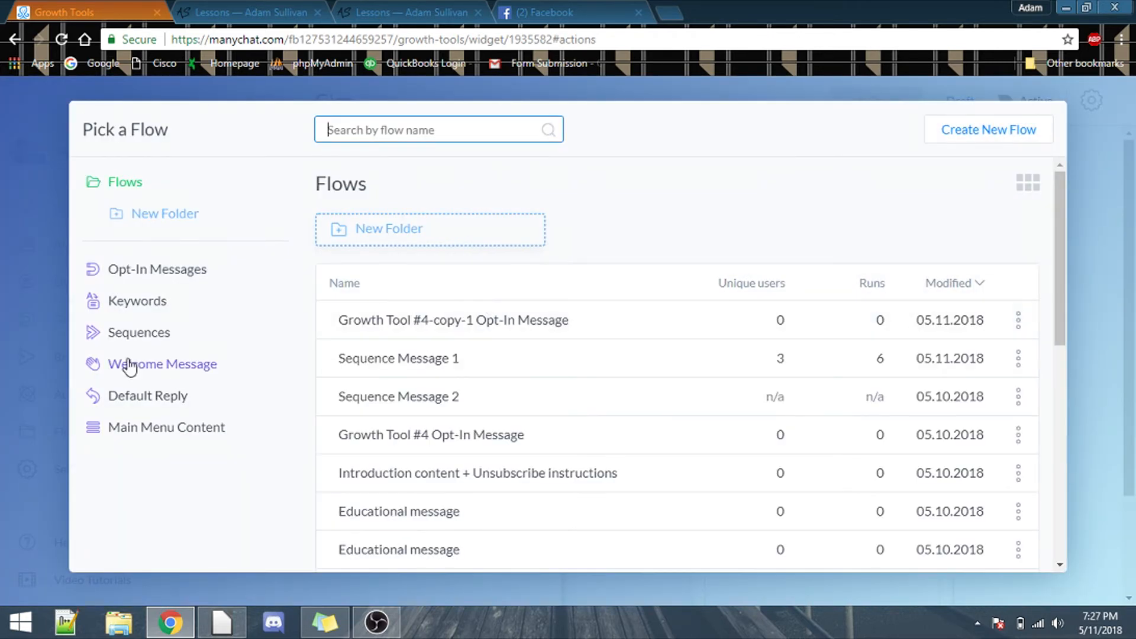
pyautogui.moveTo(155, 353)
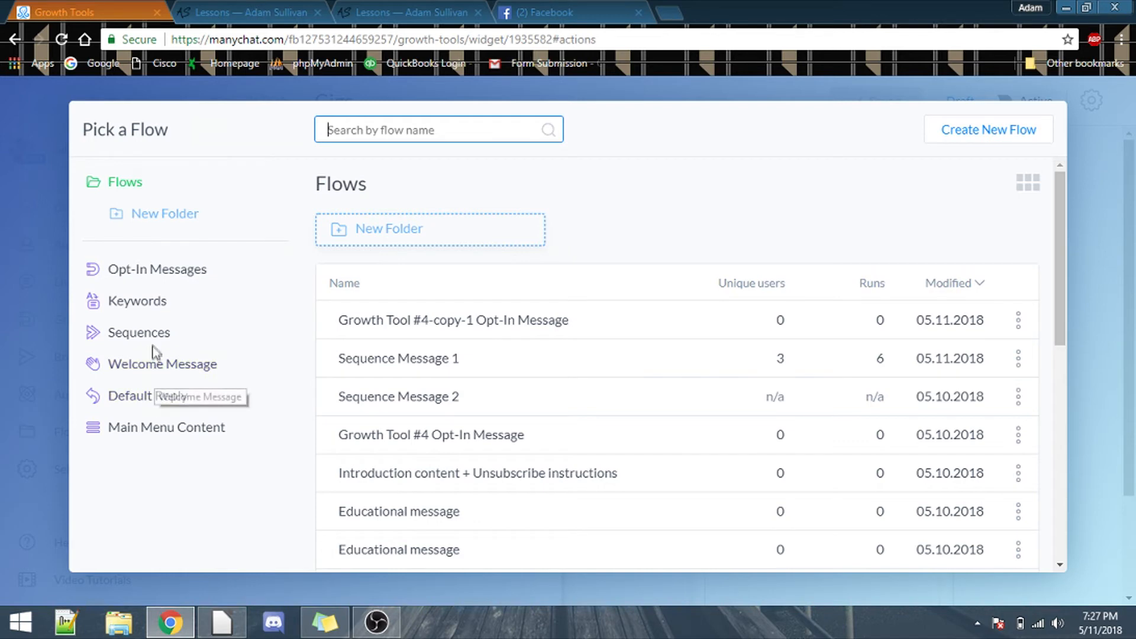
pyautogui.click(138, 333)
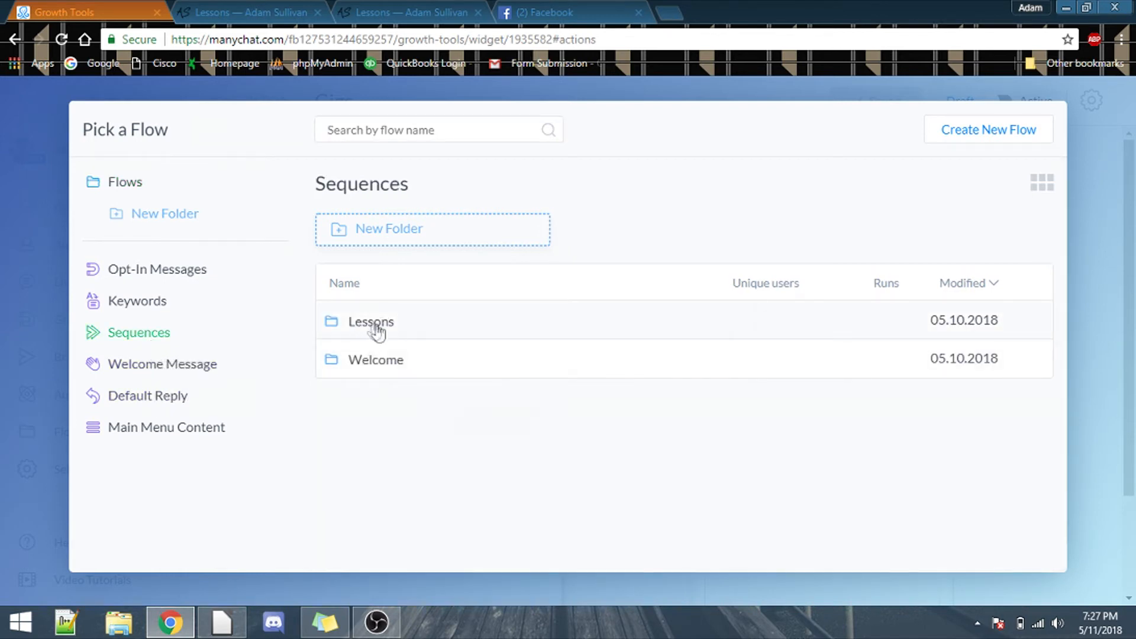
pyautogui.click(370, 321)
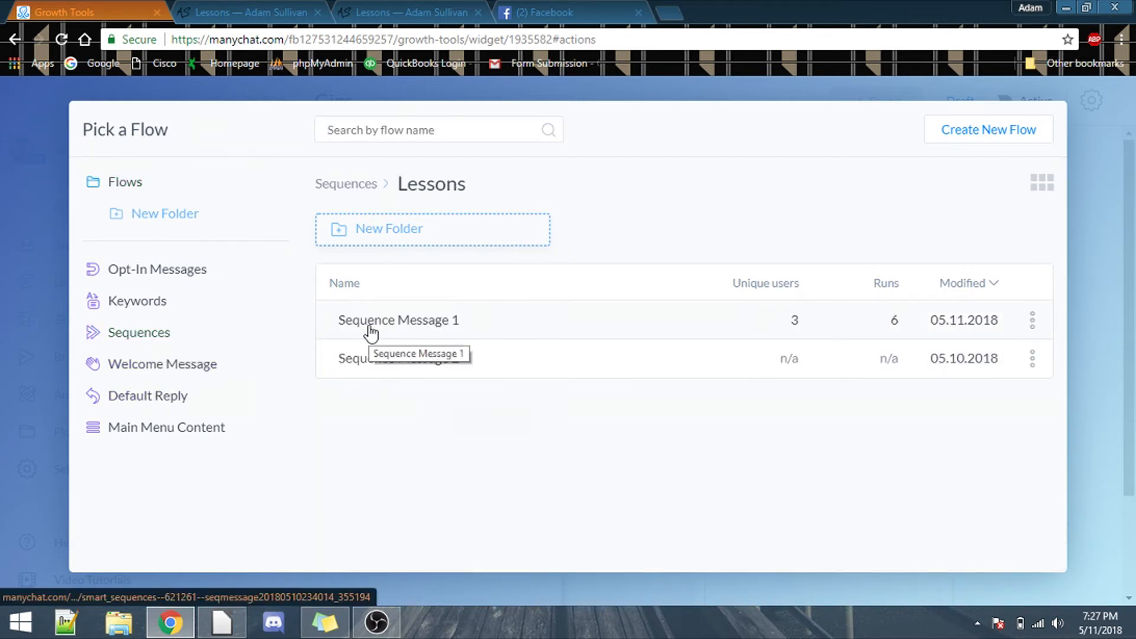
pyautogui.click(397, 320)
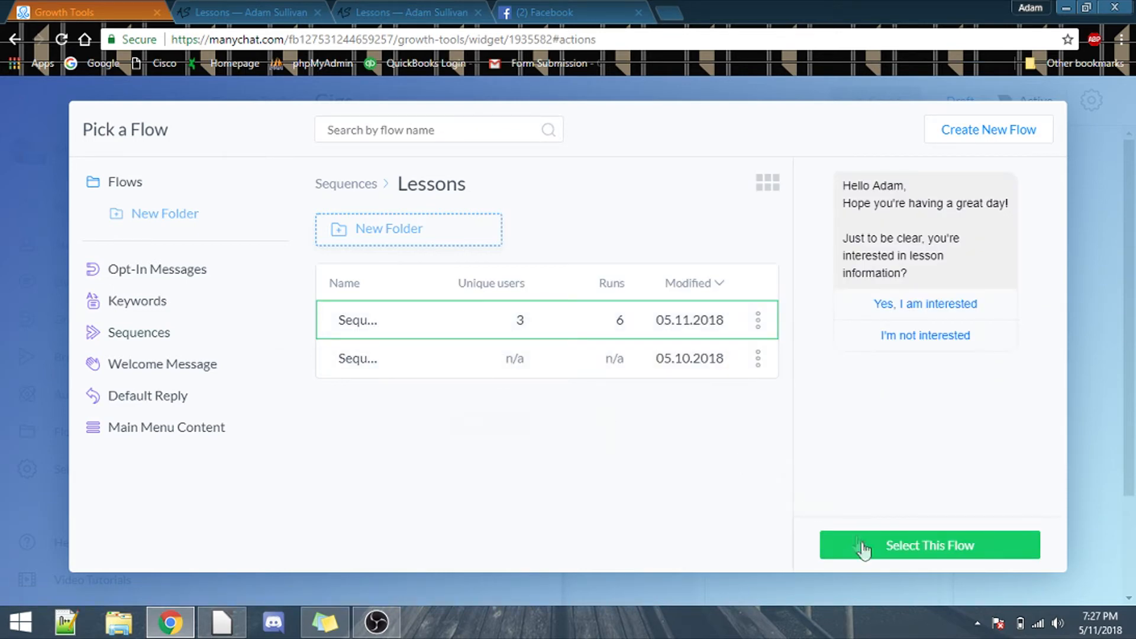
pyautogui.click(929, 545)
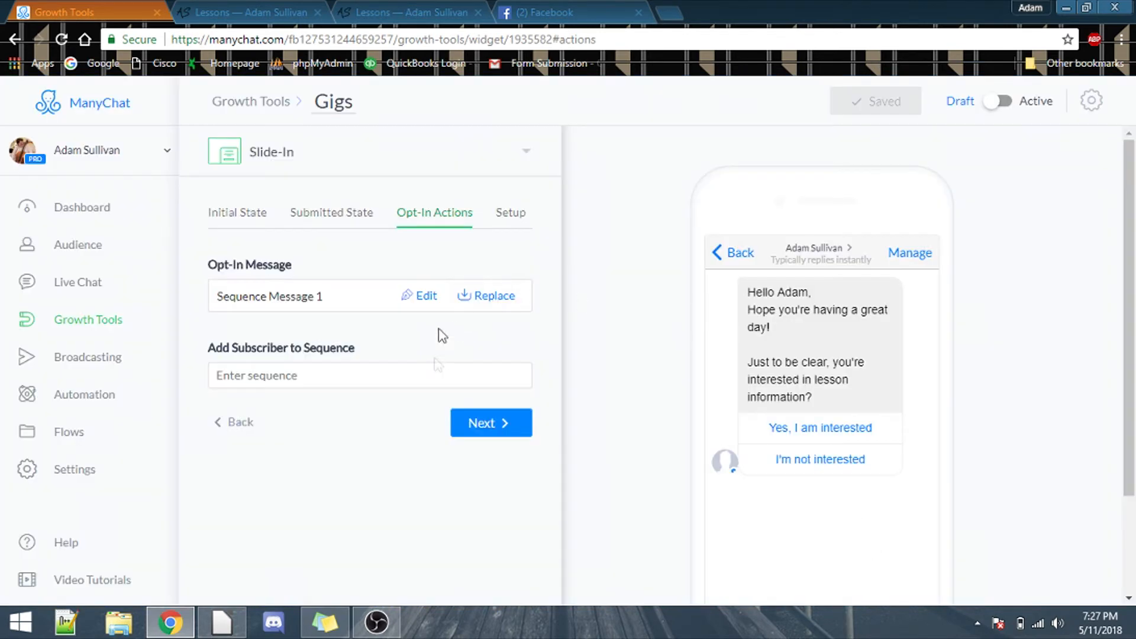
pyautogui.moveTo(749, 301)
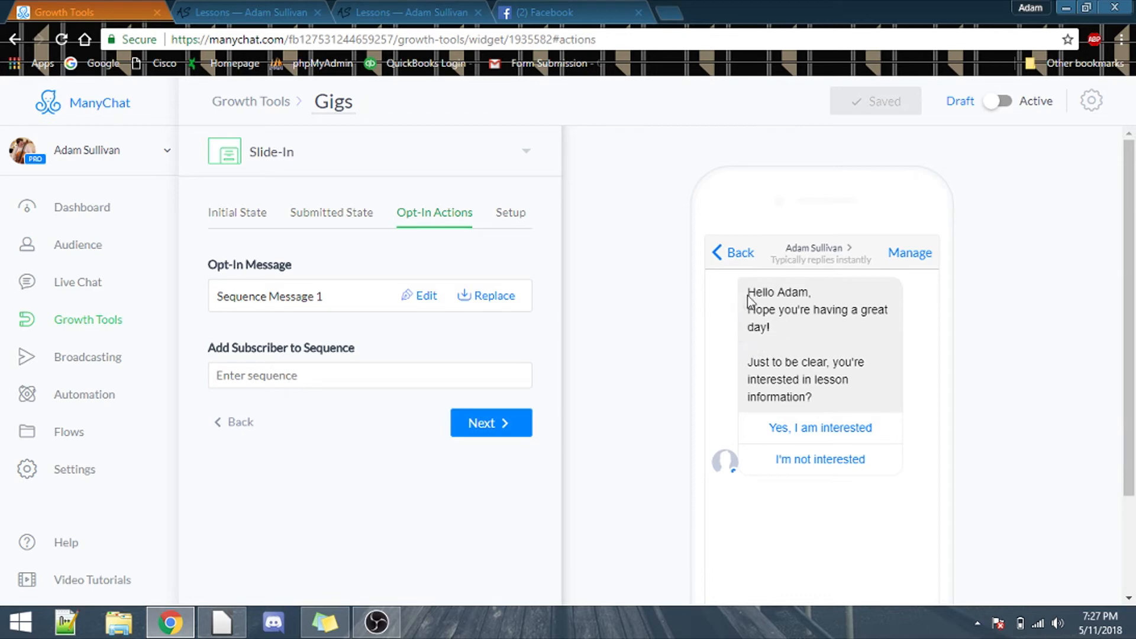
pyautogui.moveTo(794, 293)
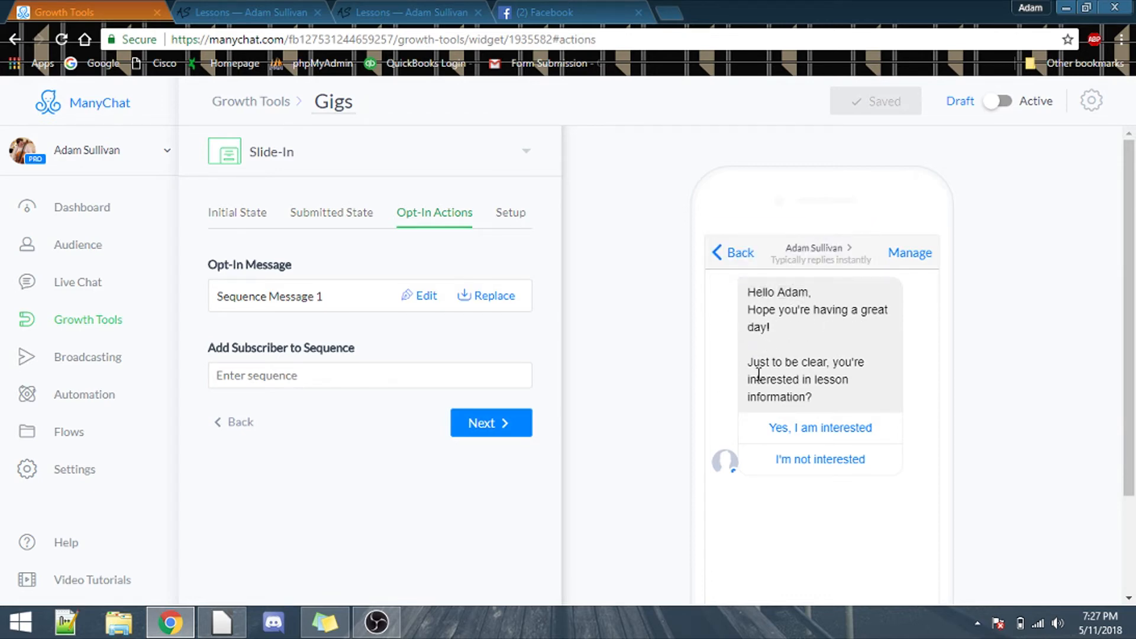
pyautogui.moveTo(667, 371)
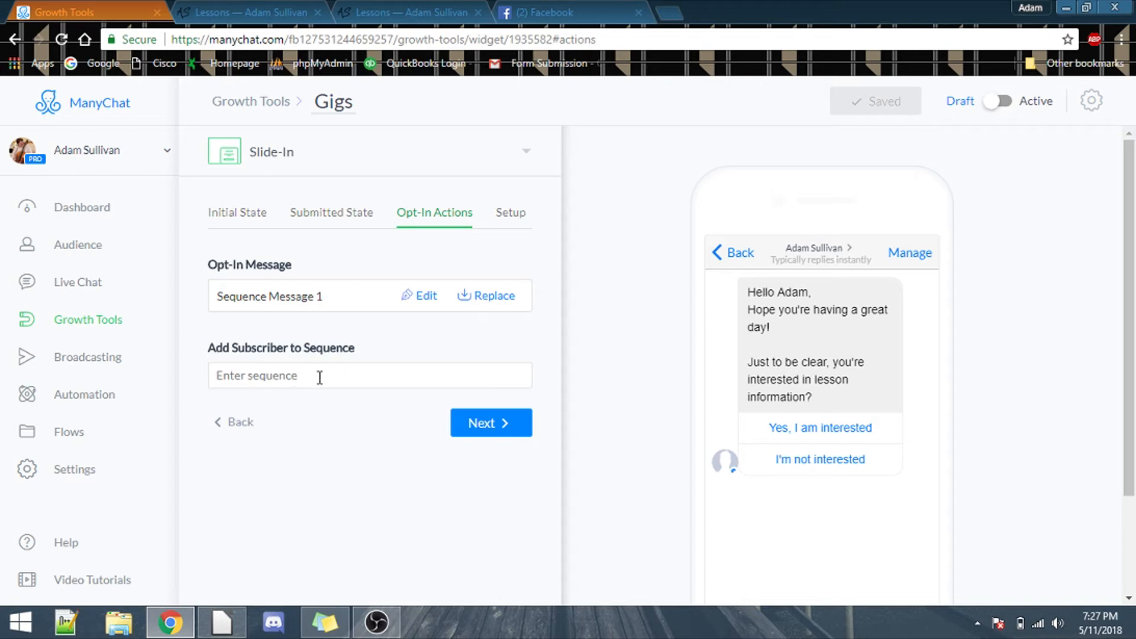
pyautogui.moveTo(517, 222)
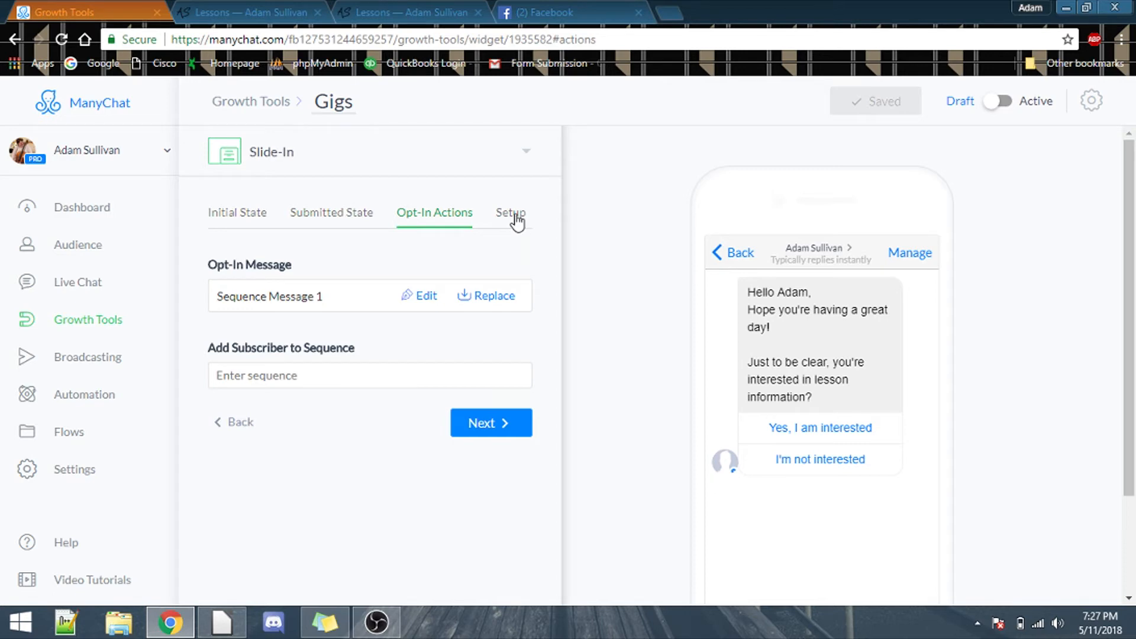
# Open the Gigs widget setup and reach the Install ManyChat Snippet step.
pyautogui.click(510, 212)
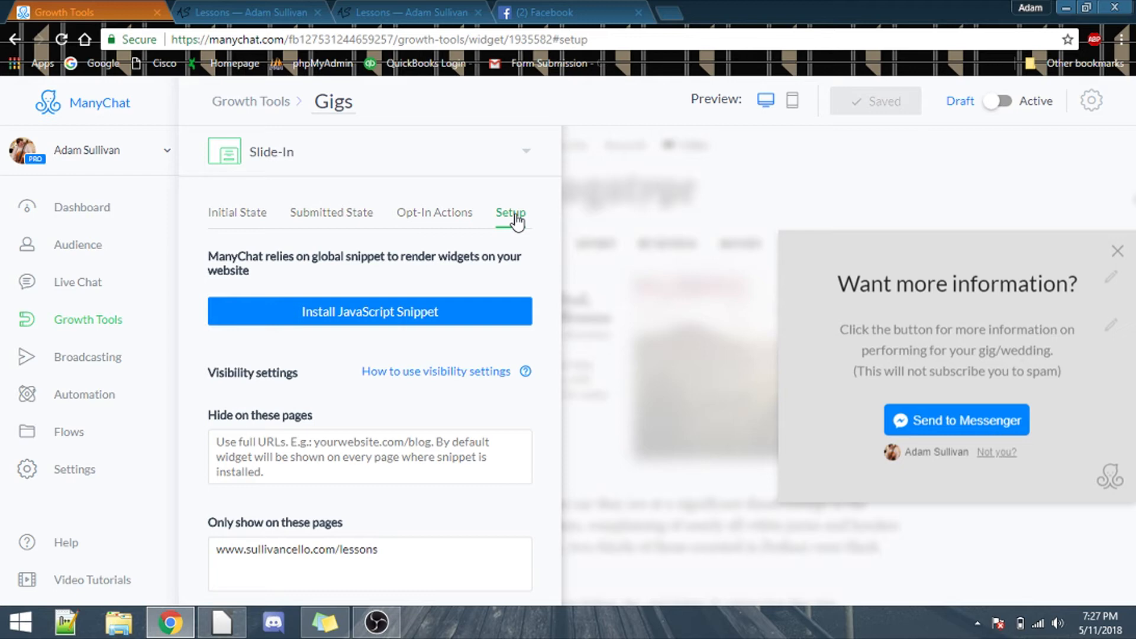
pyautogui.moveTo(349, 327)
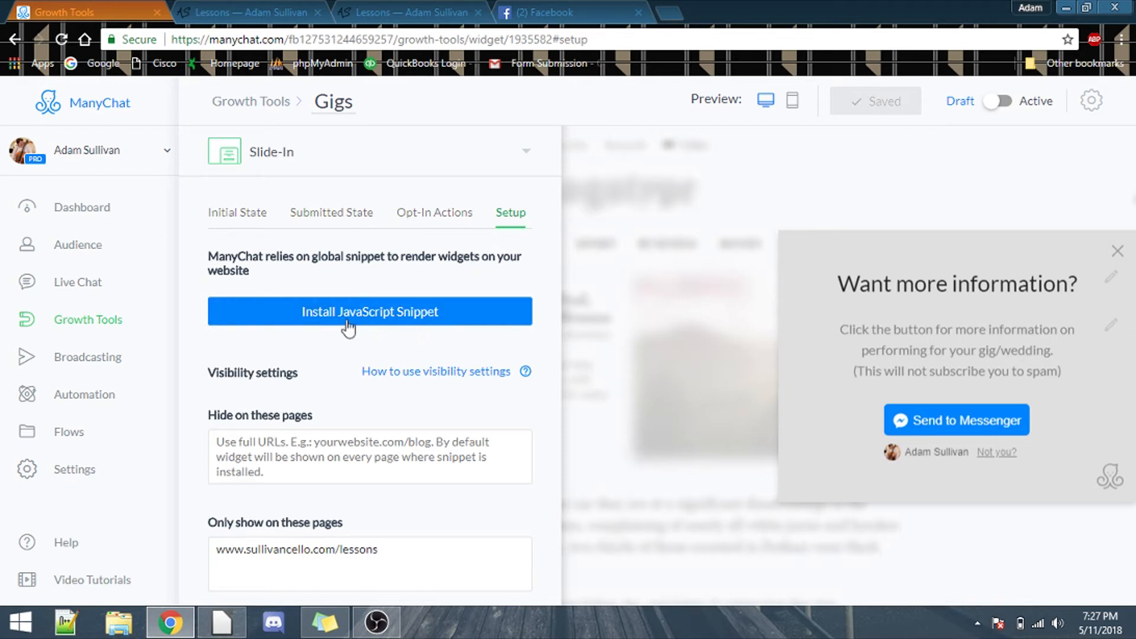
pyautogui.moveTo(410, 326)
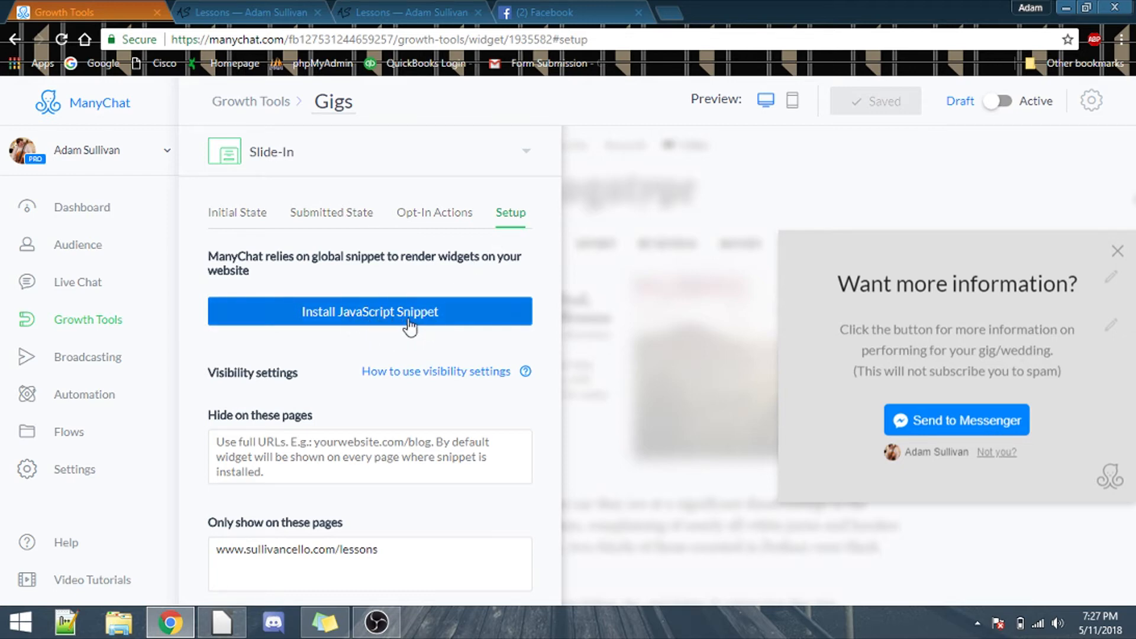
pyautogui.click(369, 311)
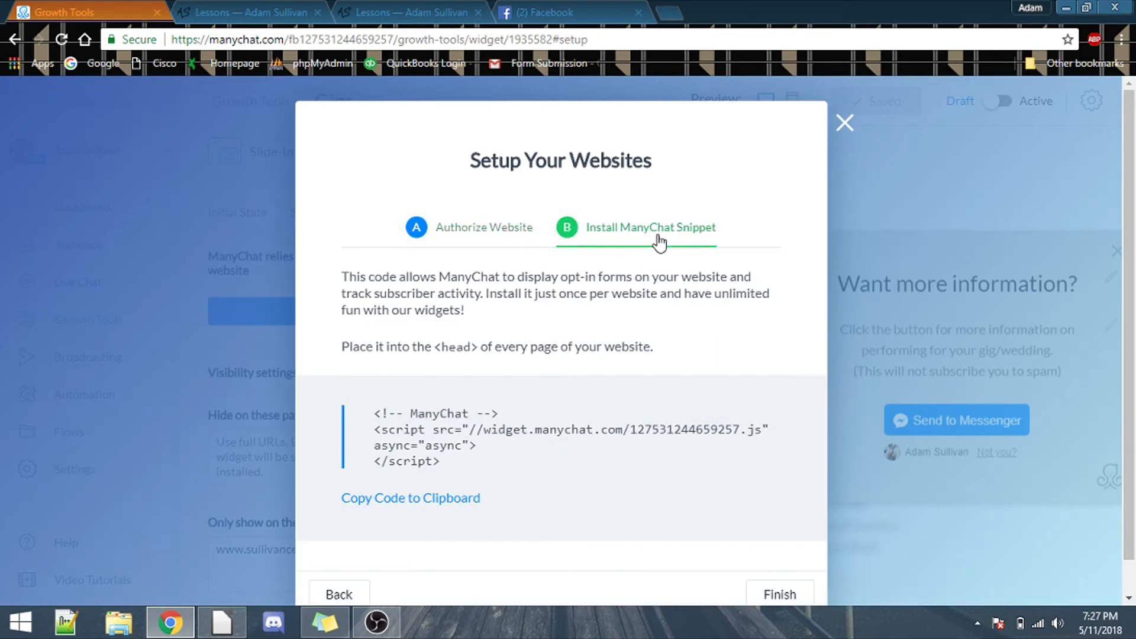
pyautogui.moveTo(330, 355)
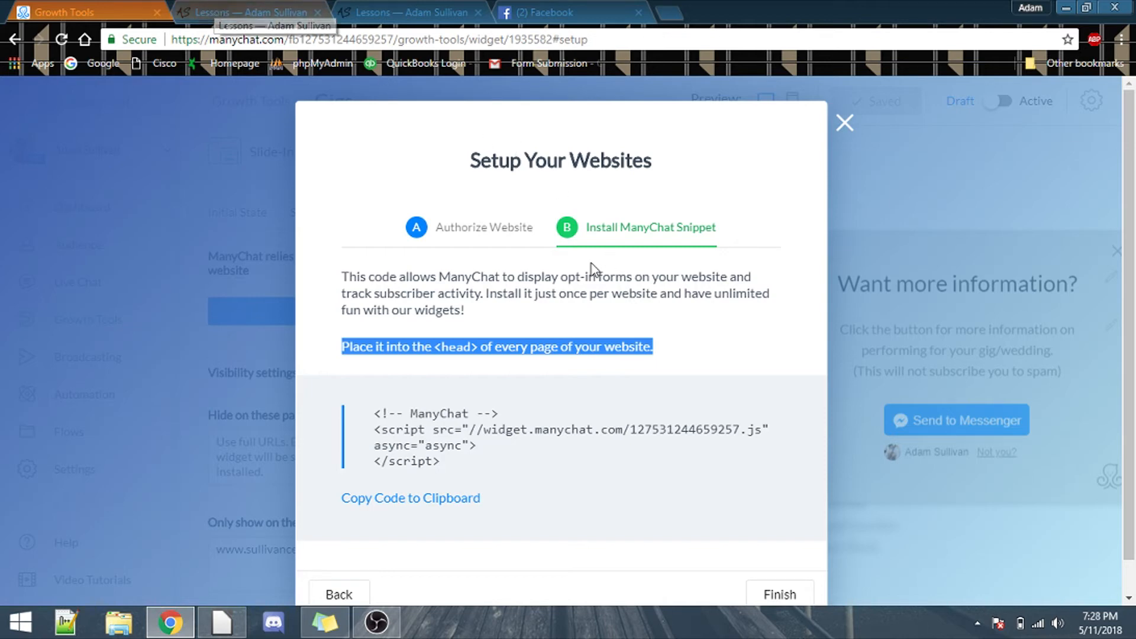
pyautogui.moveTo(702, 353)
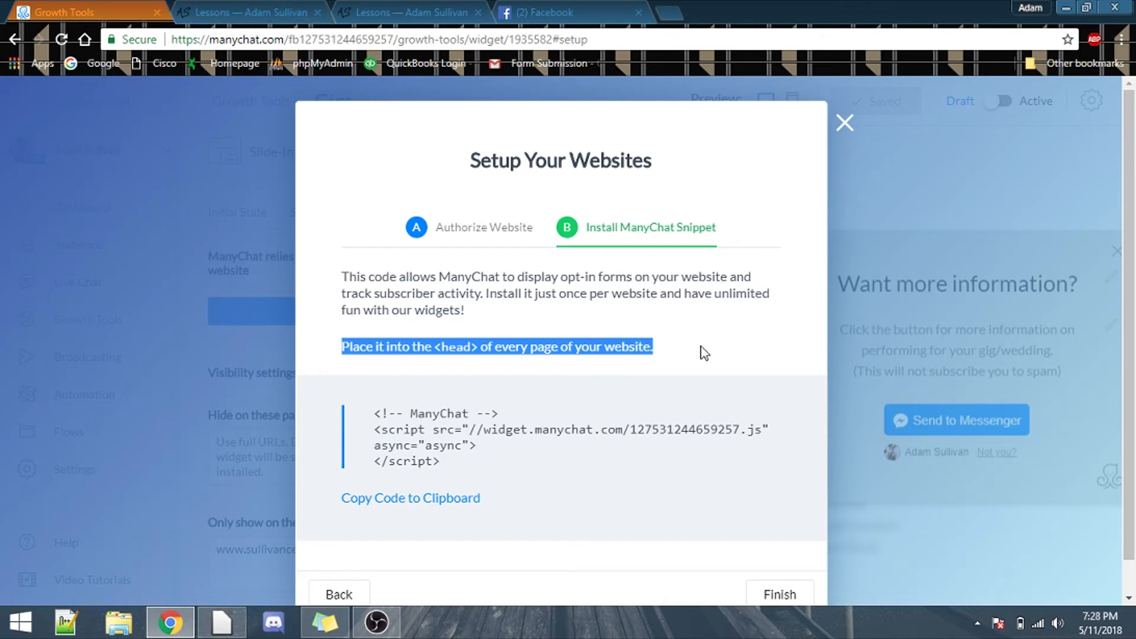
pyautogui.moveTo(527, 344)
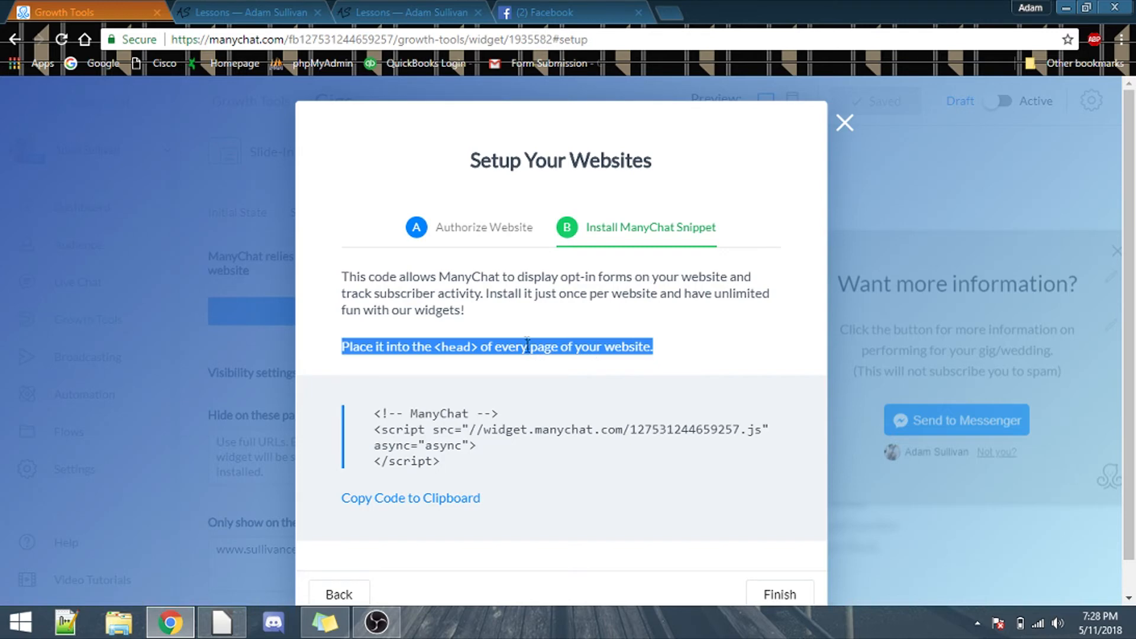
# Authorize the website, copy the snippet code to the clipboard, and switch to Squarespace.
pyautogui.click(246, 13)
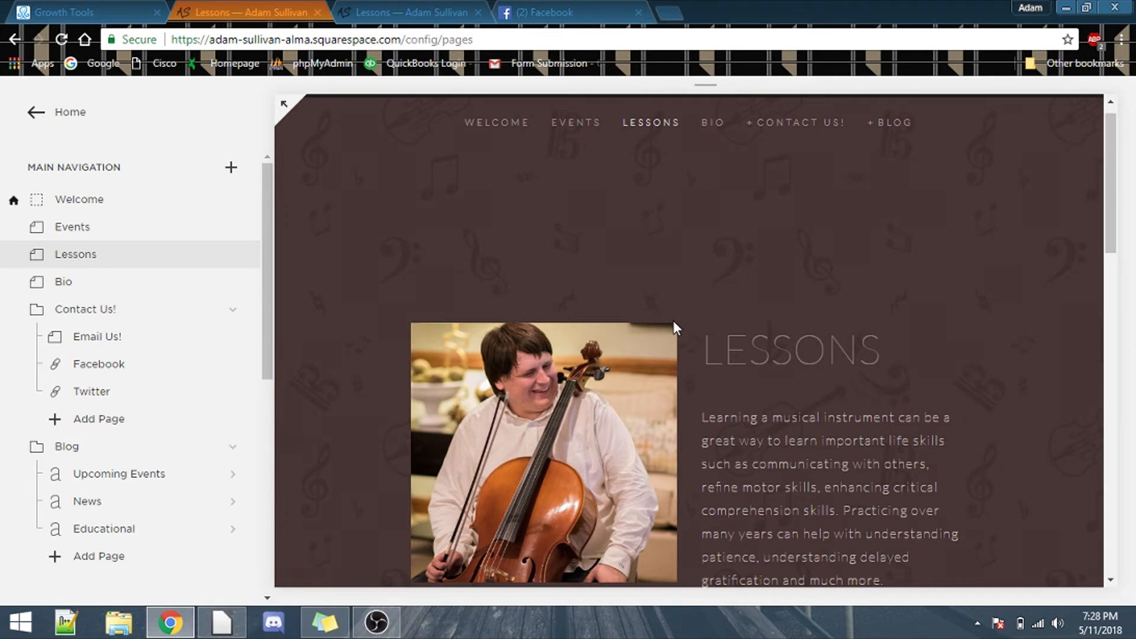
pyautogui.click(72, 12)
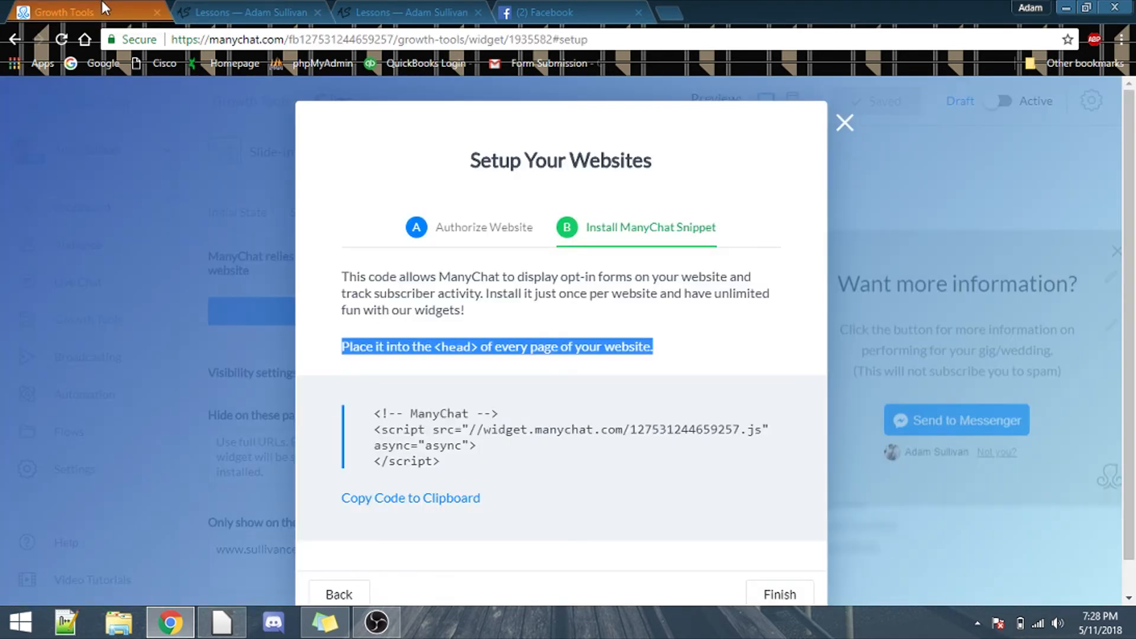
pyautogui.click(691, 355)
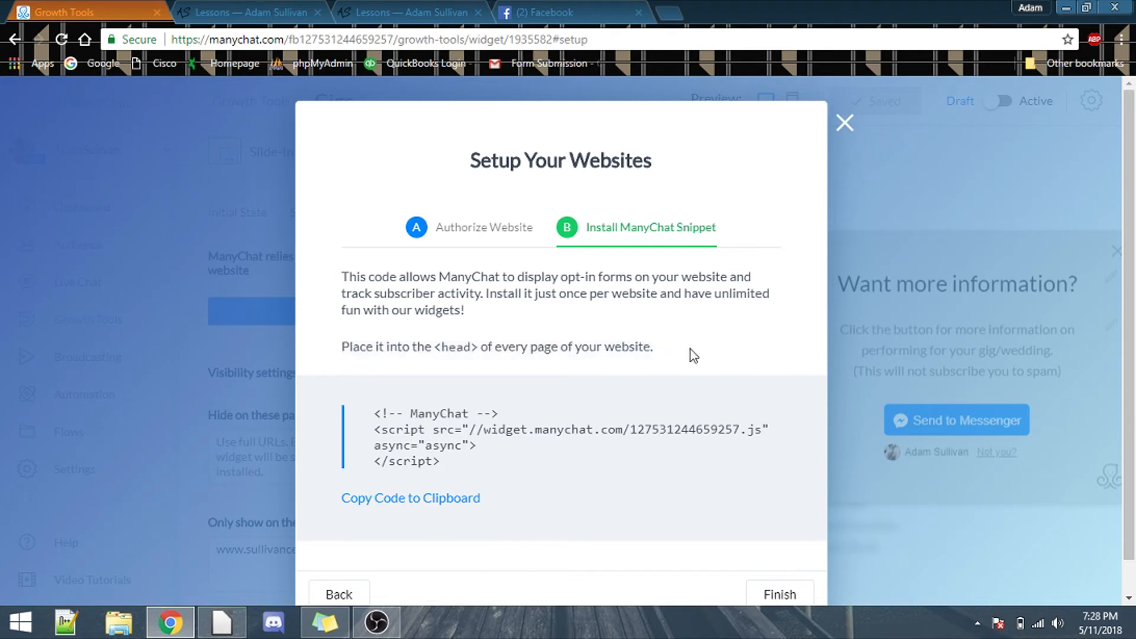
pyautogui.moveTo(454, 446)
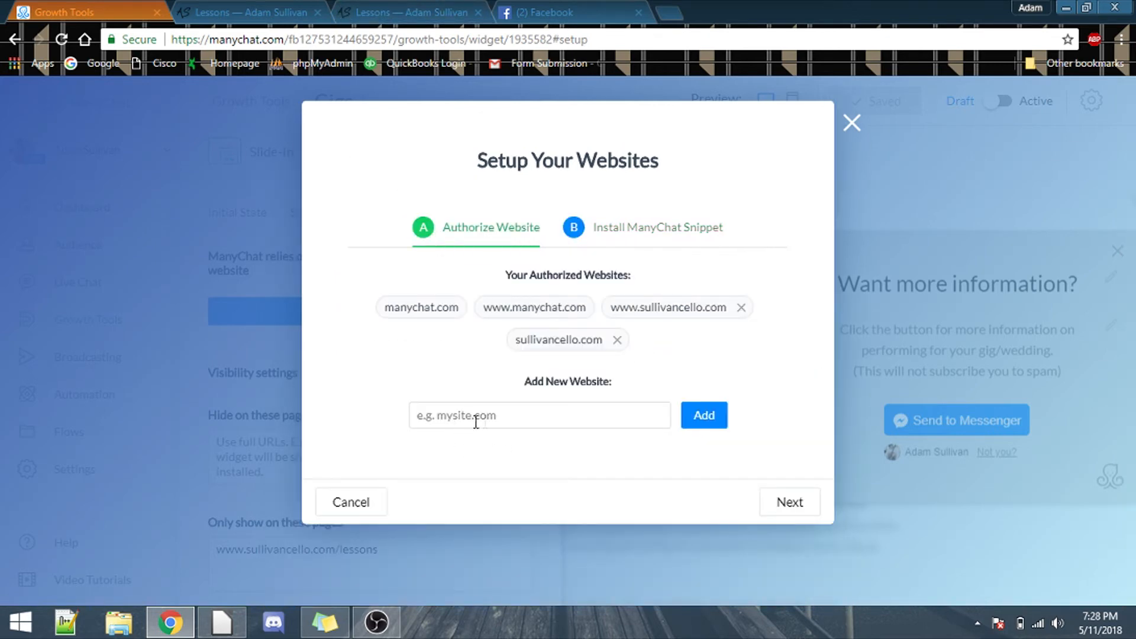
pyautogui.click(788, 501)
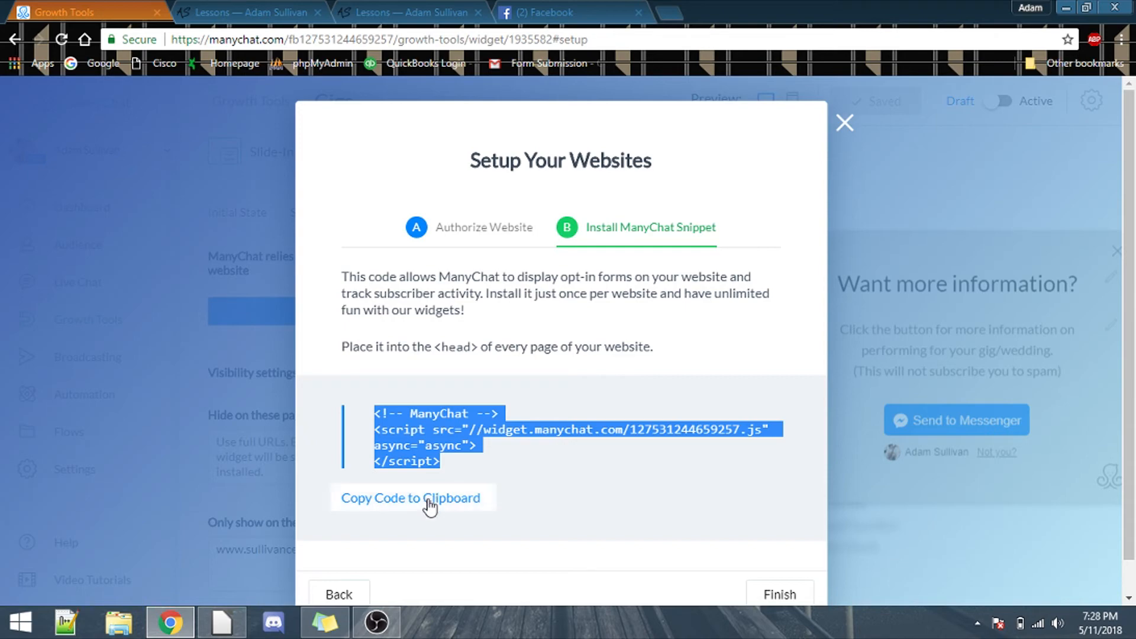
pyautogui.click(246, 13)
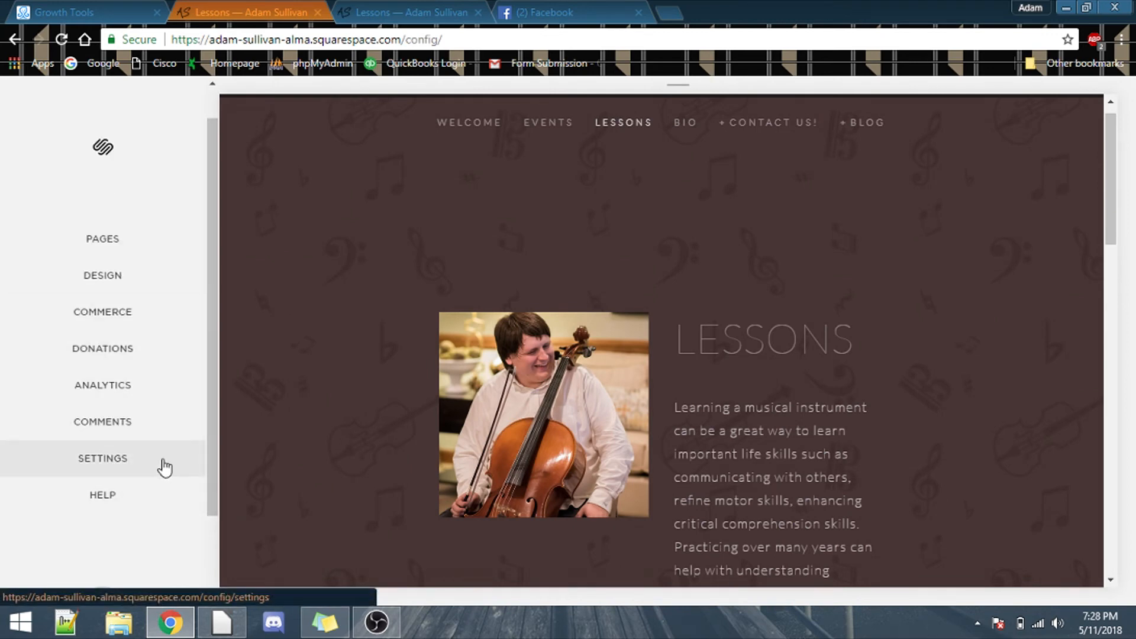
# Go from Squarespace Settings into Advanced, then to the Code Injection page.
pyautogui.click(102, 458)
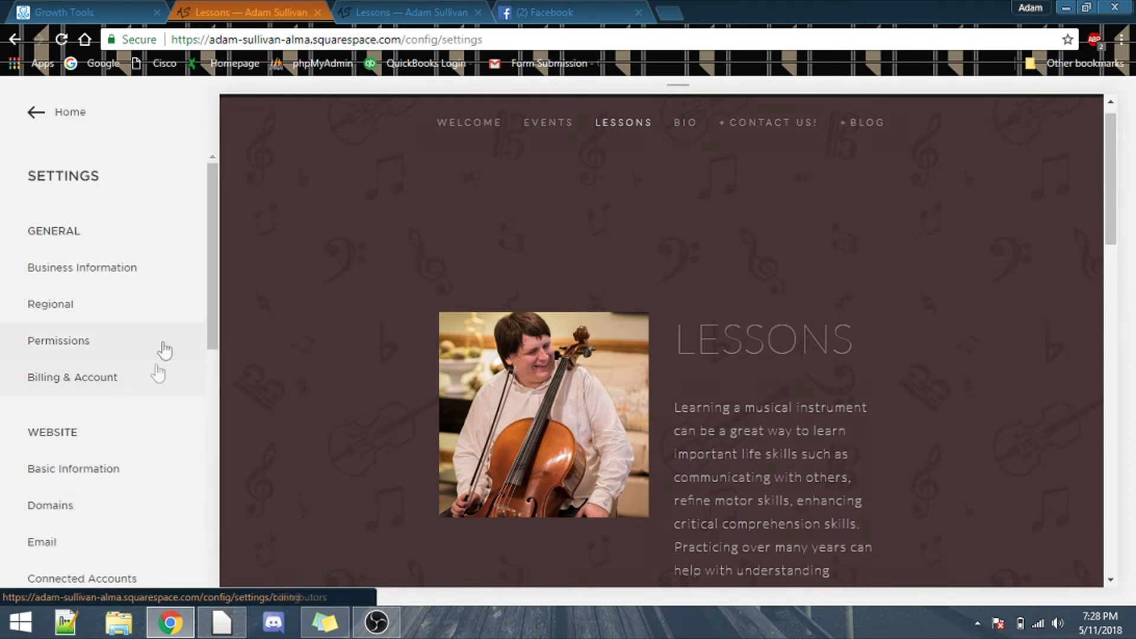
pyautogui.scroll(-3)
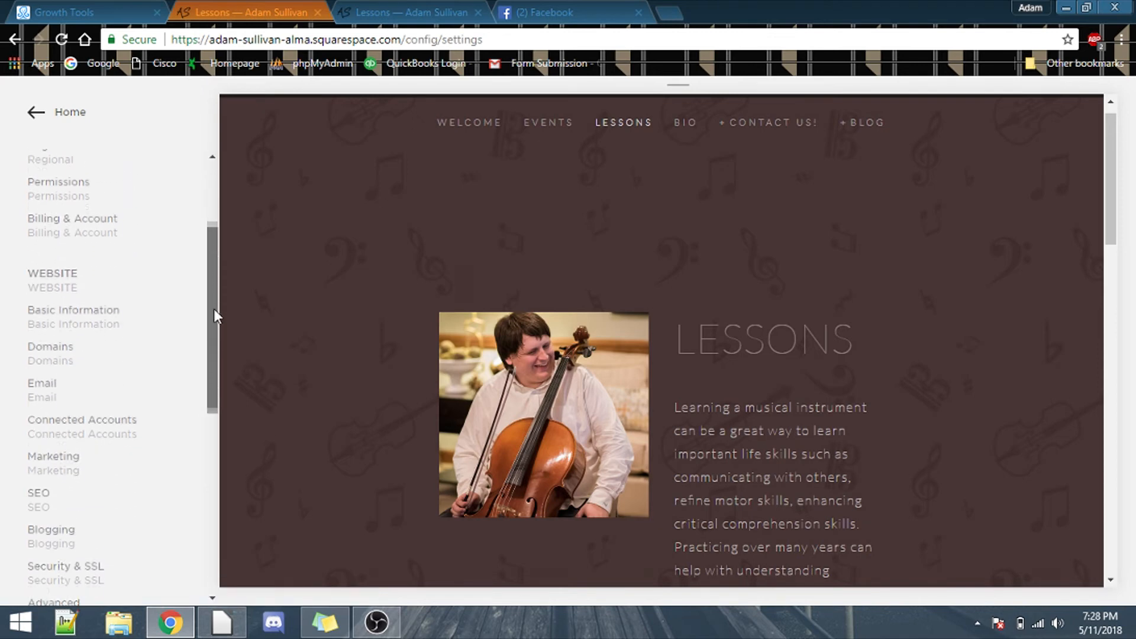
pyautogui.scroll(-3)
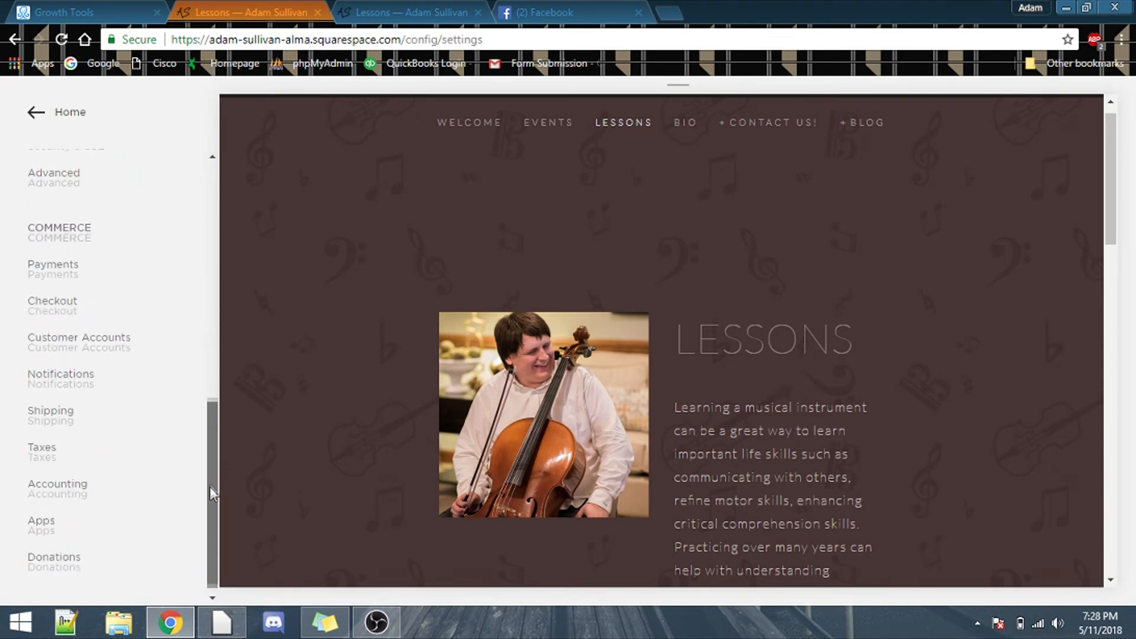
pyautogui.scroll(3)
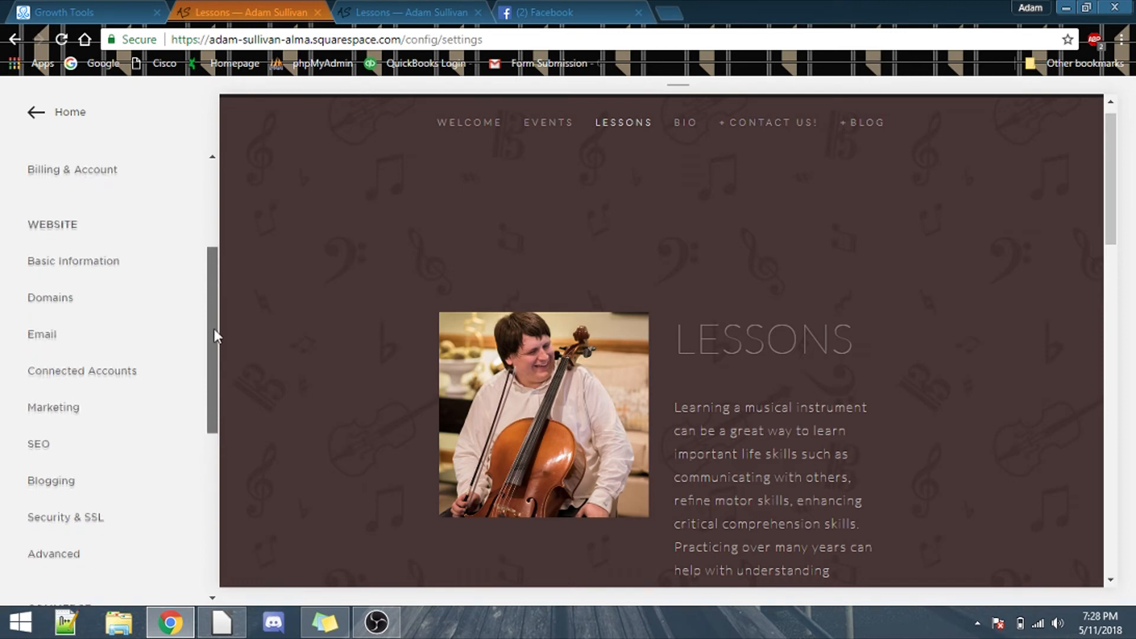
pyautogui.scroll(-3)
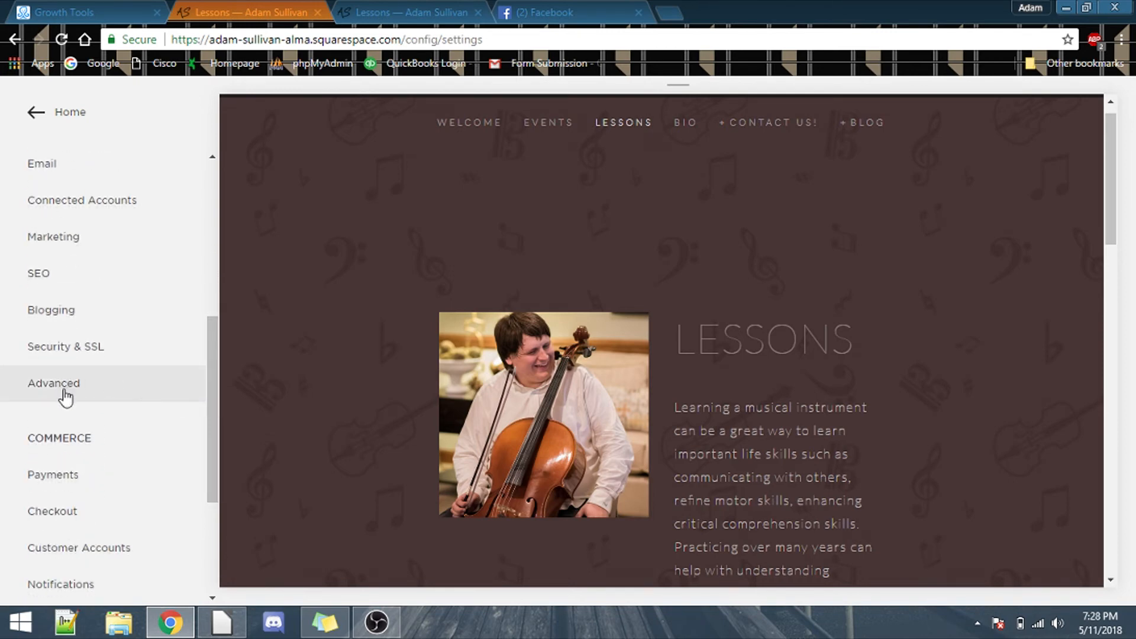
pyautogui.click(53, 383)
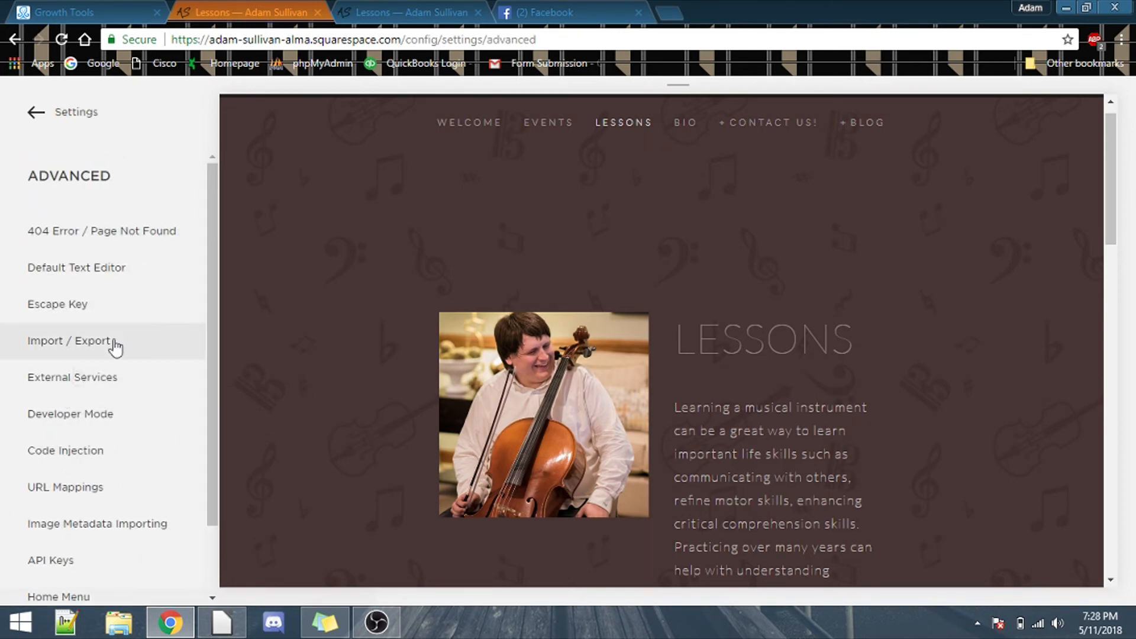
pyautogui.scroll(-3)
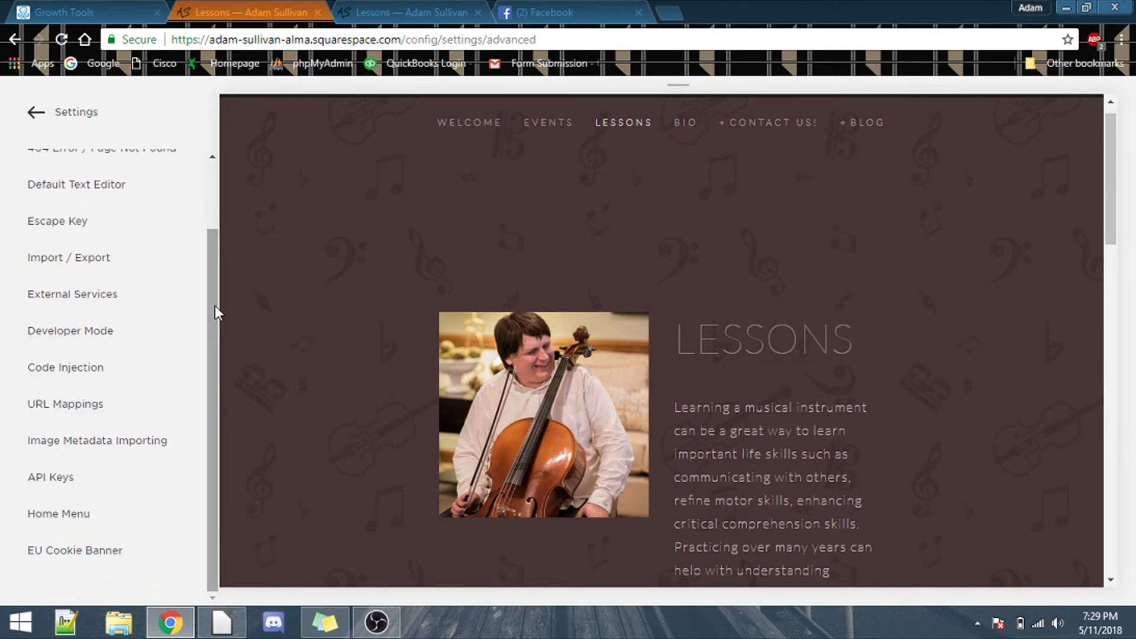
pyautogui.moveTo(65, 367)
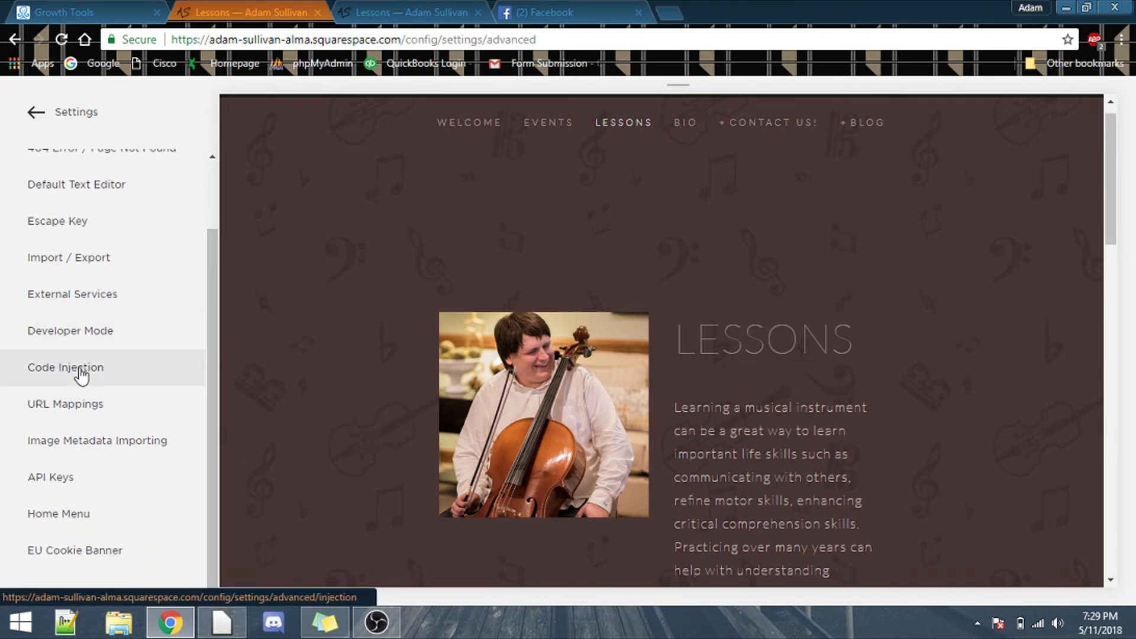
pyautogui.click(65, 367)
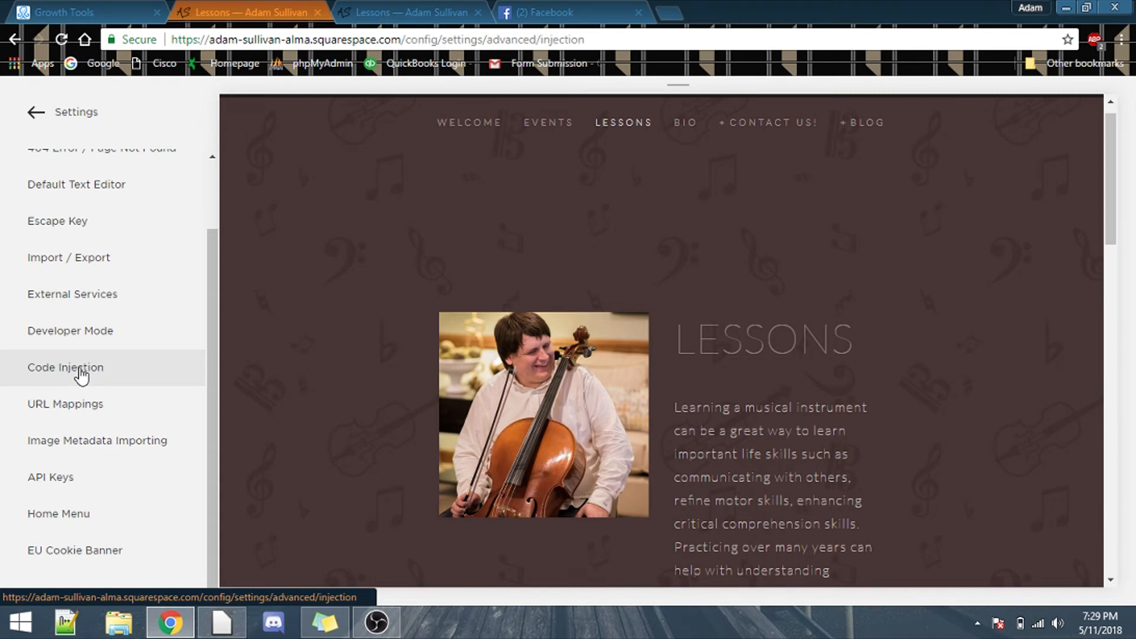
# Review the ManyChat script already in the Code Injection Header box.
pyautogui.click(65, 367)
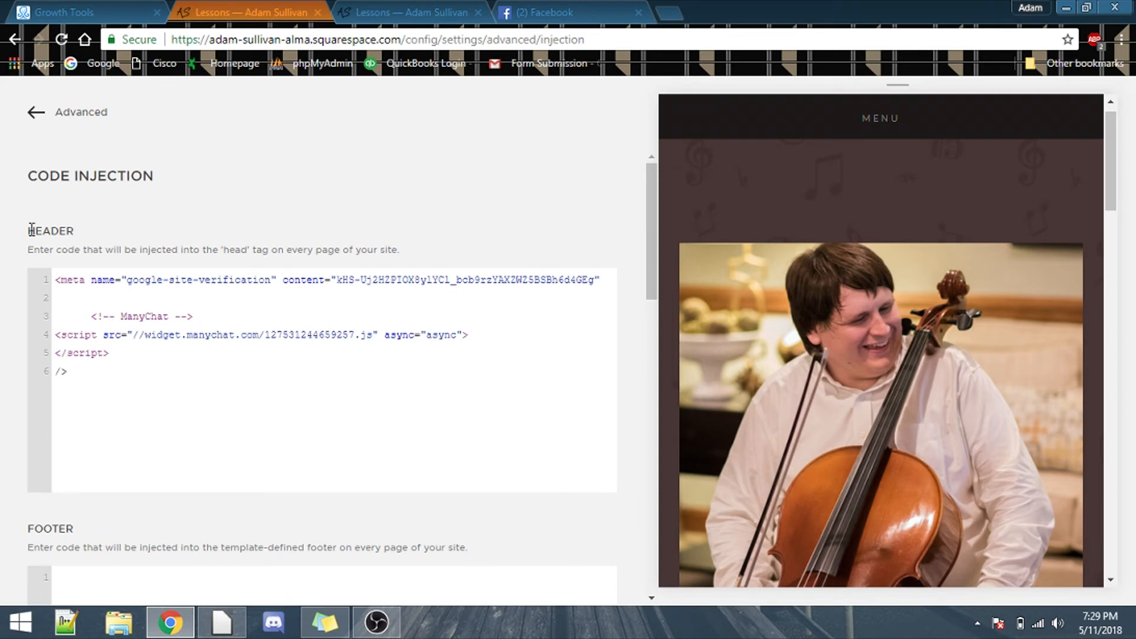
pyautogui.doubleClick(50, 230)
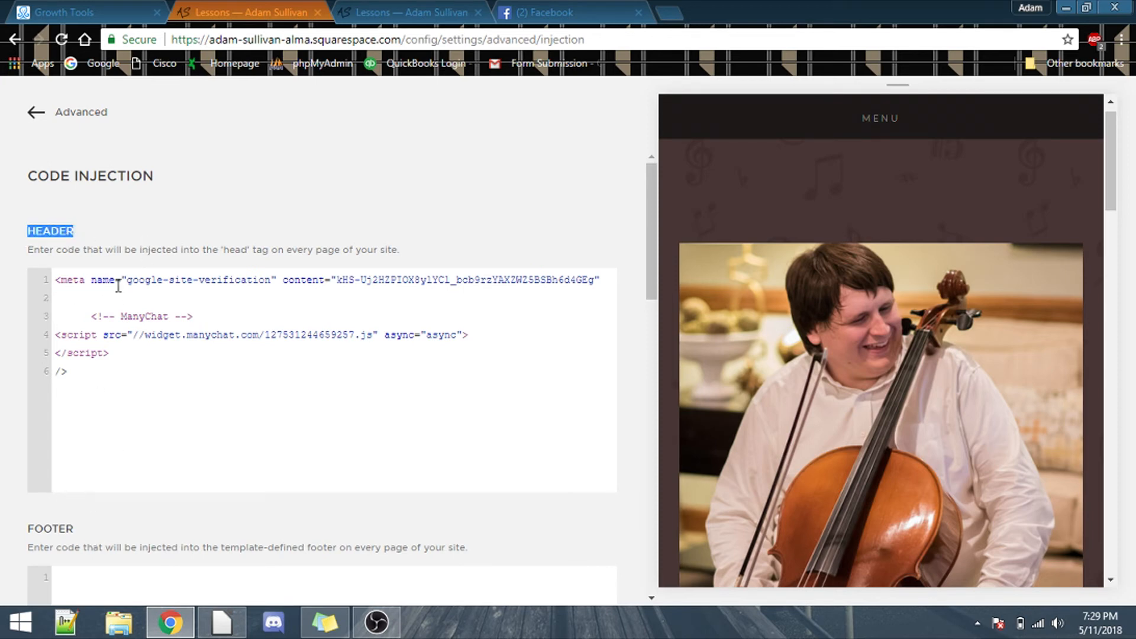
pyautogui.moveTo(259, 286)
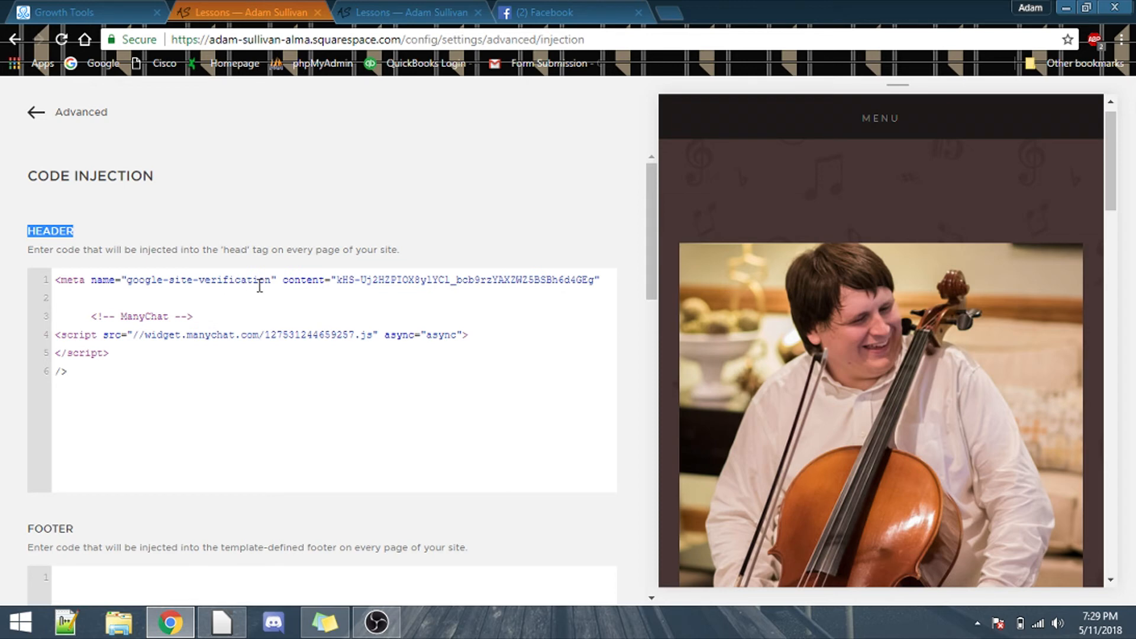
pyautogui.moveTo(552, 278)
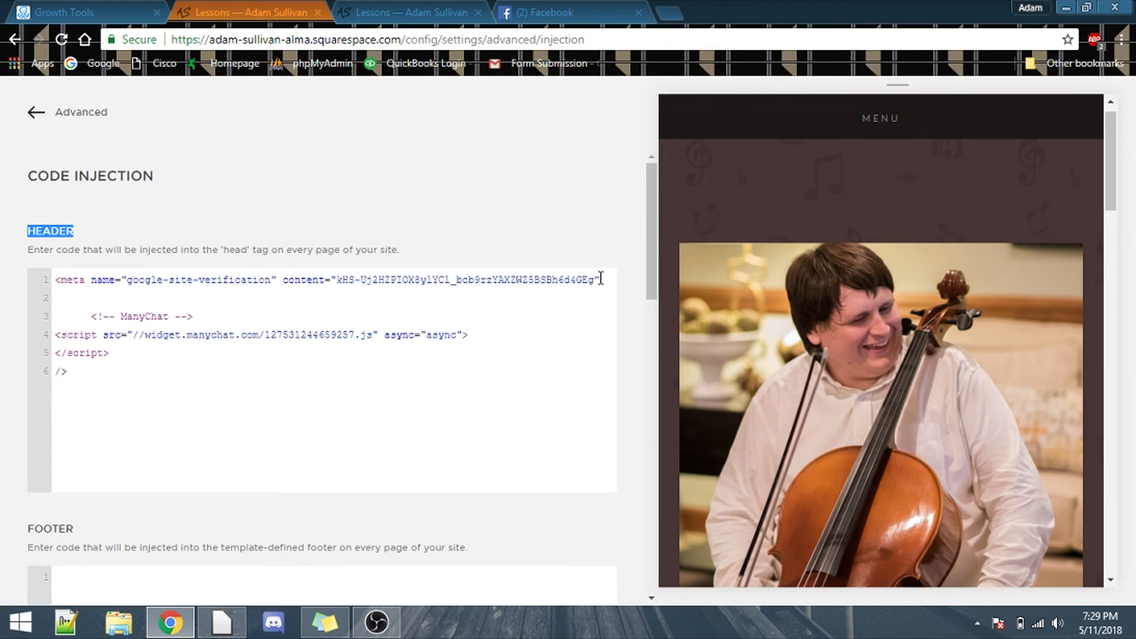
pyautogui.click(65, 371)
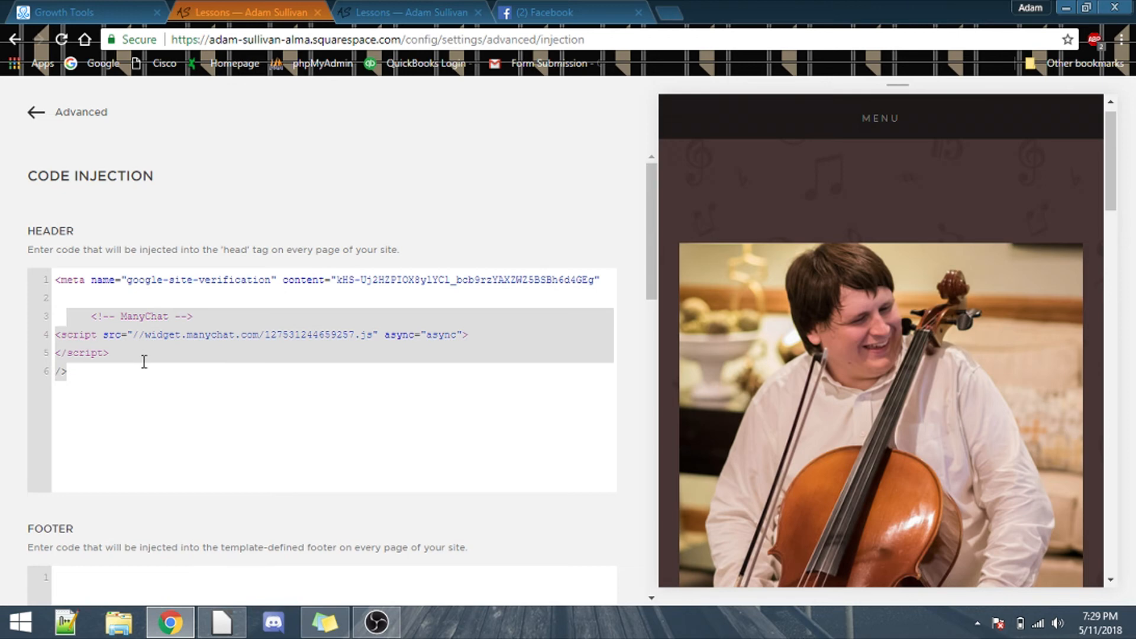
pyautogui.click(69, 371)
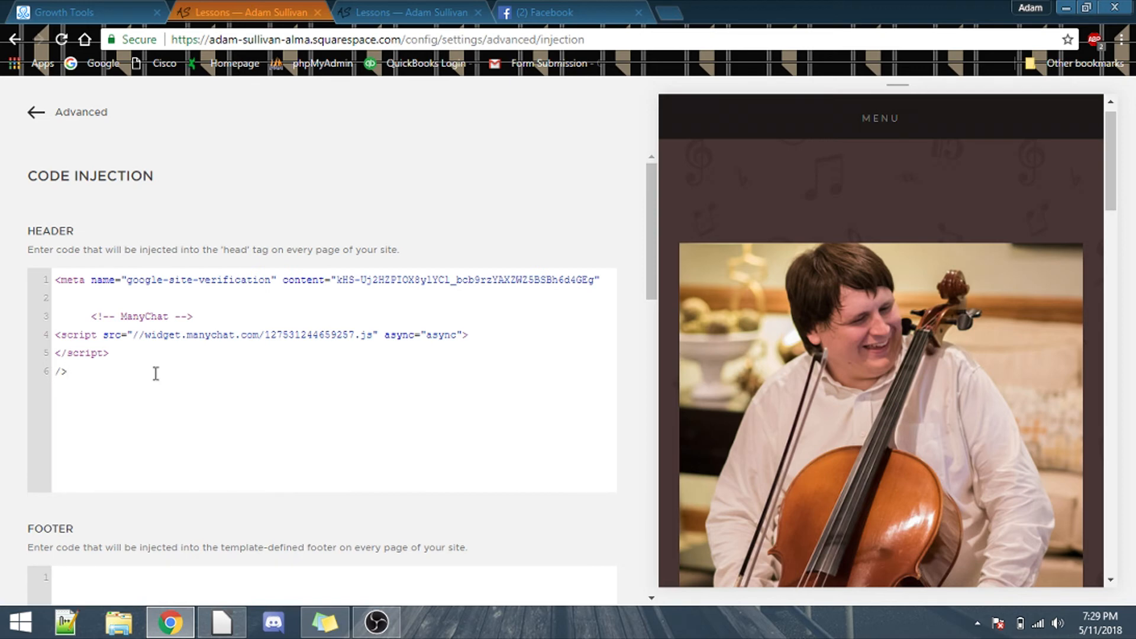
pyautogui.moveTo(44, 129)
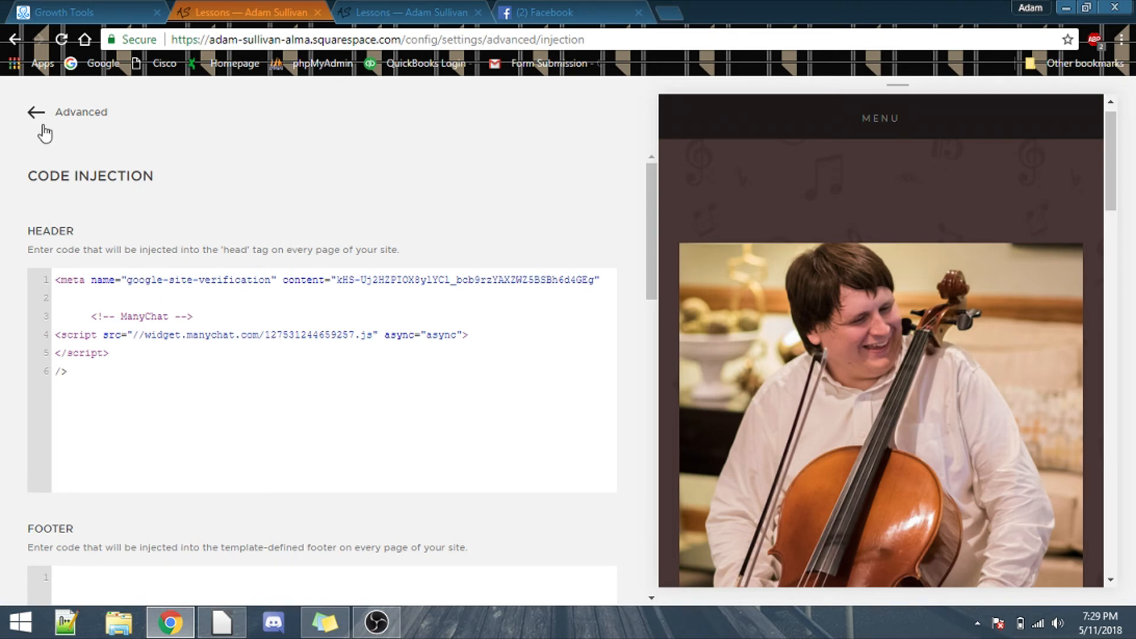
# Back out to the main Squarespace settings and return to ManyChat's widget setup.
pyautogui.click(33, 112)
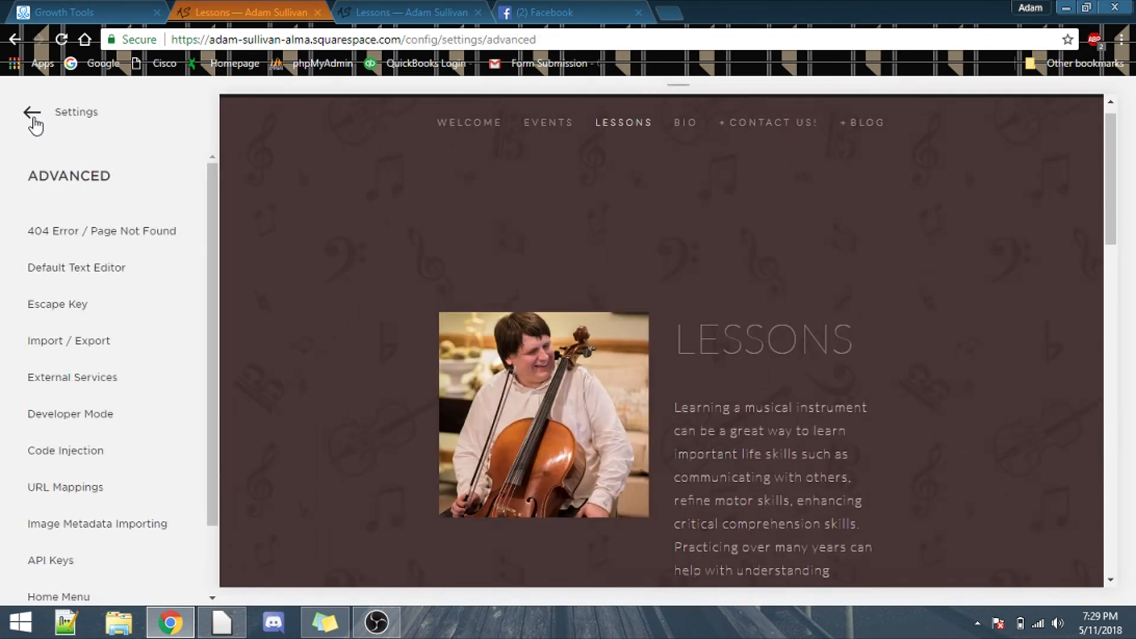
pyautogui.click(32, 113)
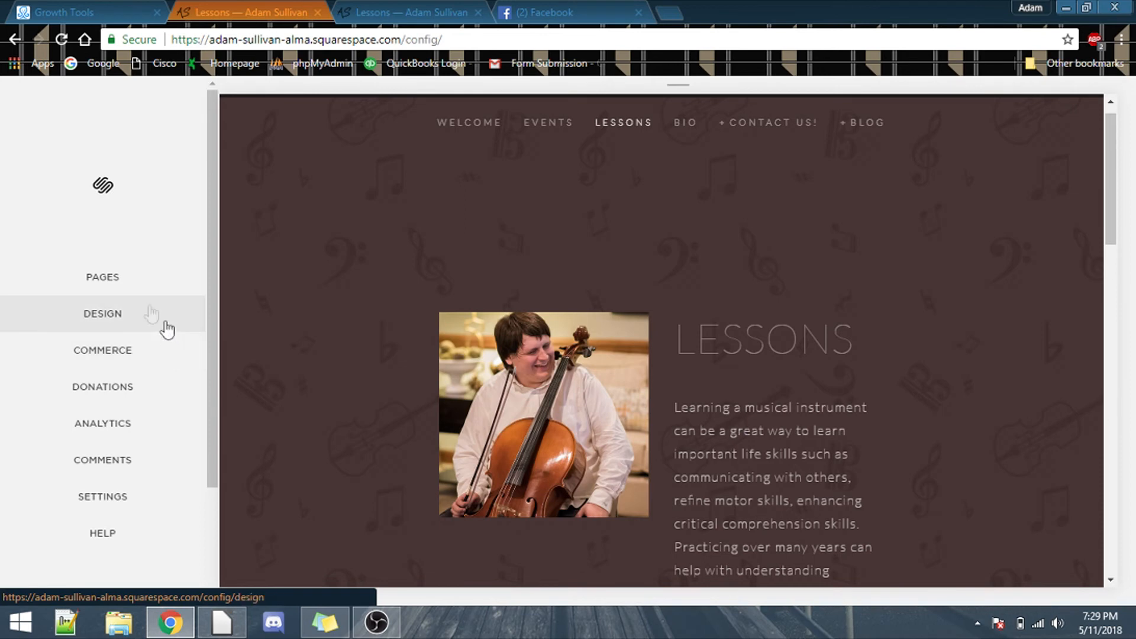
pyautogui.click(65, 12)
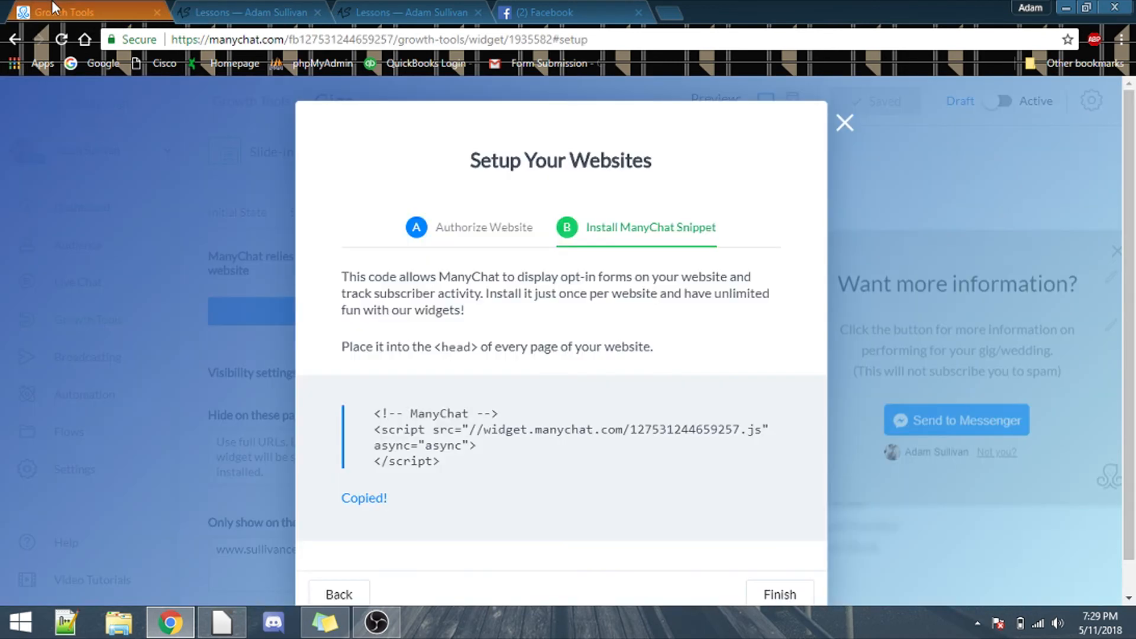
pyautogui.moveTo(877, 126)
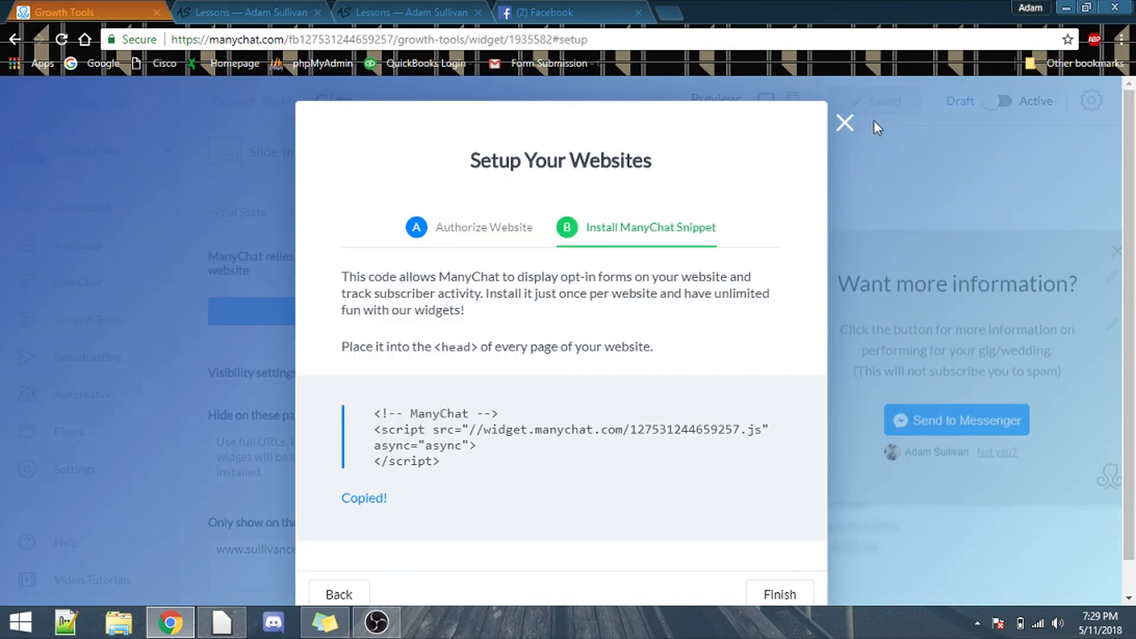
pyautogui.moveTo(878, 128)
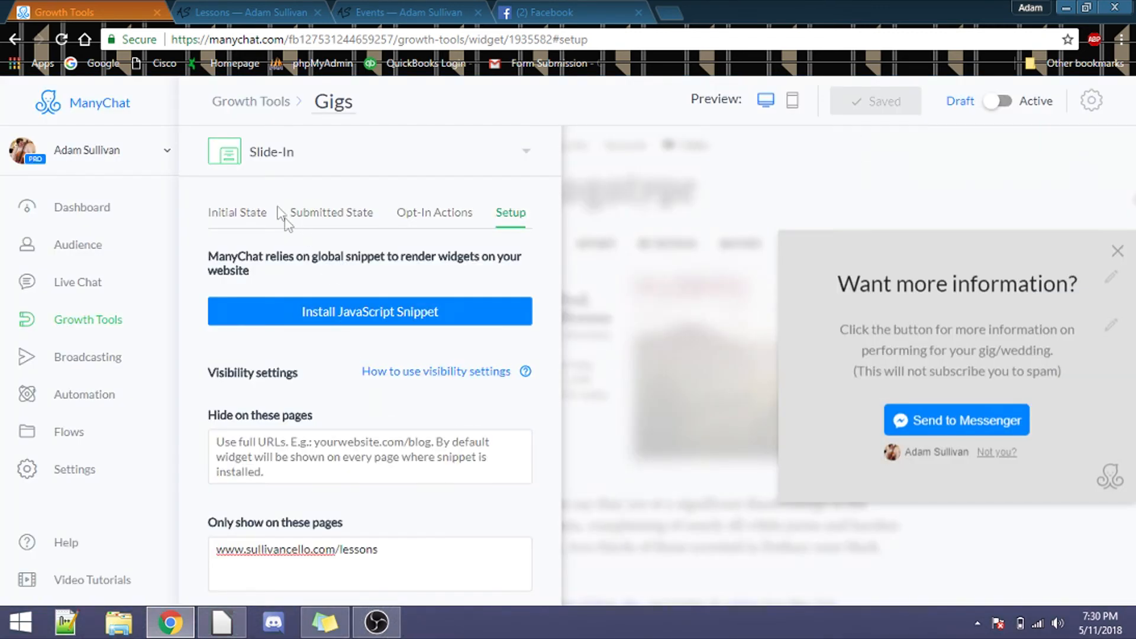
pyautogui.moveTo(552, 307)
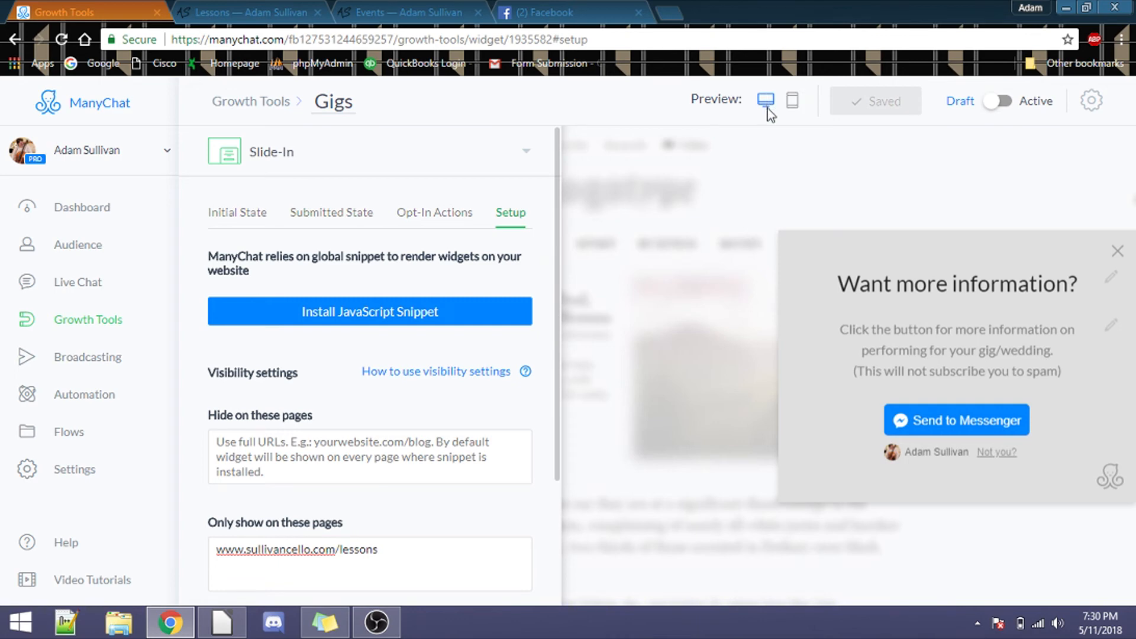
# Preview the Gigs widget in mobile layout, then back in desktop layout.
pyautogui.click(791, 100)
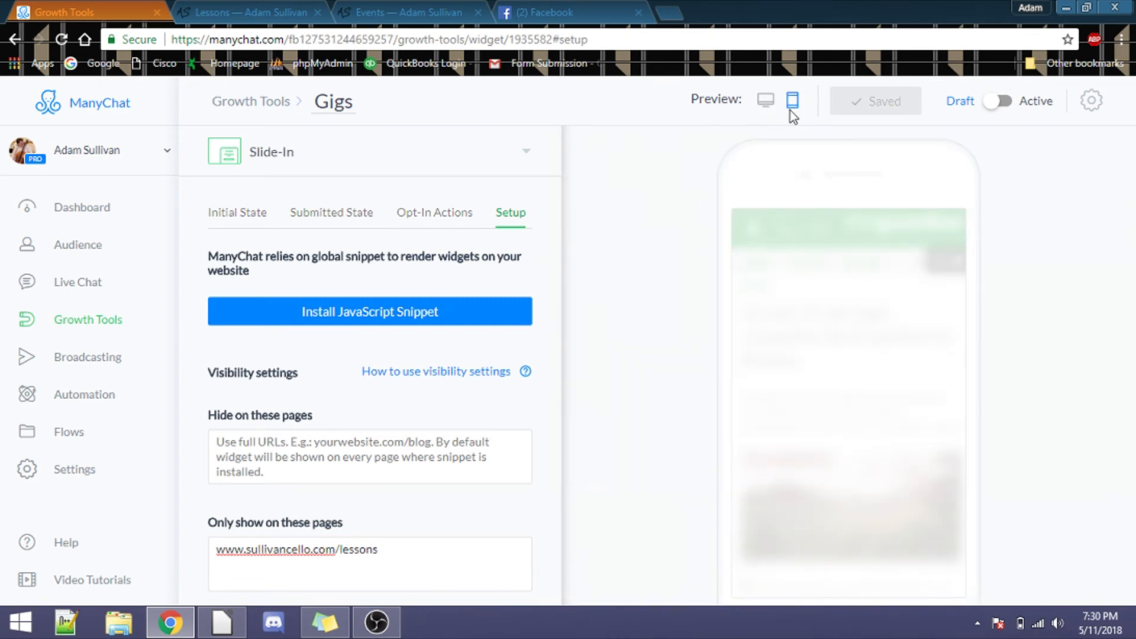
pyautogui.click(764, 100)
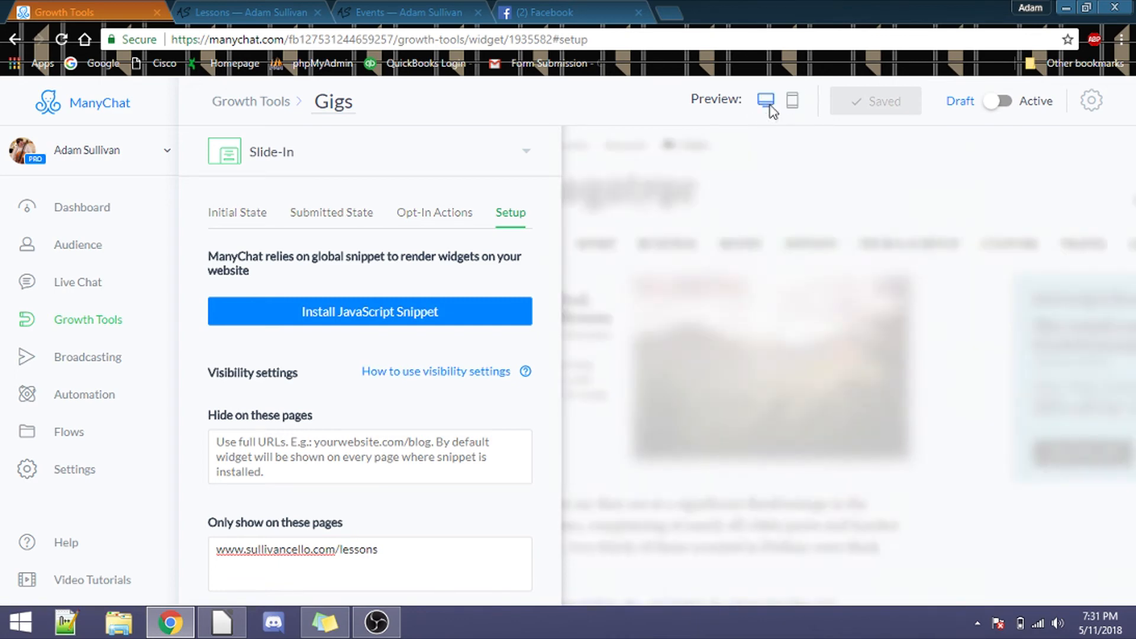
pyautogui.click(764, 100)
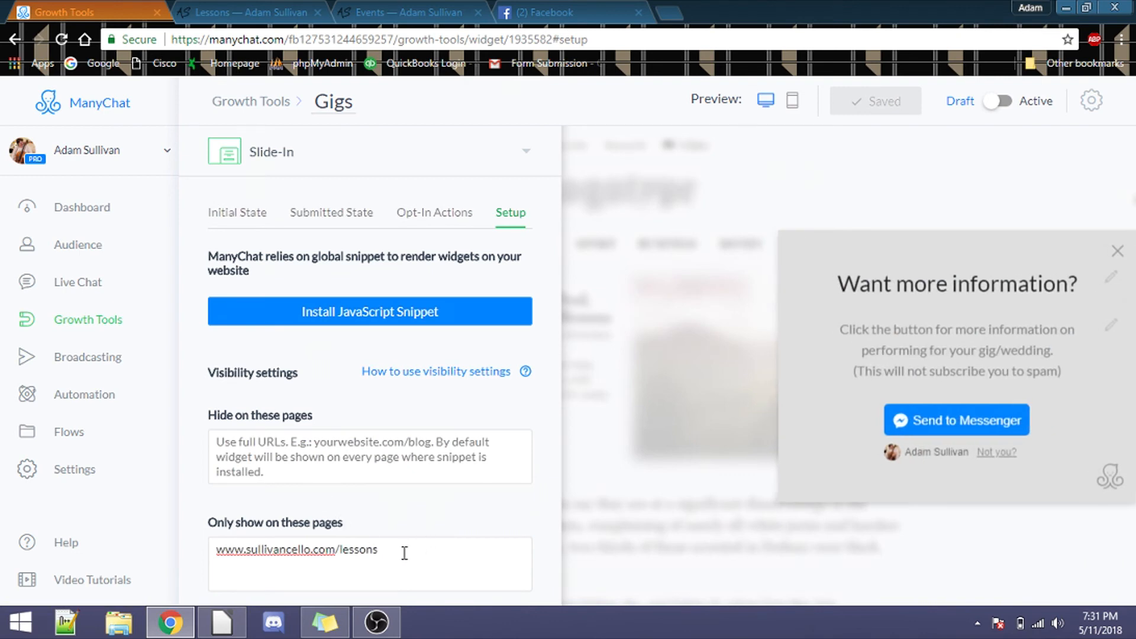
pyautogui.click(369, 563)
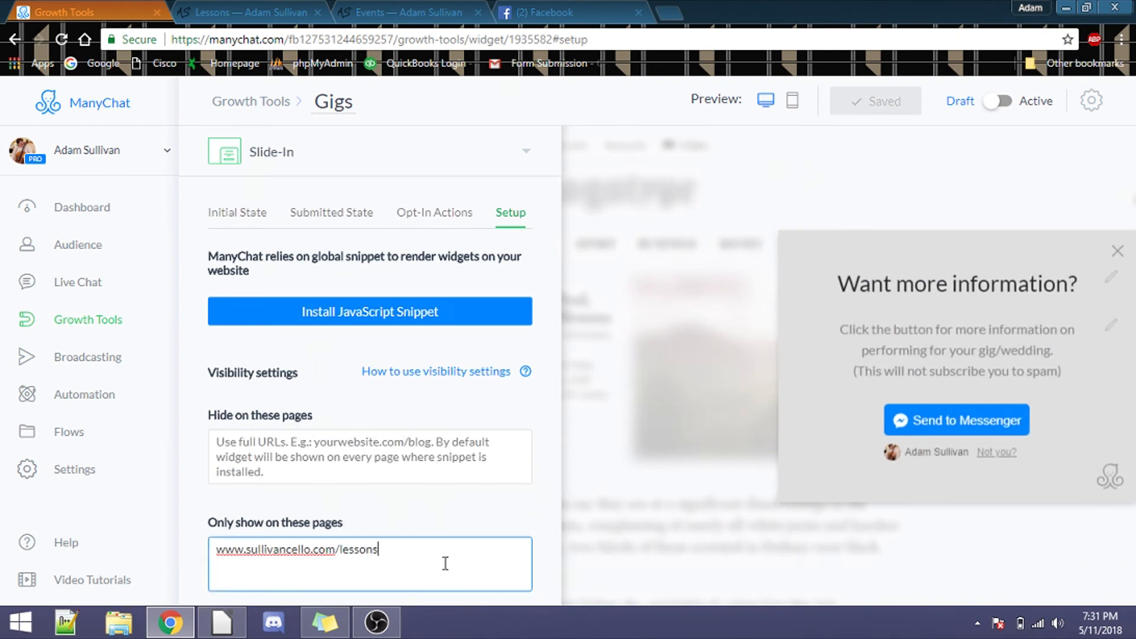
pyautogui.press('Backspace')
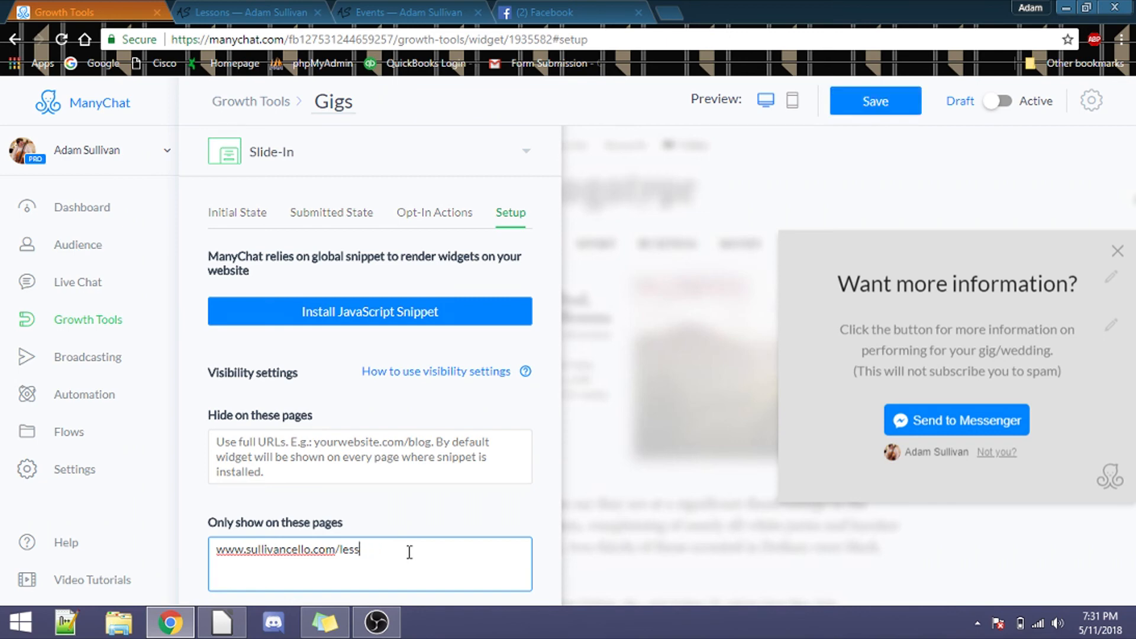
pyautogui.press('BackSpace')
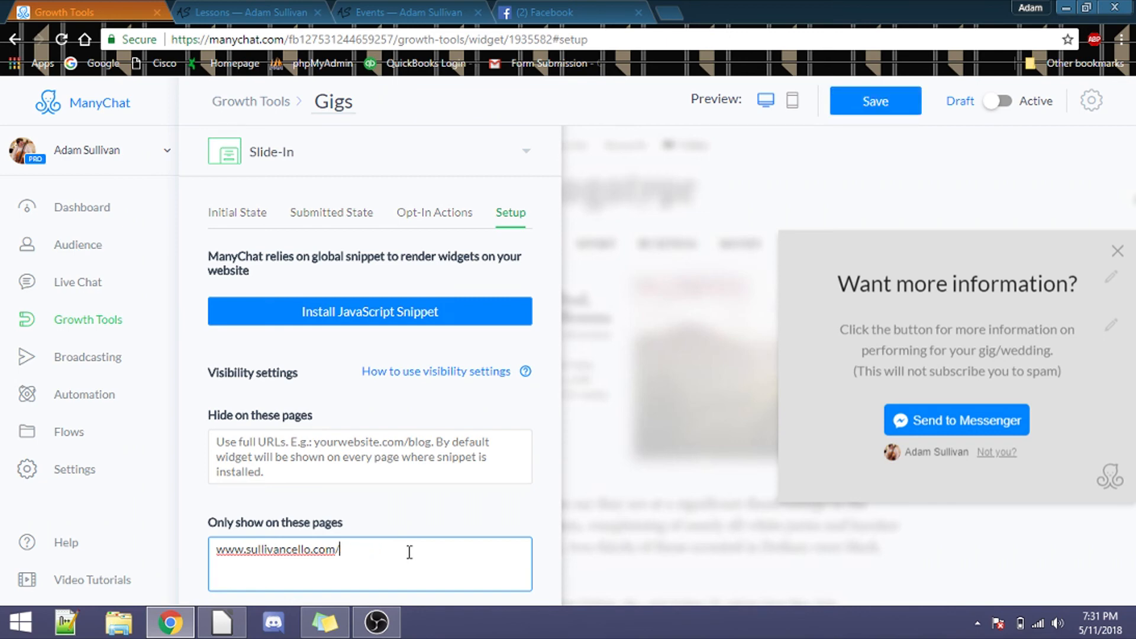
pyautogui.click(250, 13)
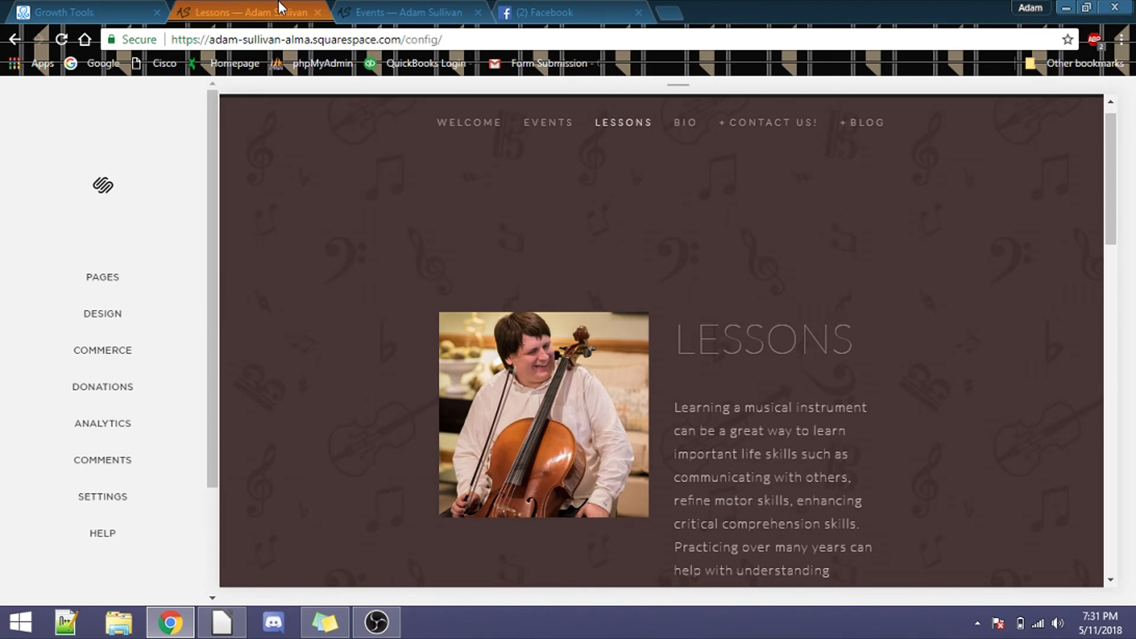
# Open the Events page's settings in Squarespace and find its /events URL slug.
pyautogui.click(103, 277)
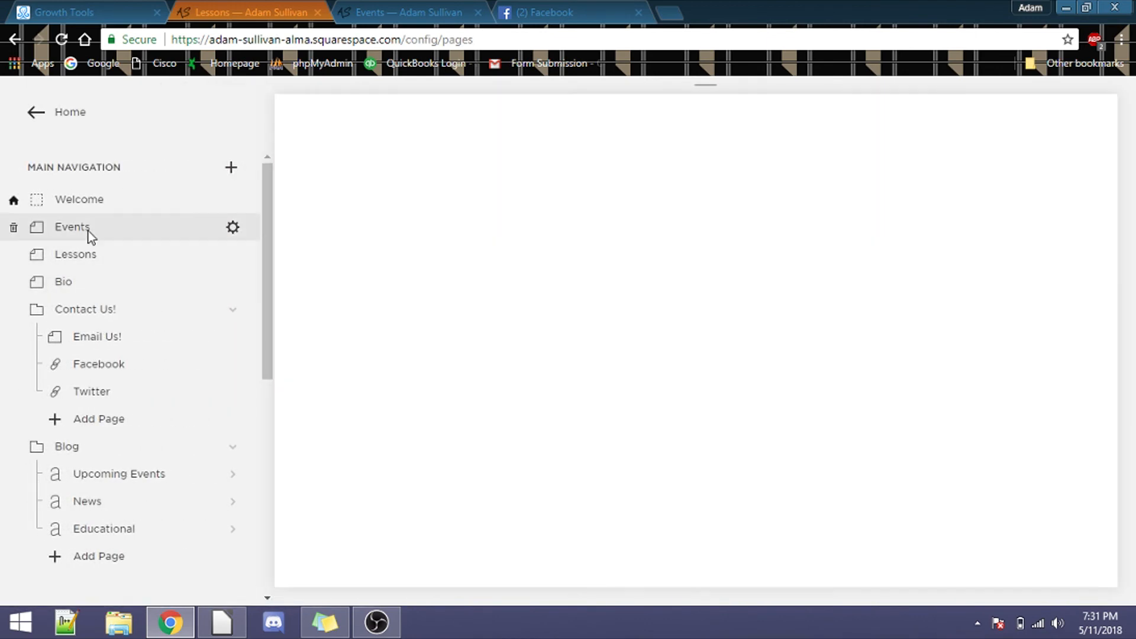
pyautogui.click(72, 226)
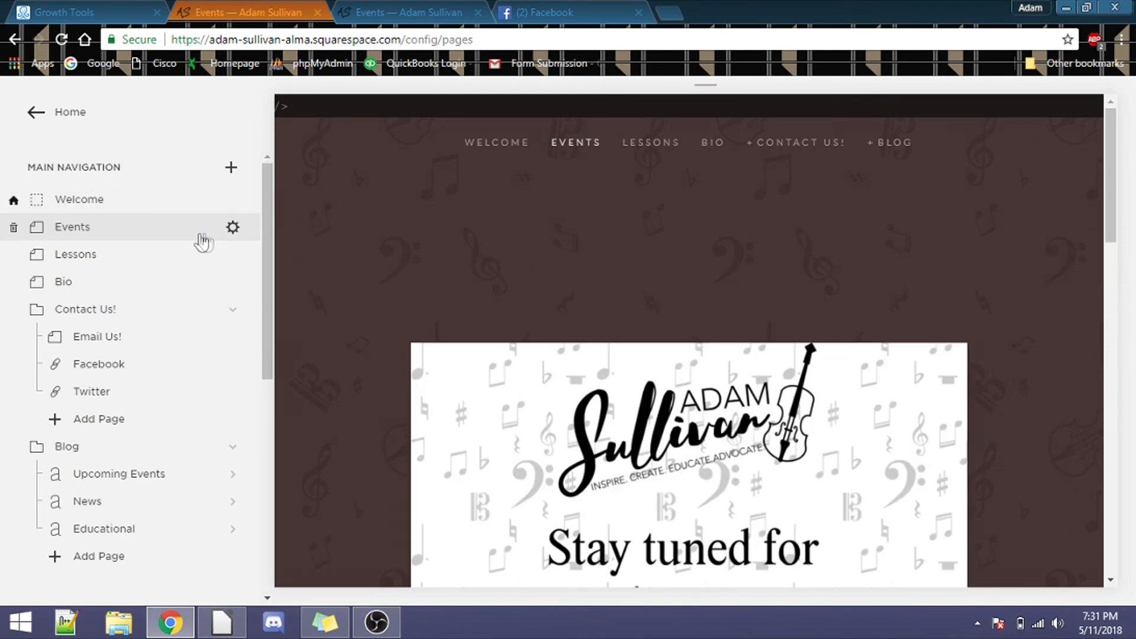
pyautogui.moveTo(233, 239)
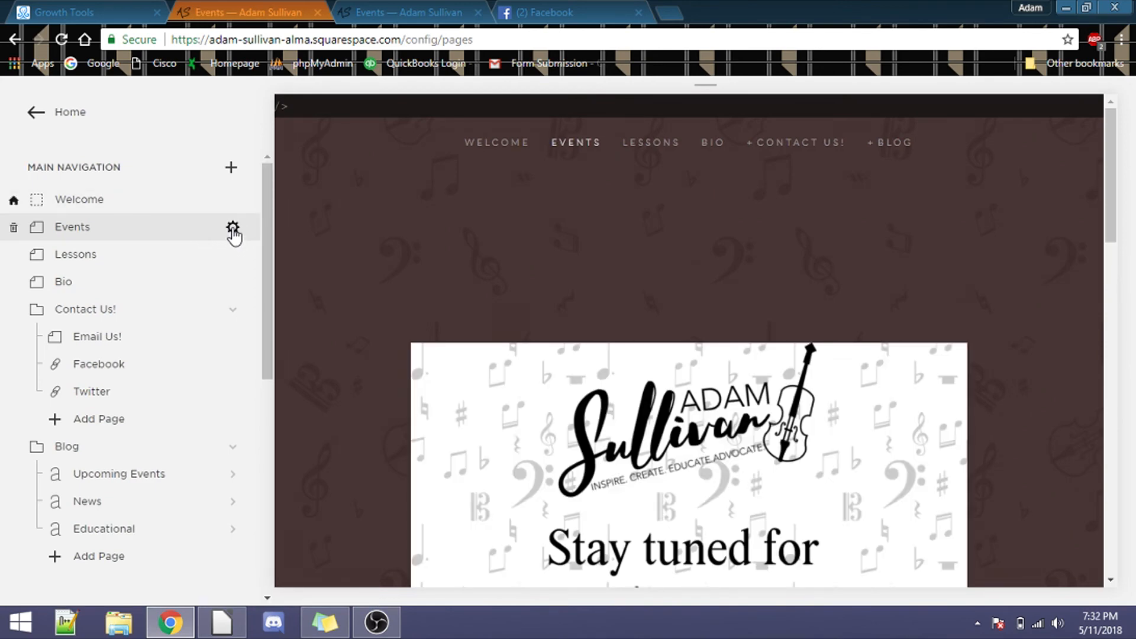
pyautogui.click(232, 227)
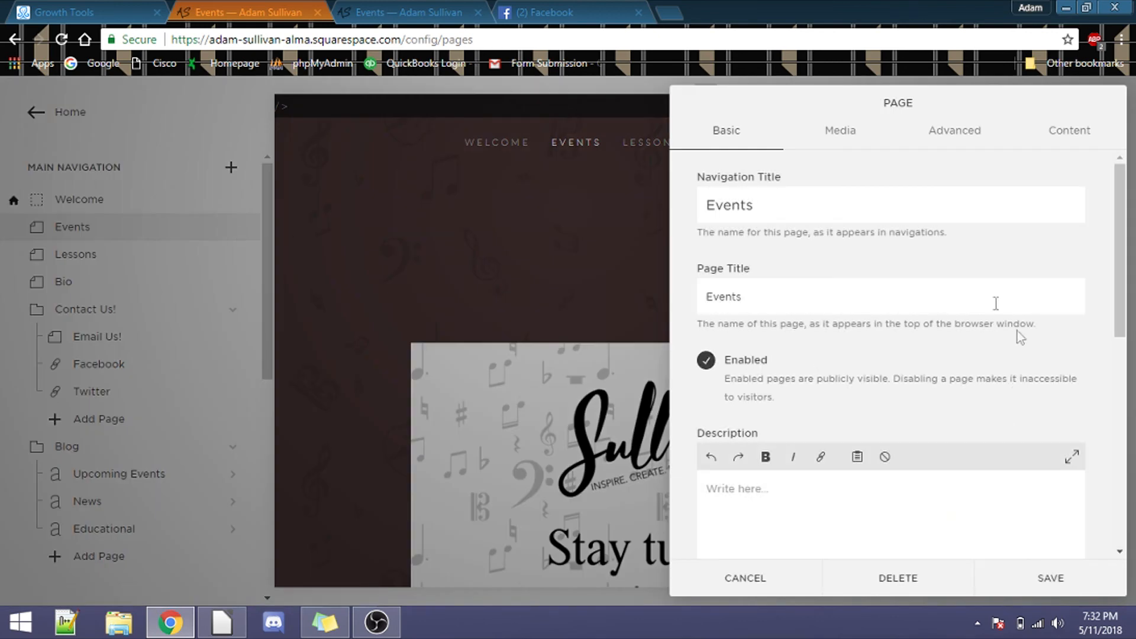
pyautogui.moveTo(1094, 207)
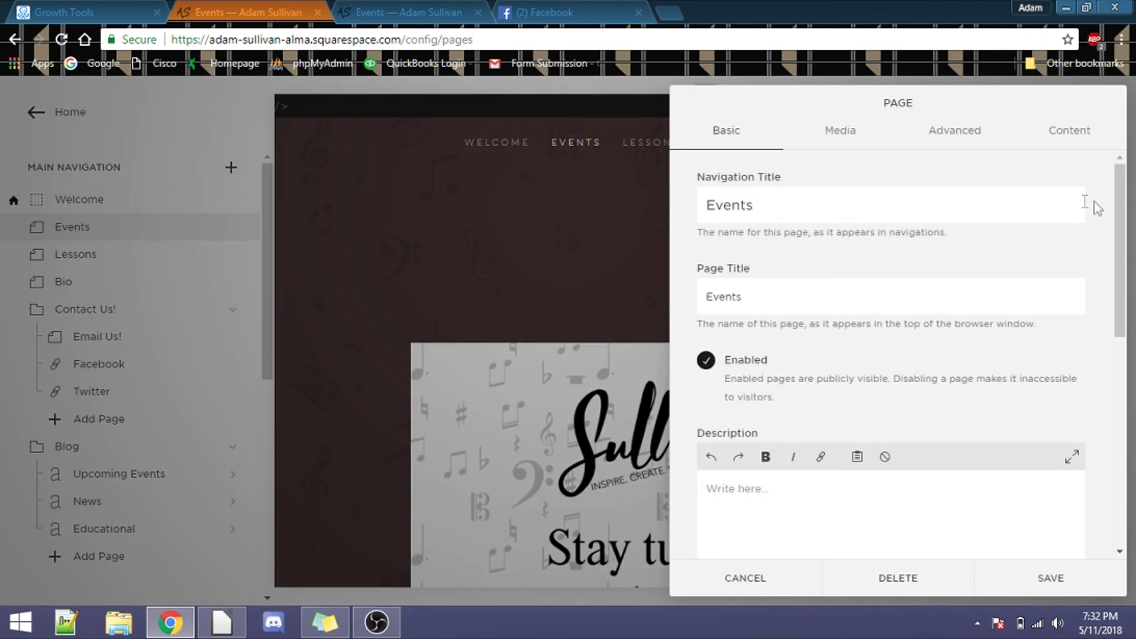
pyautogui.moveTo(746, 135)
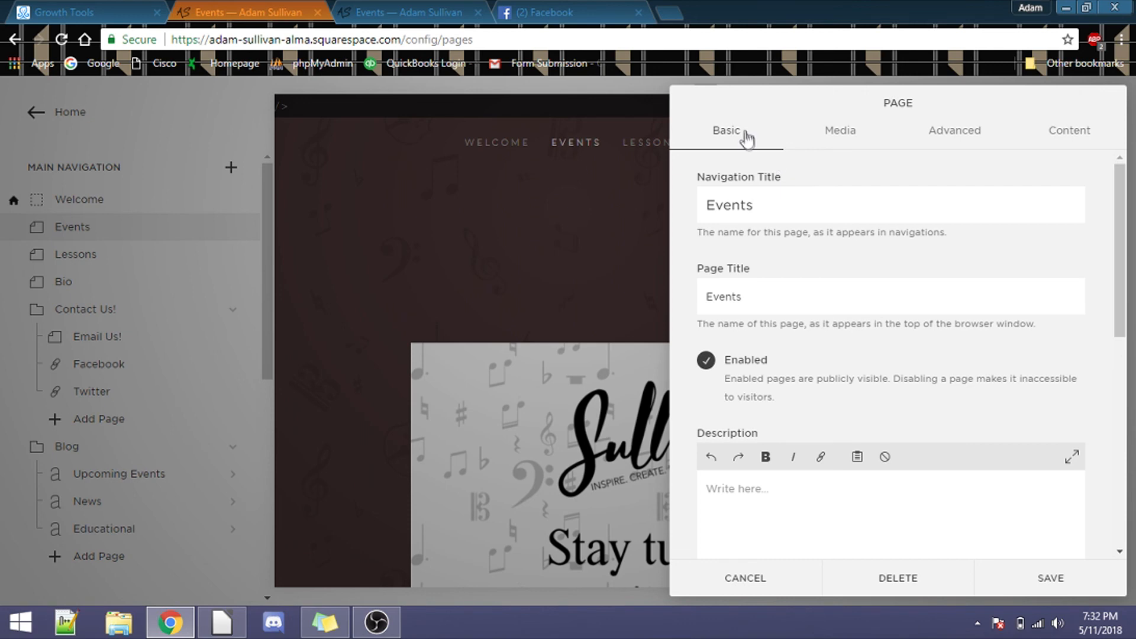
pyautogui.scroll(-3)
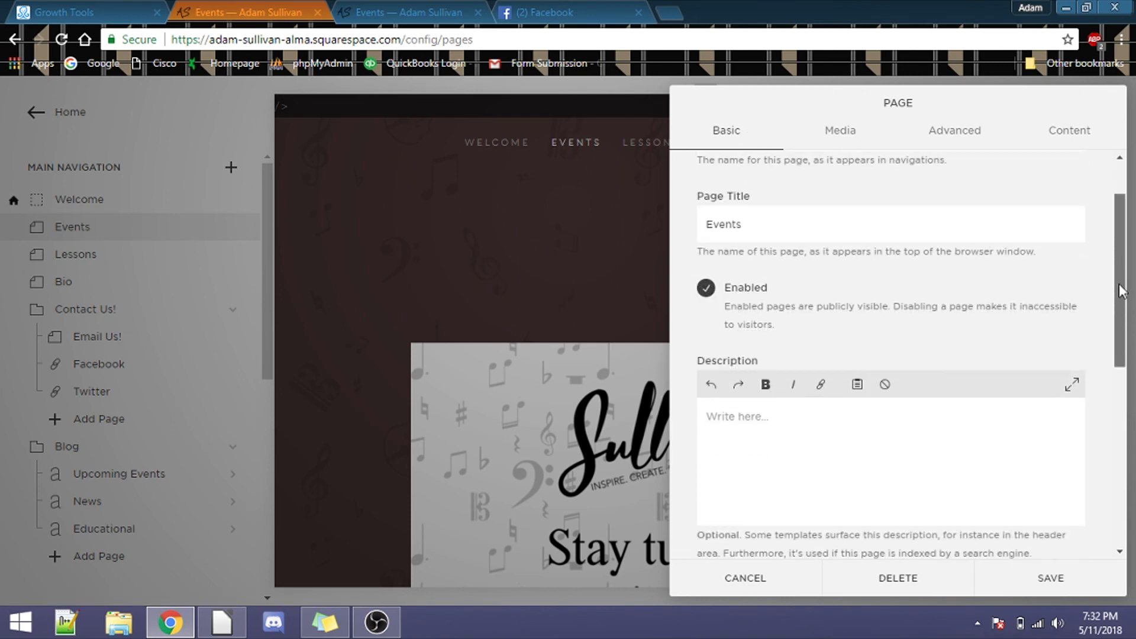
pyautogui.scroll(-3)
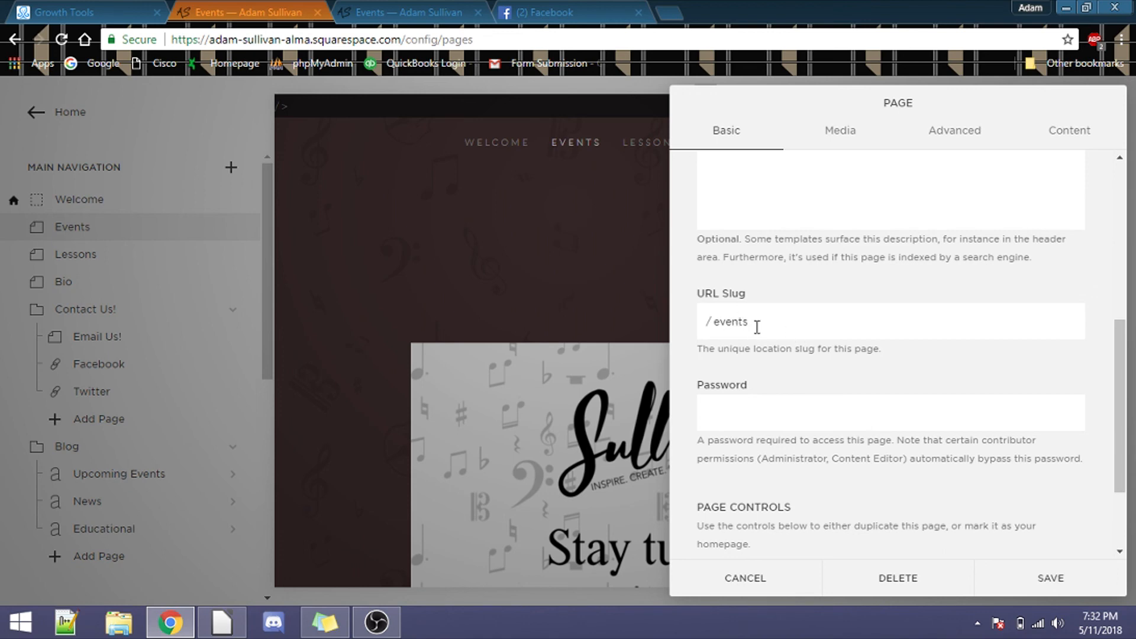
pyautogui.click(82, 13)
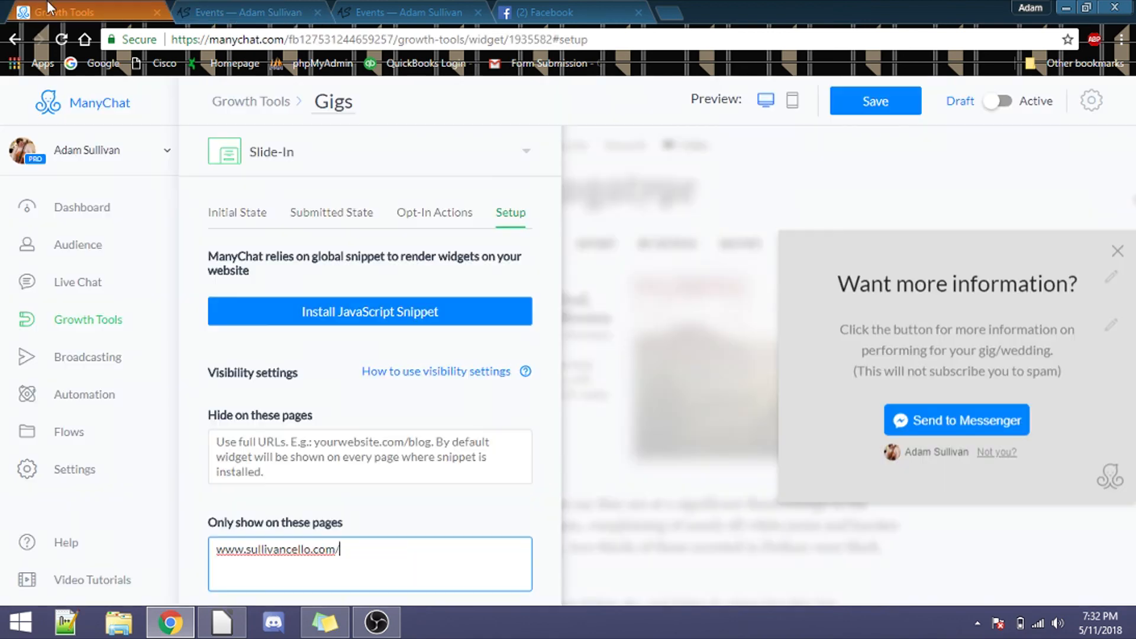
pyautogui.write('e')
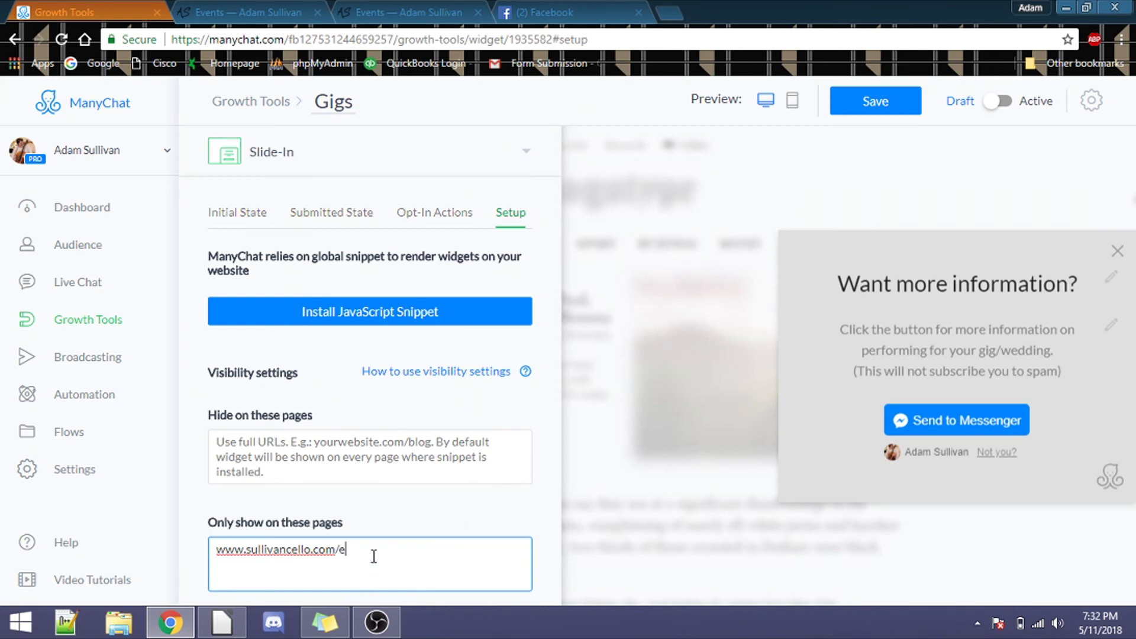
pyautogui.write('vents')
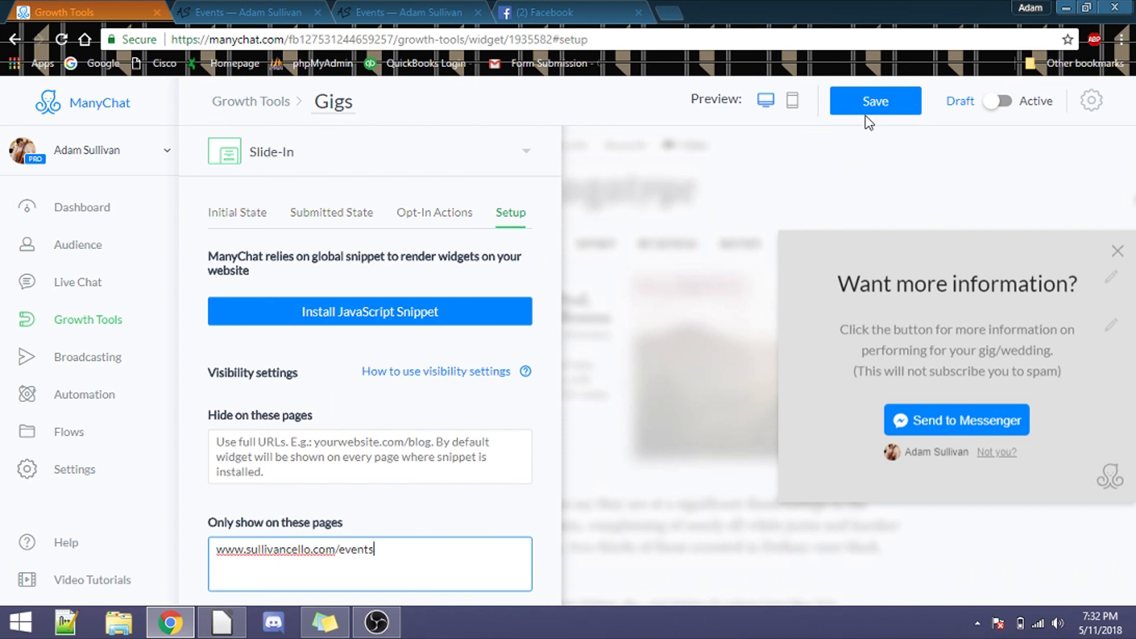
pyautogui.click(874, 100)
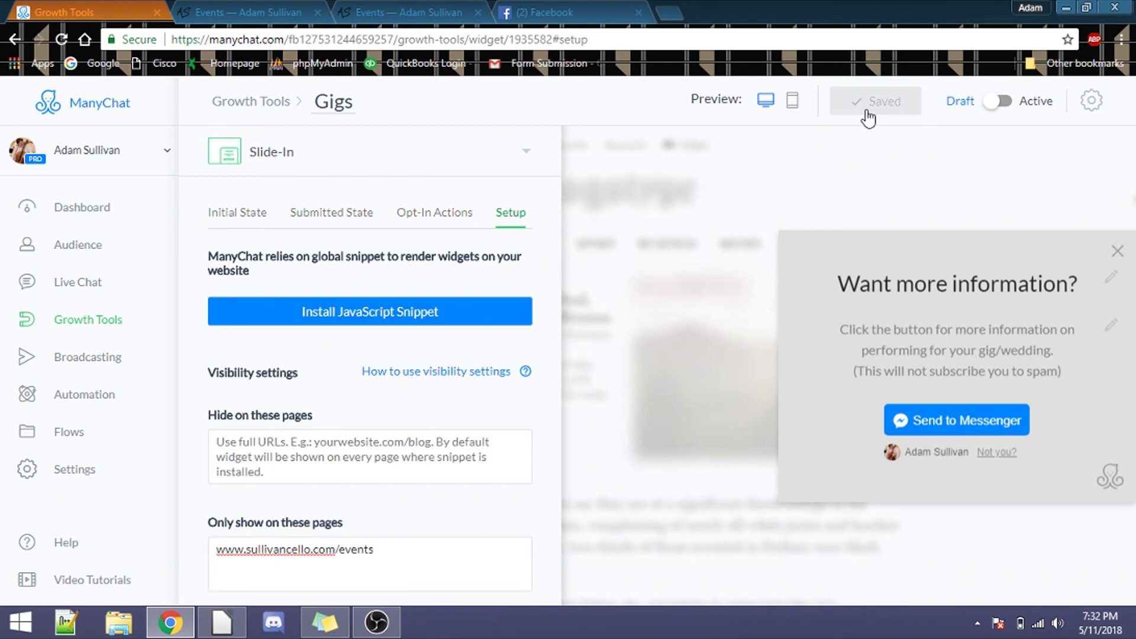
pyautogui.moveTo(935, 143)
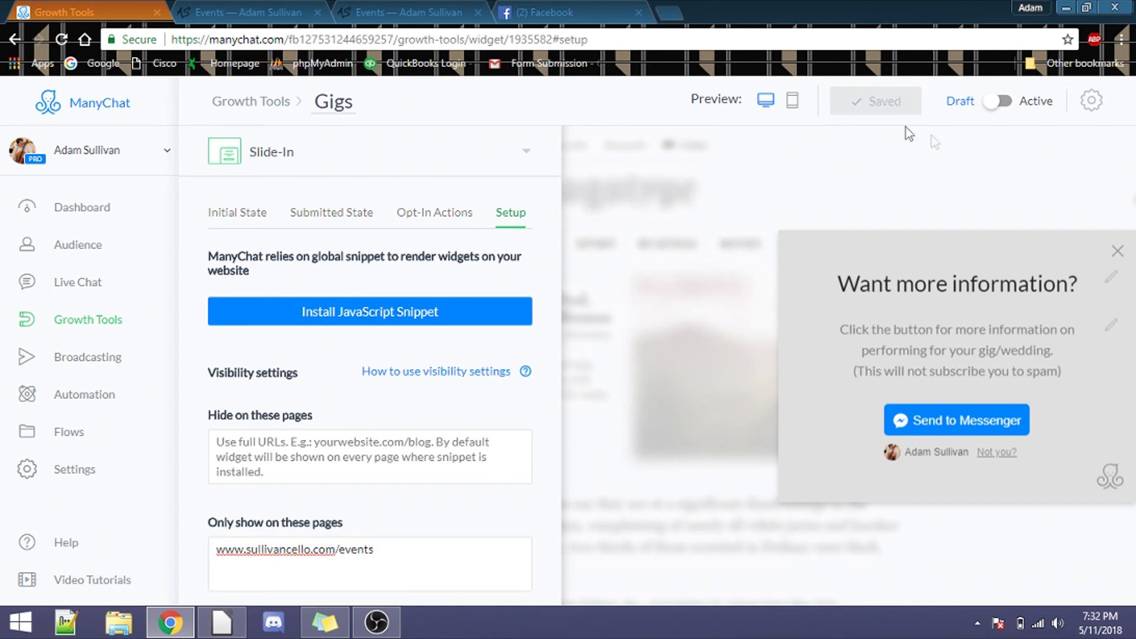
pyautogui.moveTo(1000, 101)
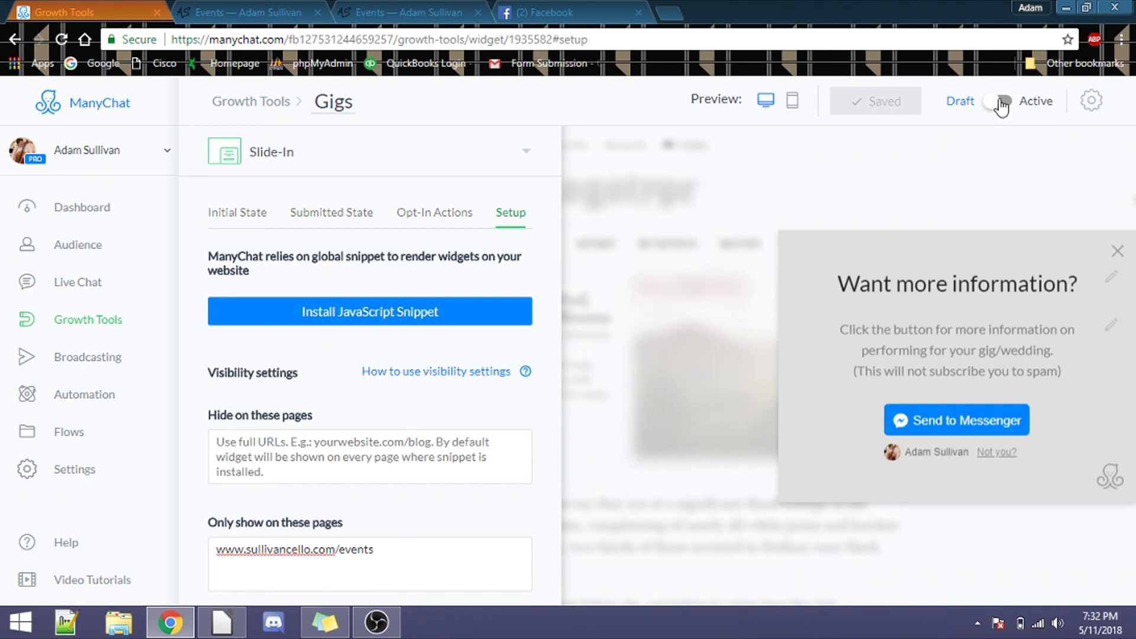
pyautogui.click(998, 101)
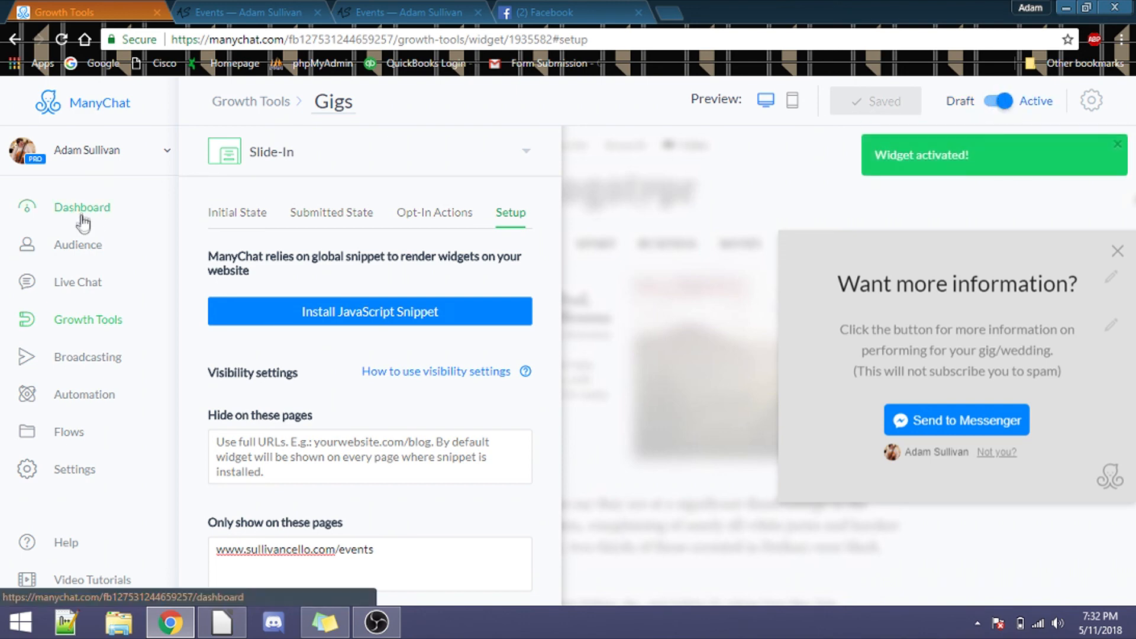
pyautogui.click(82, 207)
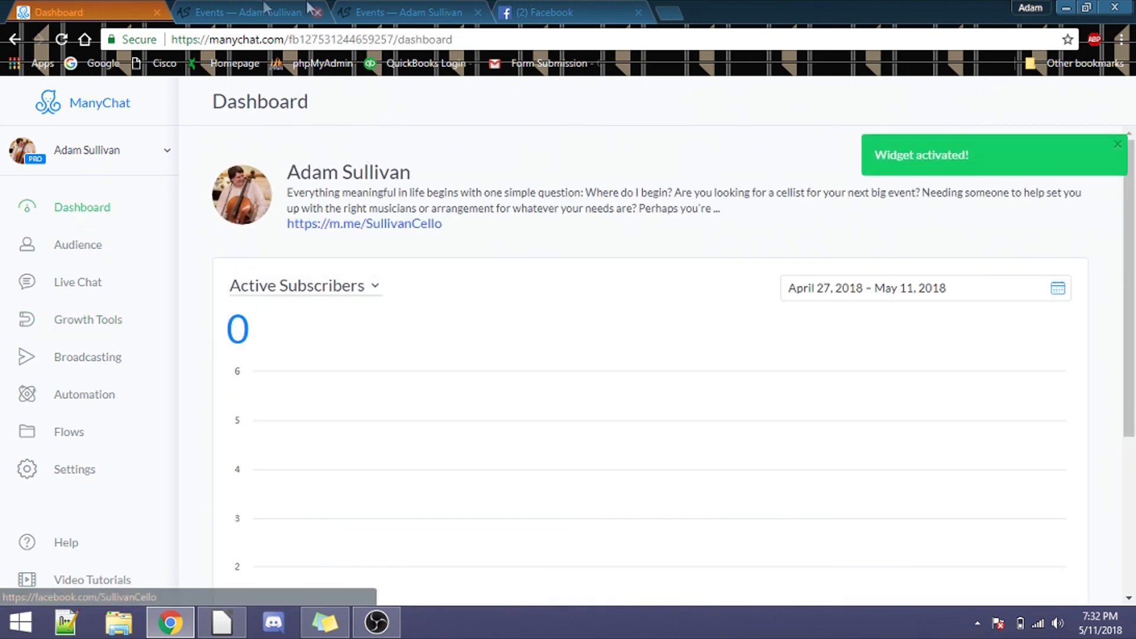
# View the live sullivancello.com Events page down to Weddings, Recording and Other Events.
pyautogui.click(409, 13)
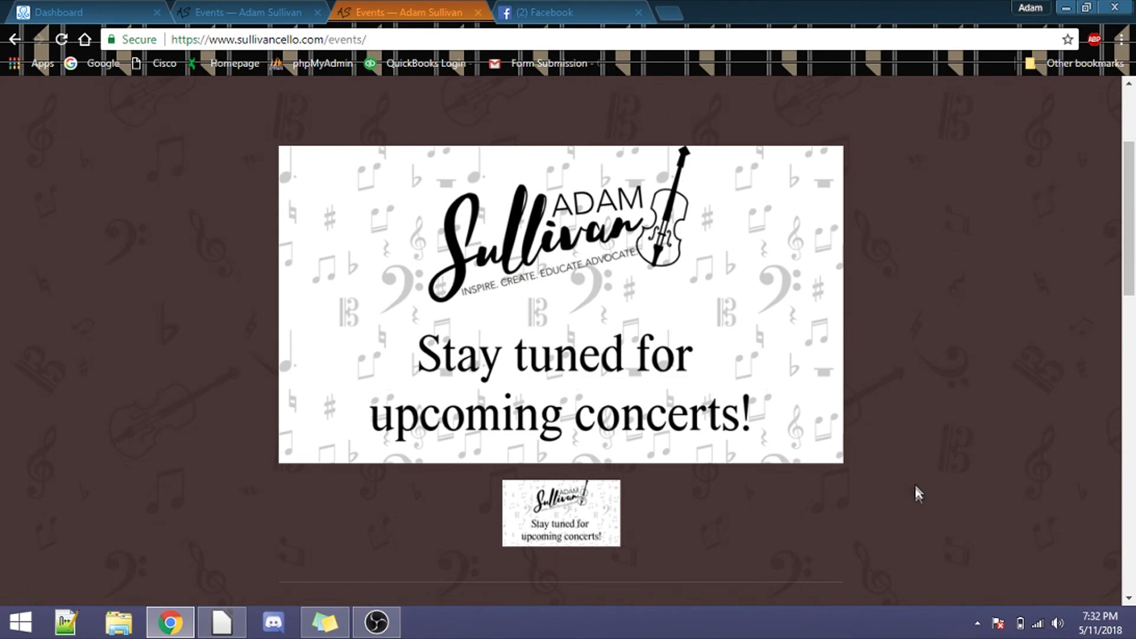
pyautogui.scroll(-3)
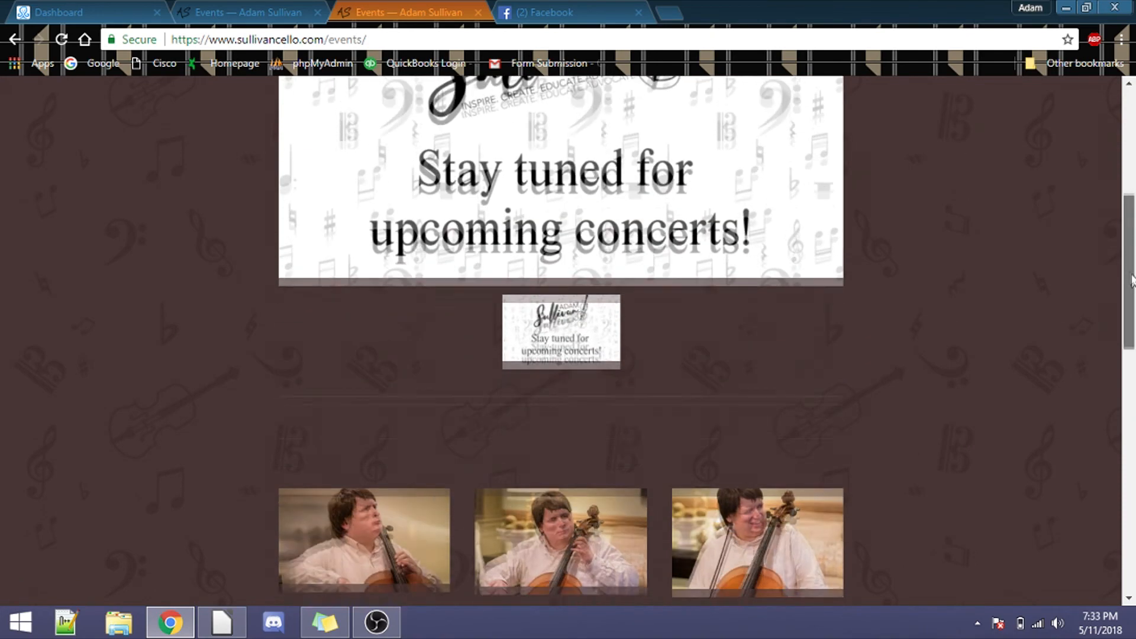
pyautogui.scroll(-3)
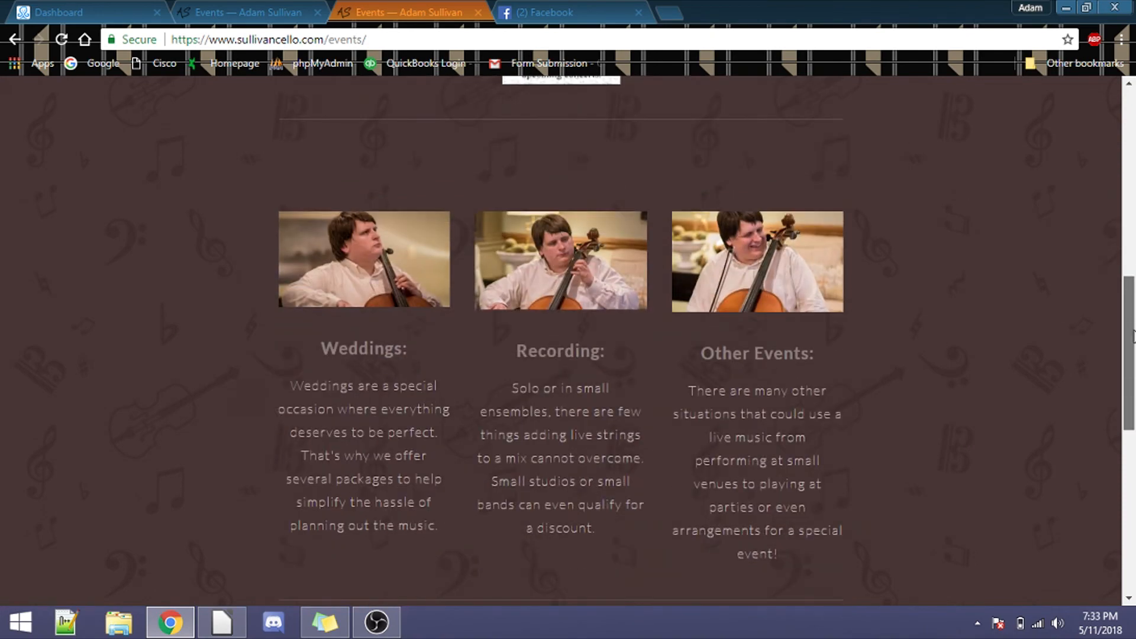